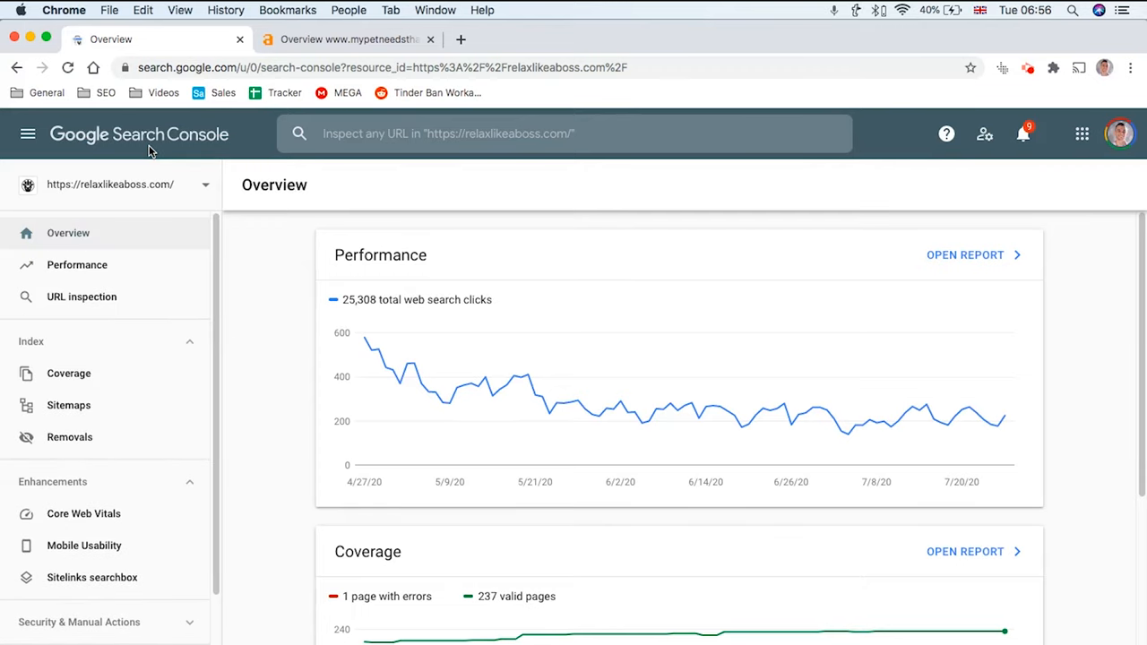
mouse_move(139, 134)
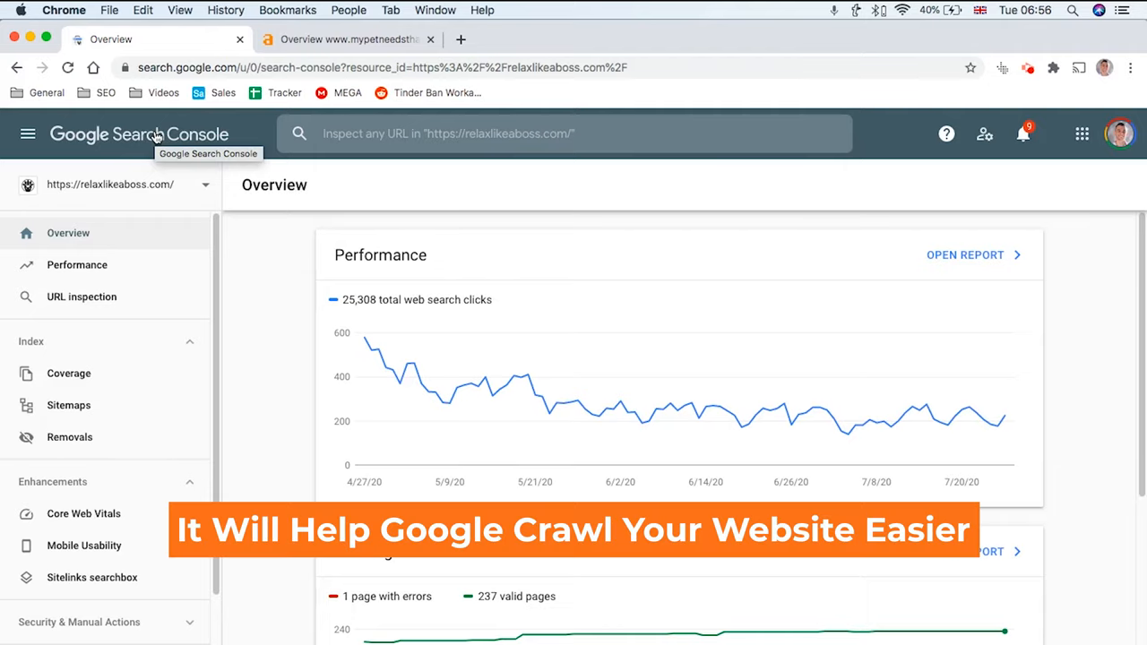
mouse_move(172, 173)
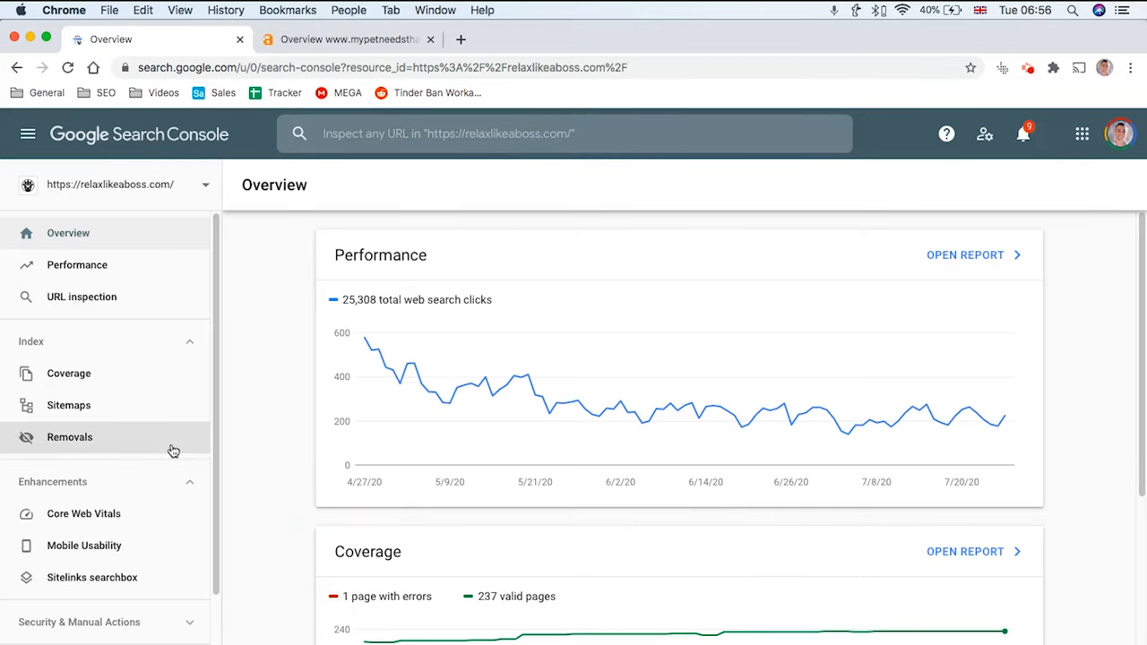
mouse_move(150, 236)
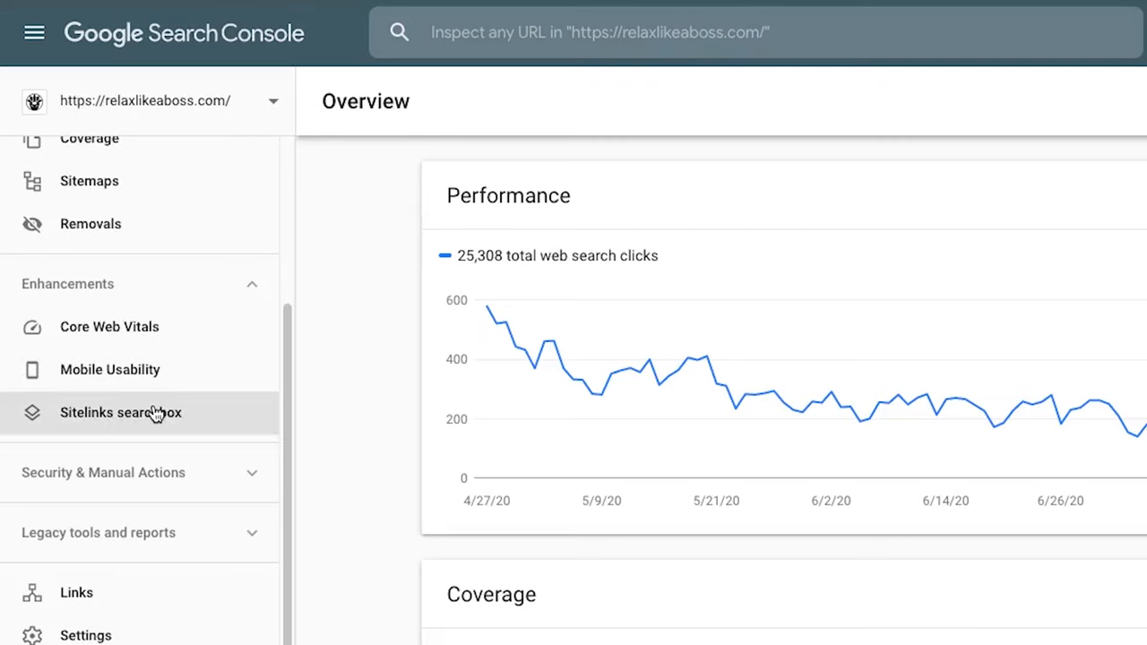
- Open the Links report for relaxlikeaboss.com and scroll down to Top linking sites
left_click(76, 593)
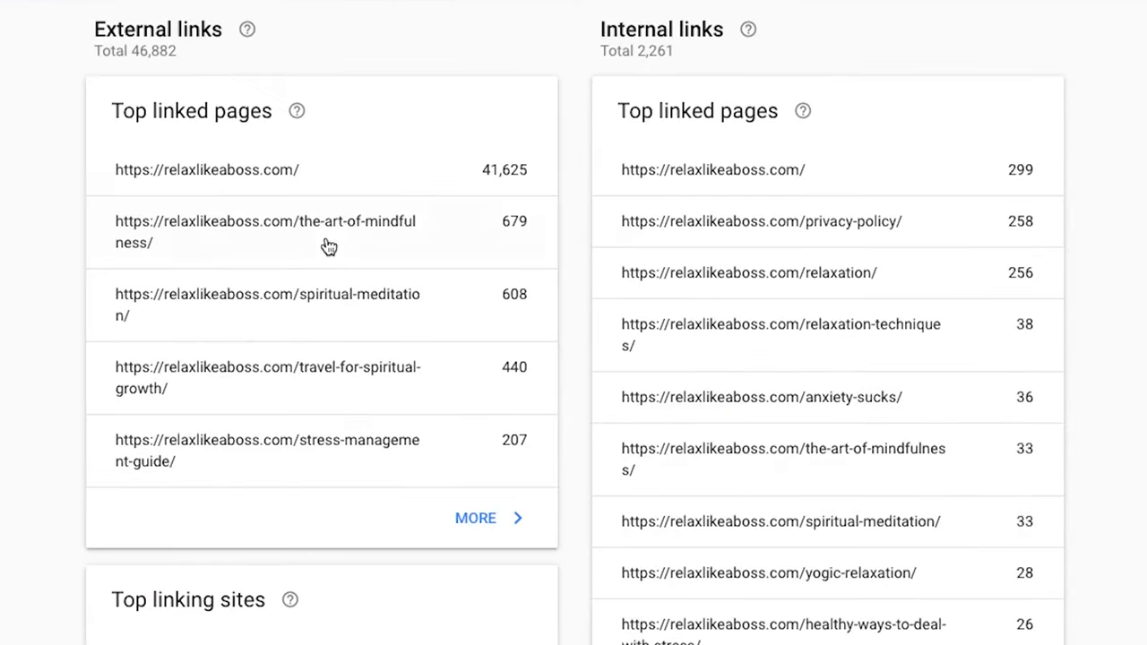
mouse_move(323, 63)
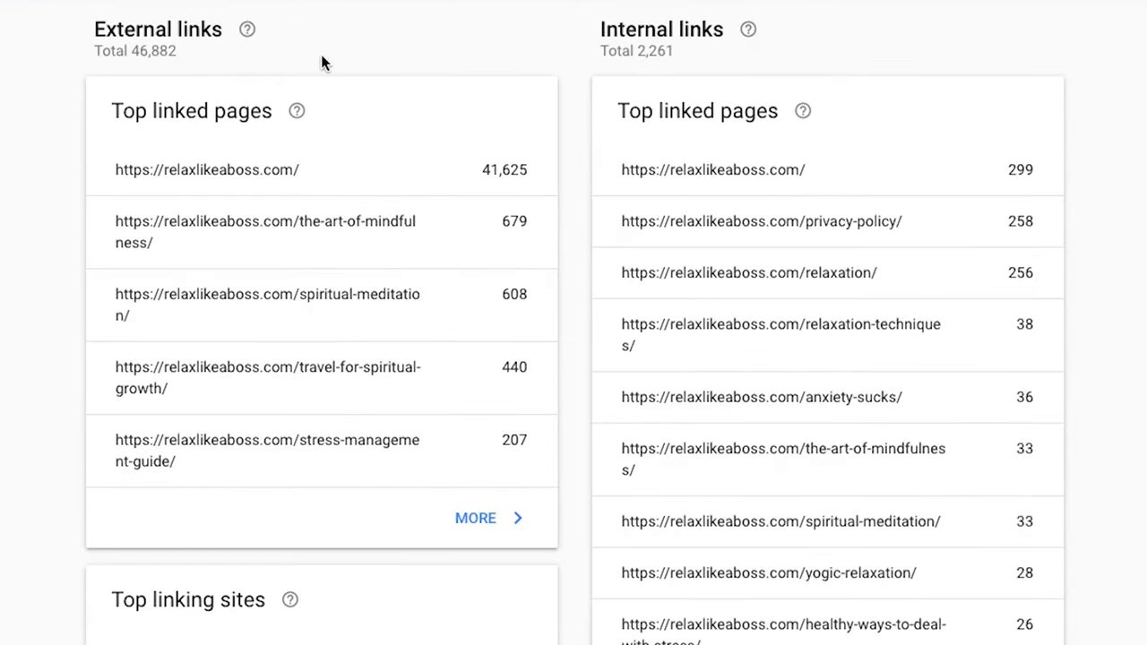
mouse_move(410, 288)
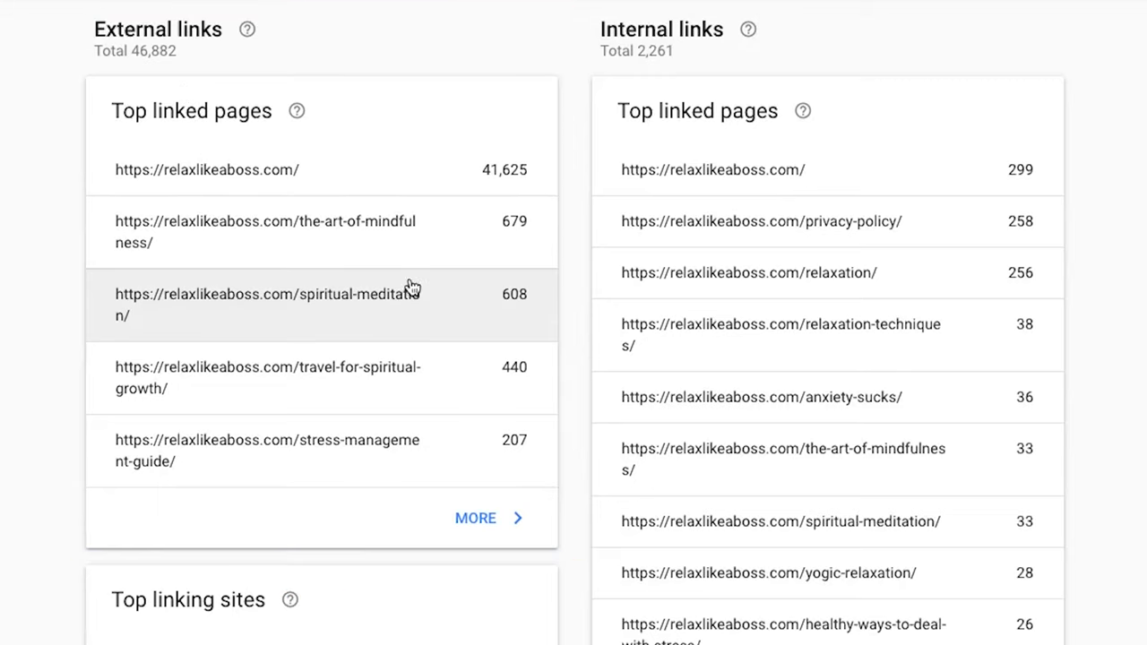
scroll("down", 3)
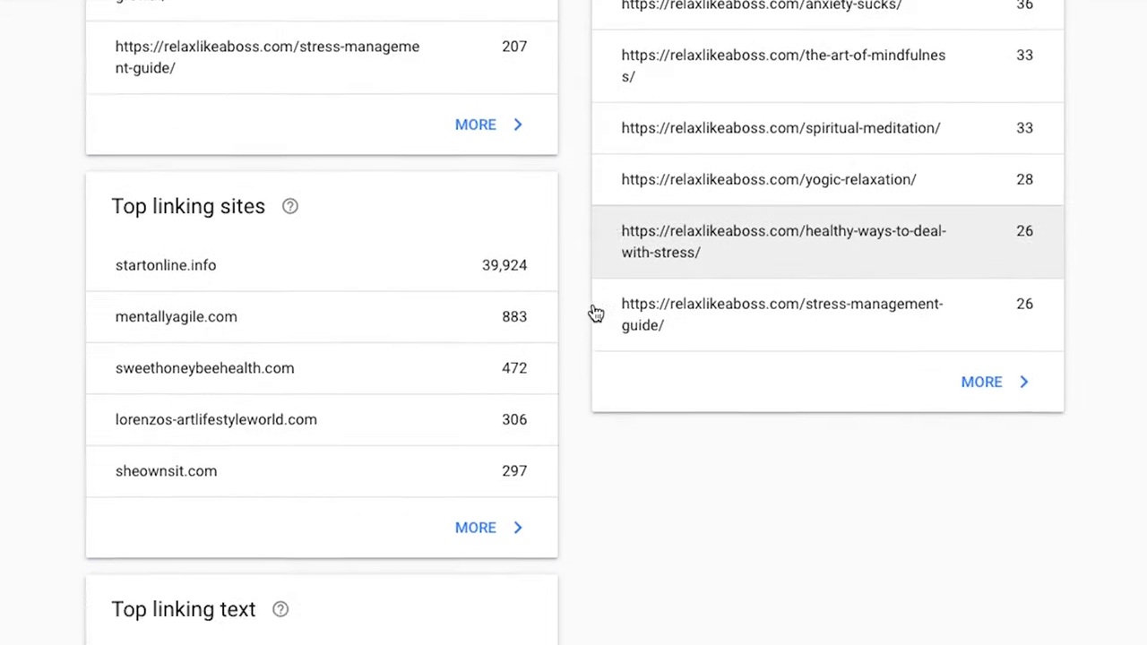
scroll("down", 3)
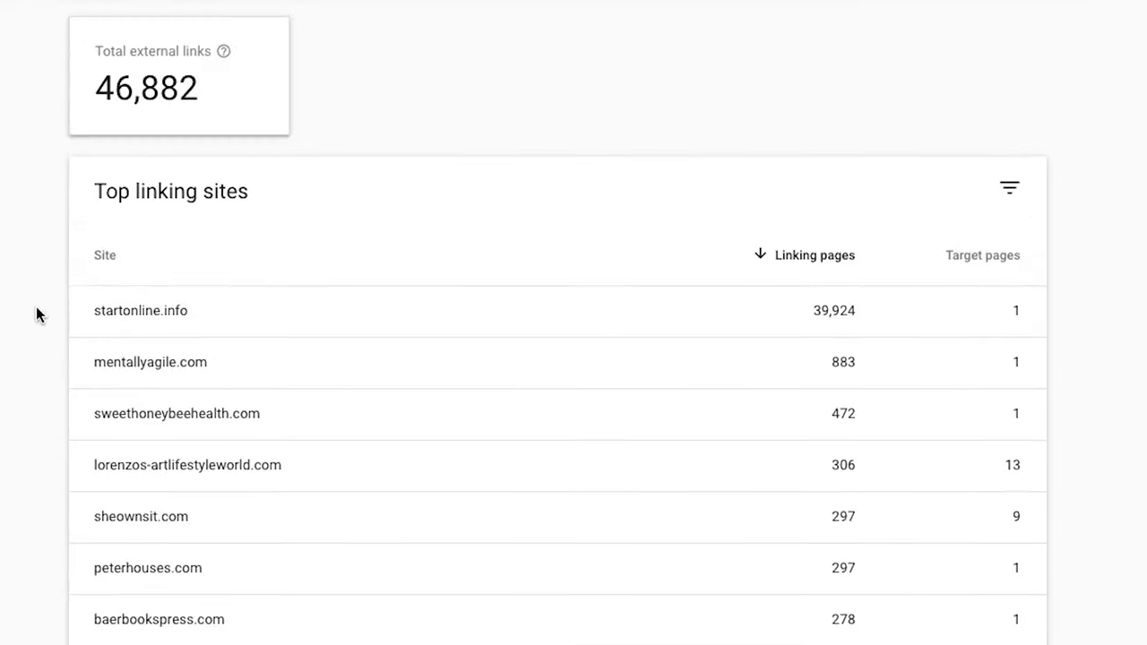
mouse_move(883, 255)
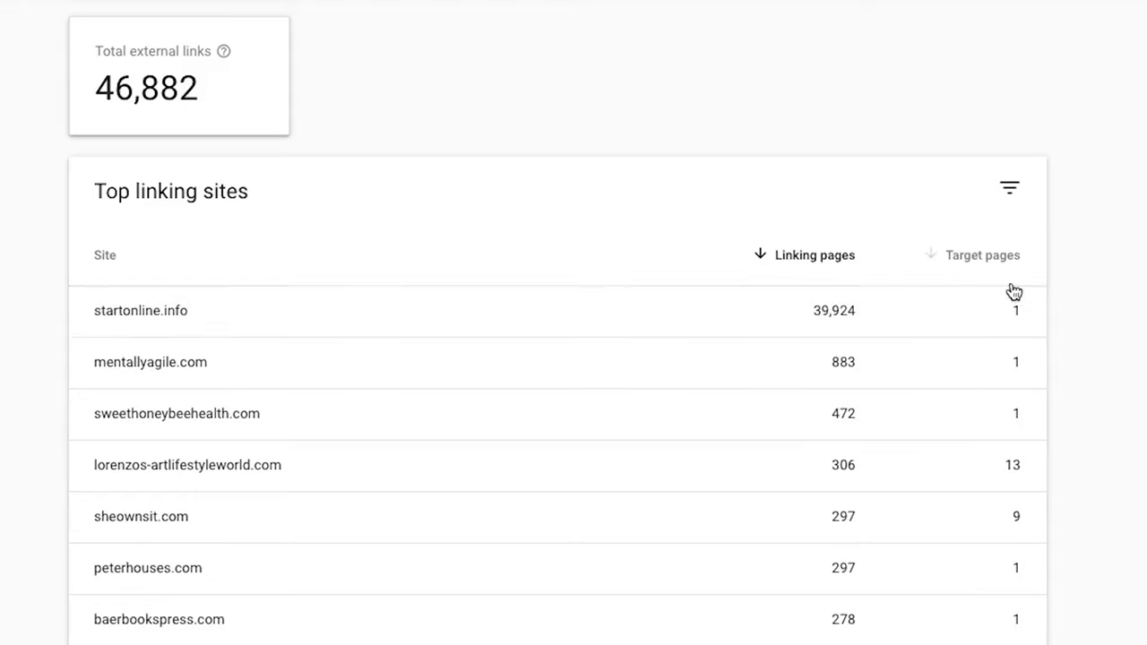
scroll("down", 3)
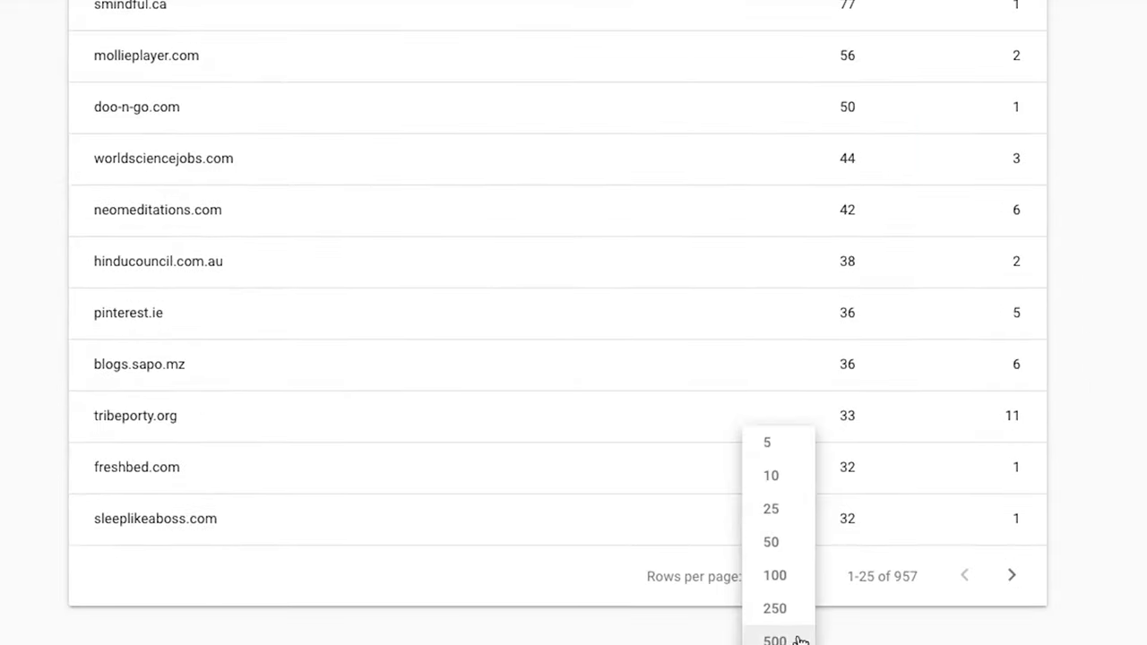
- Show 500 linking sites per page and scroll to domains with four or five linking pages
left_click(775, 639)
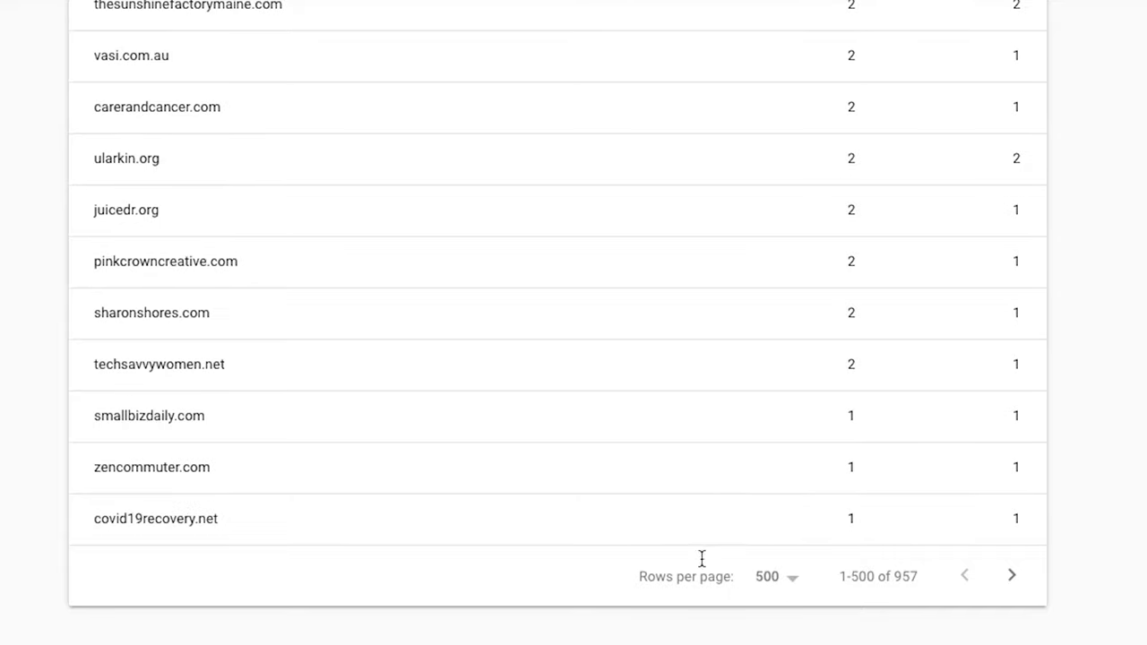
scroll("down", 3)
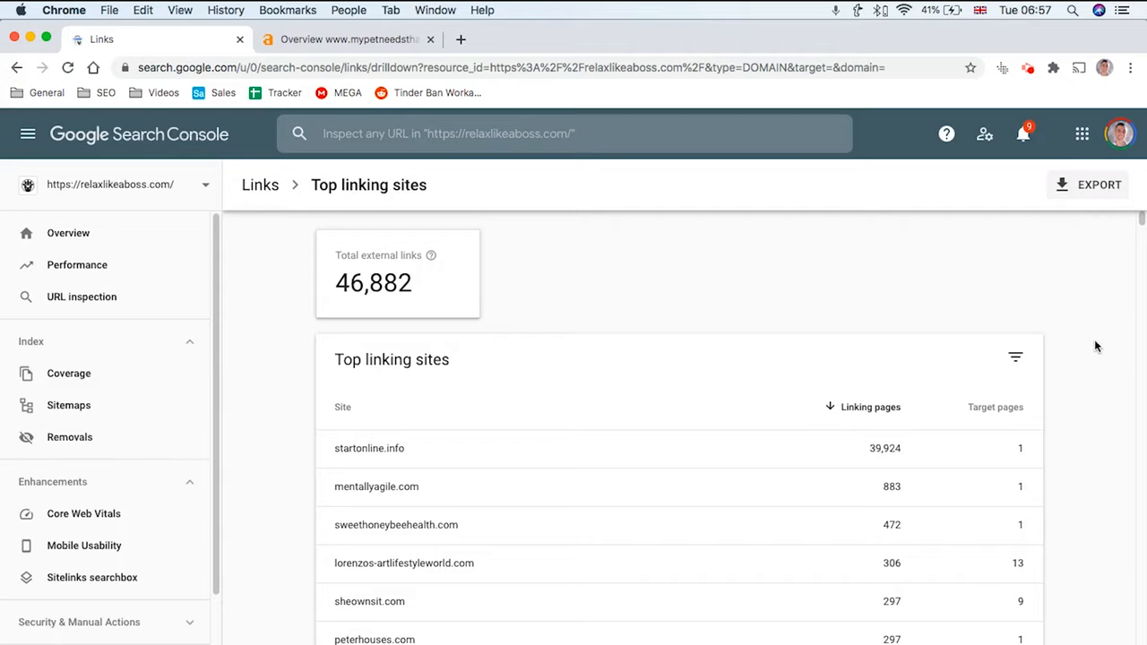
mouse_move(1036, 440)
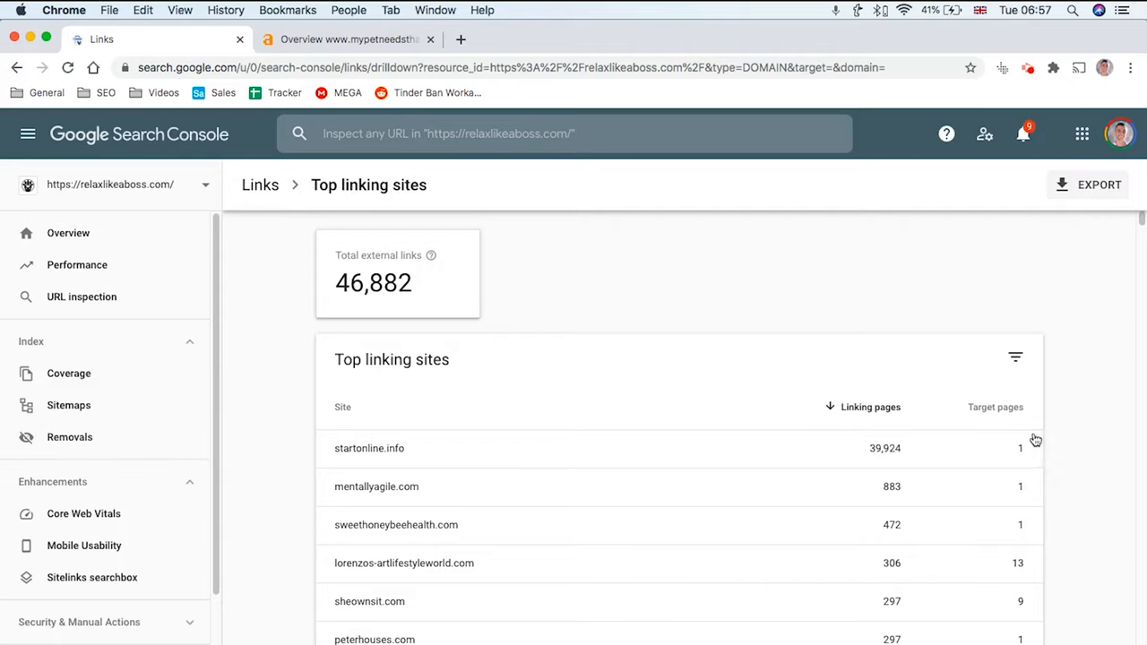
scroll("down", 3)
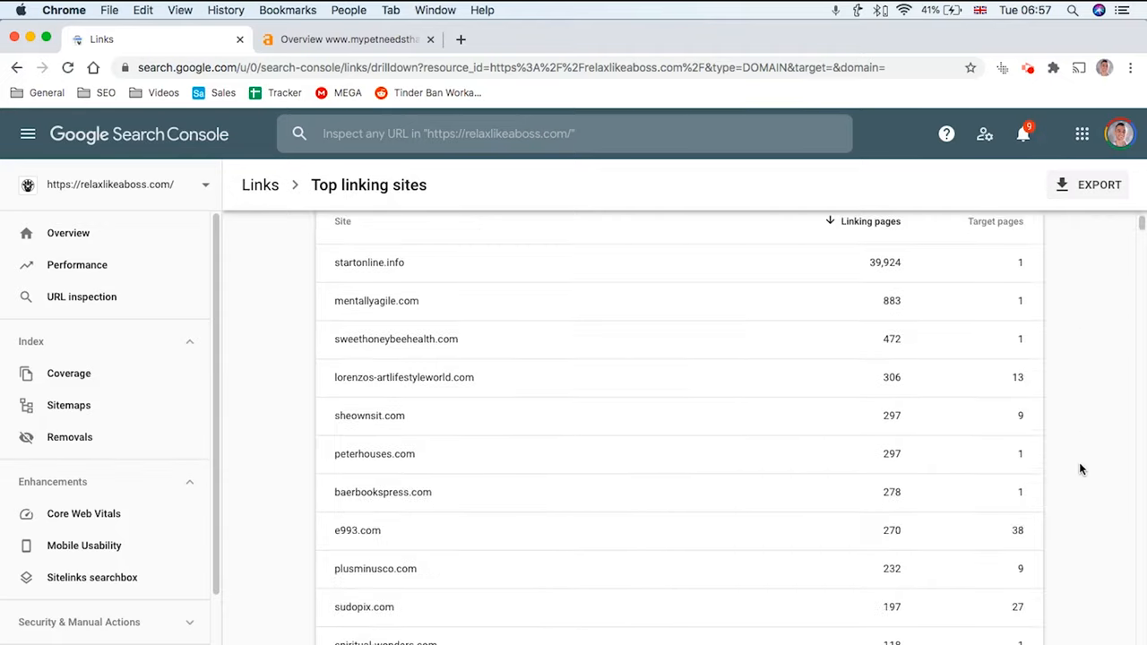
scroll("down", 3)
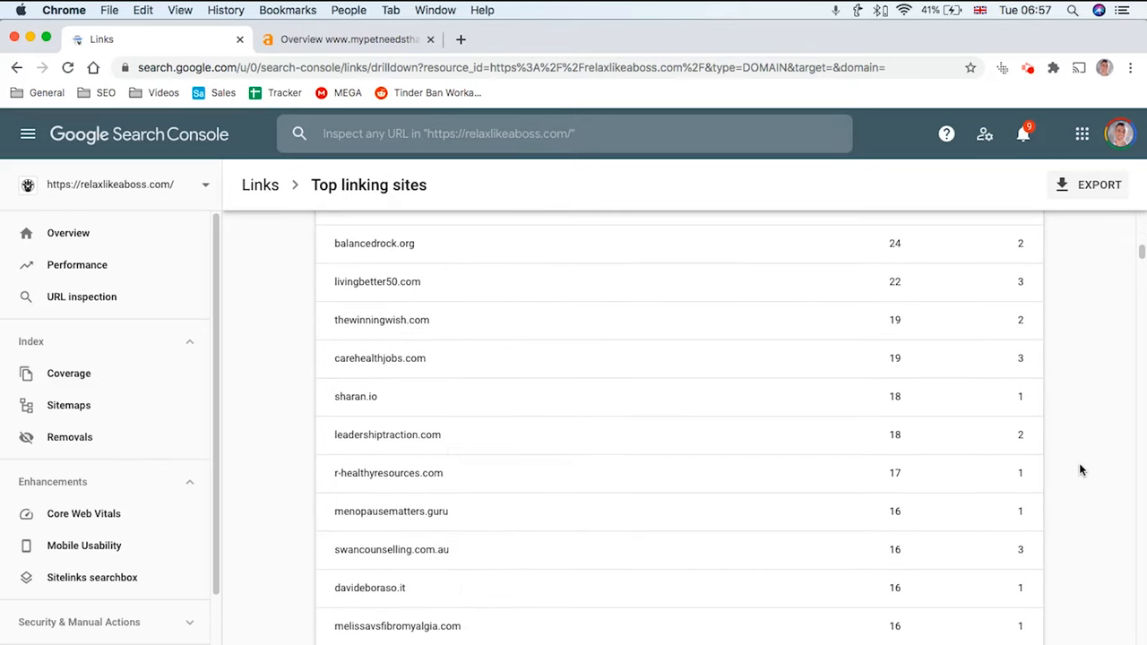
scroll("down", 3)
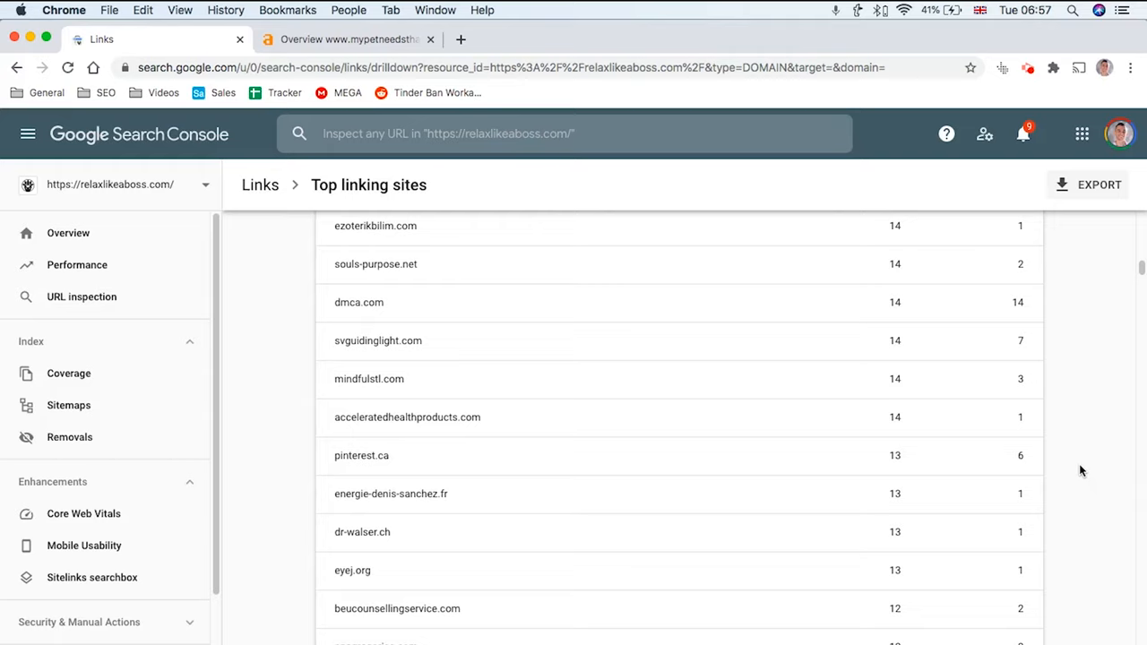
mouse_move(1079, 468)
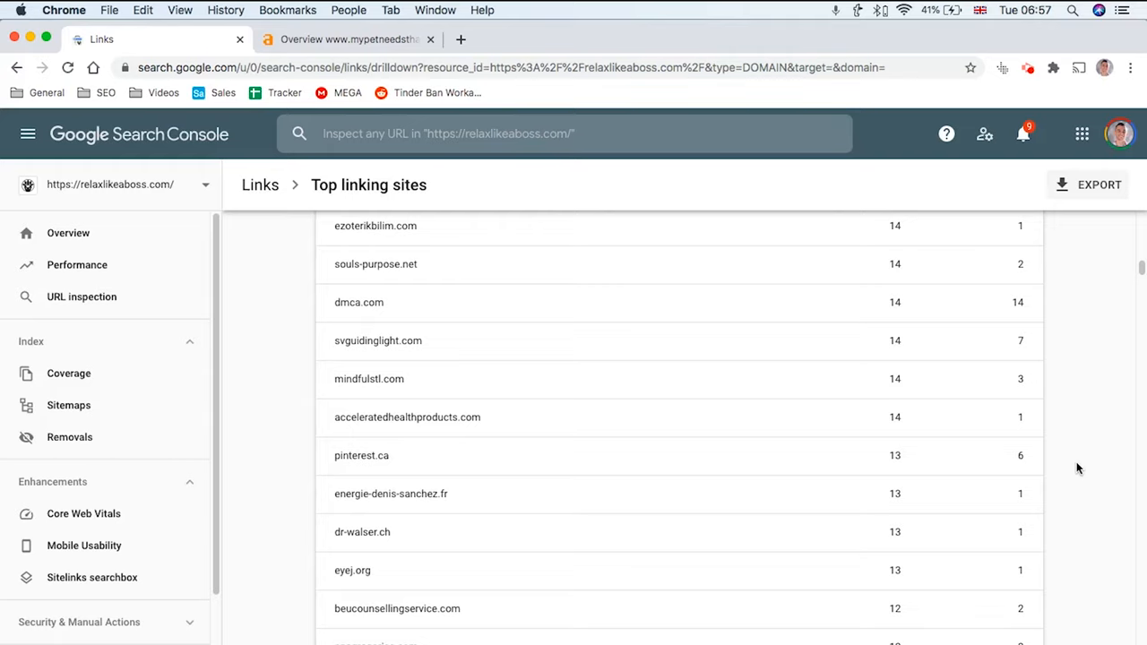
scroll("down", 3)
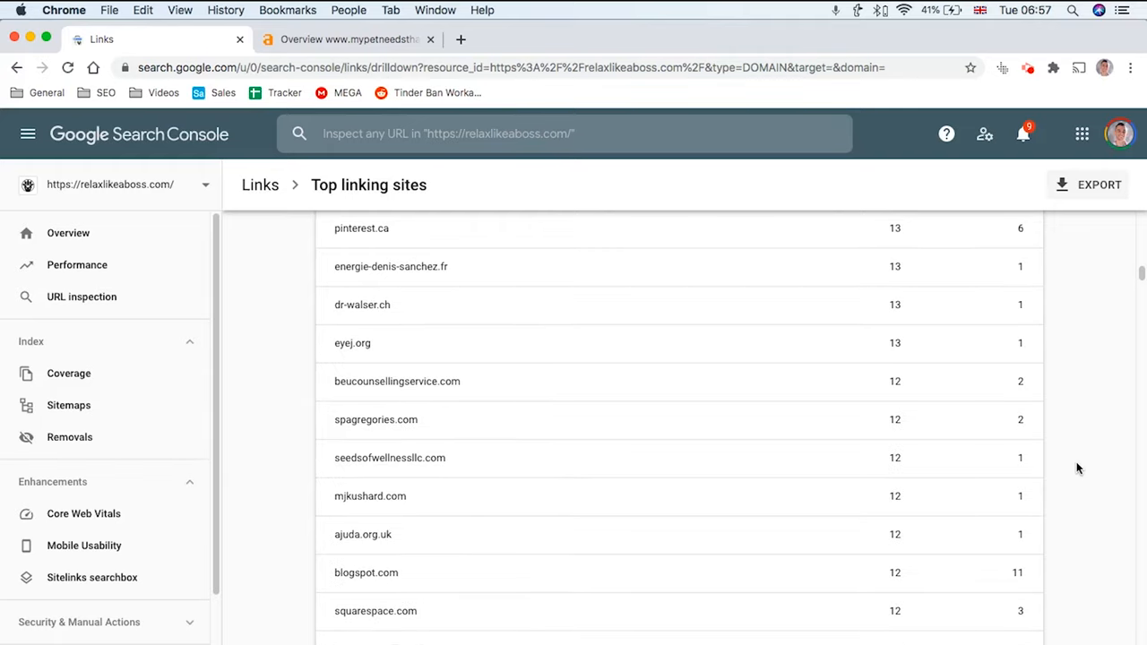
scroll("down", 3)
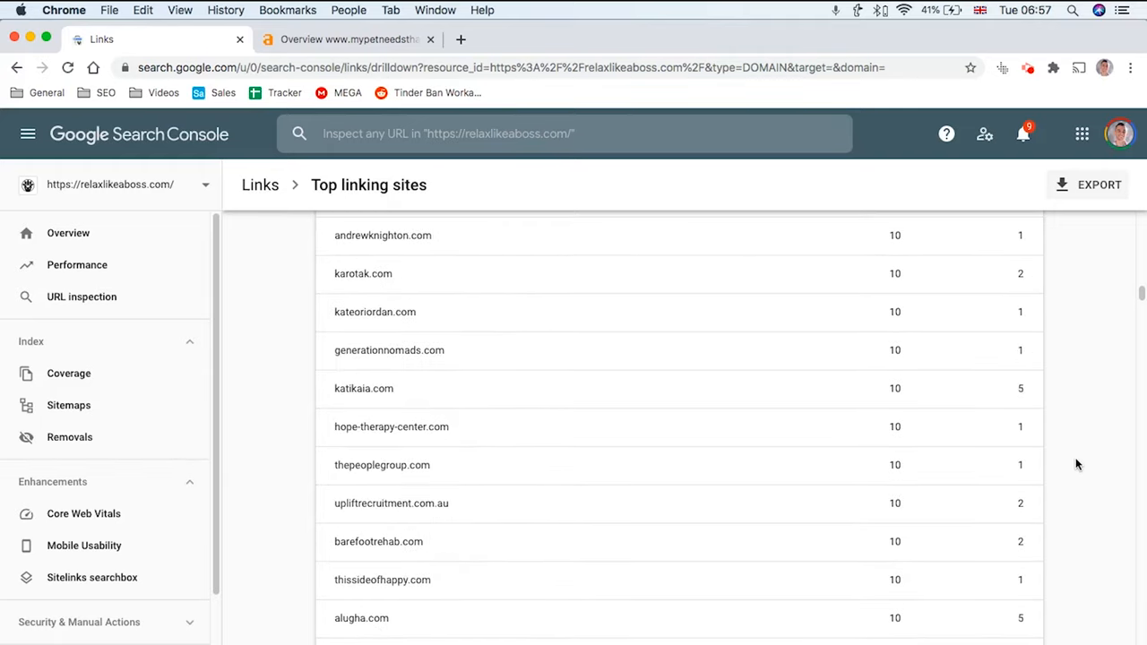
scroll("down", 3)
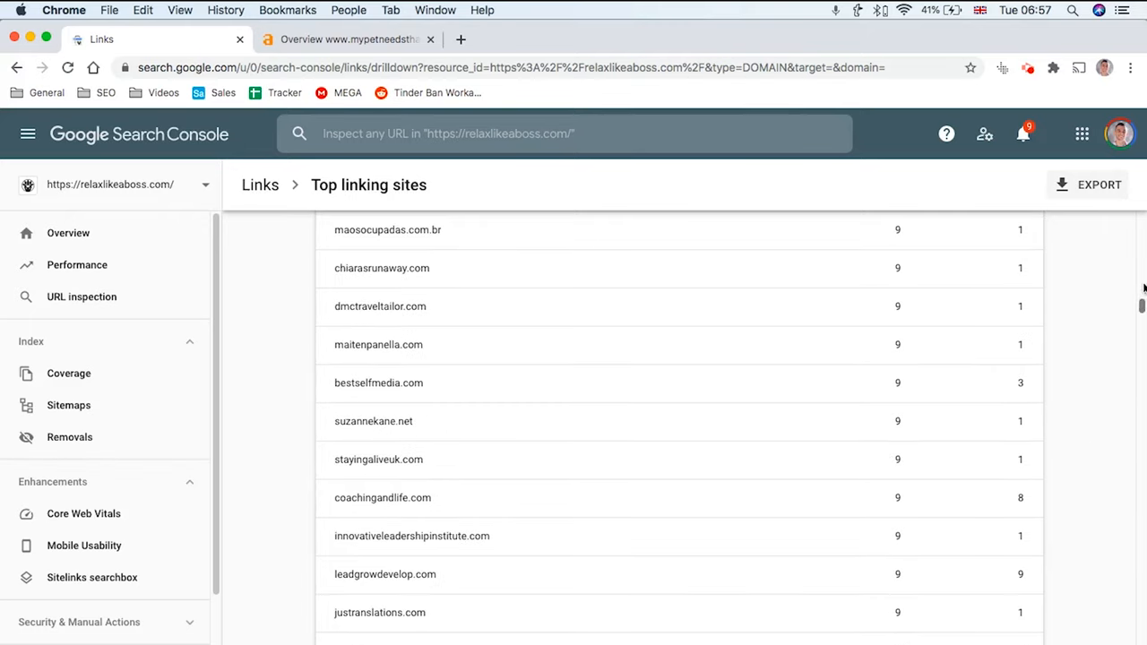
scroll("down", 3)
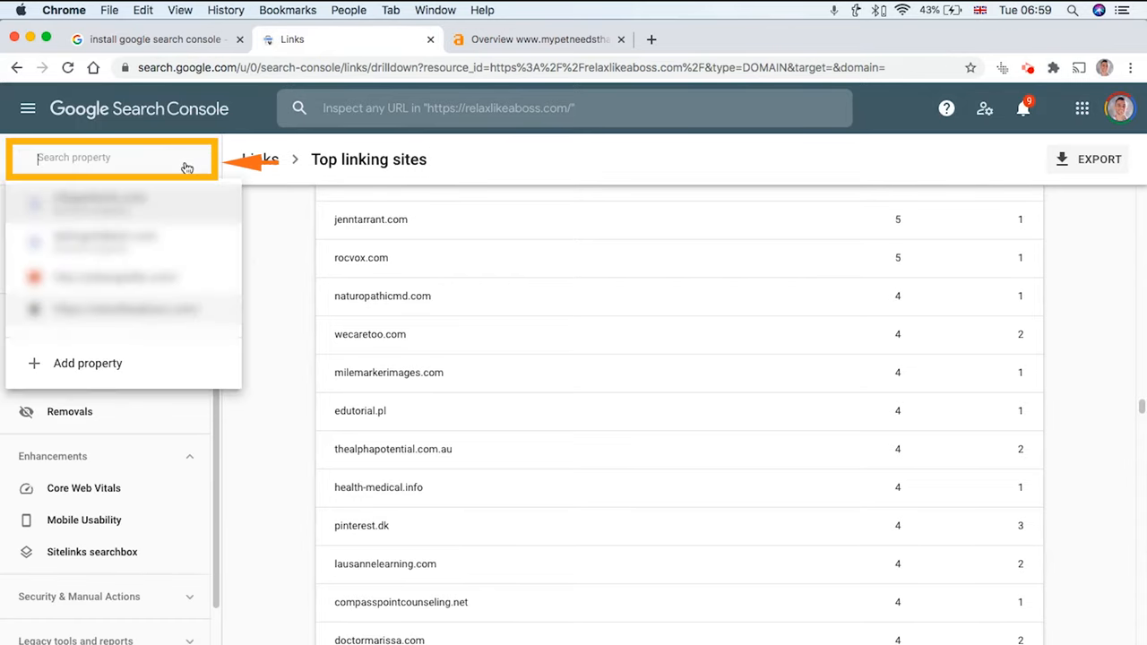
- Add a test.com domain property and reach its DNS TXT verification step
left_click(87, 363)
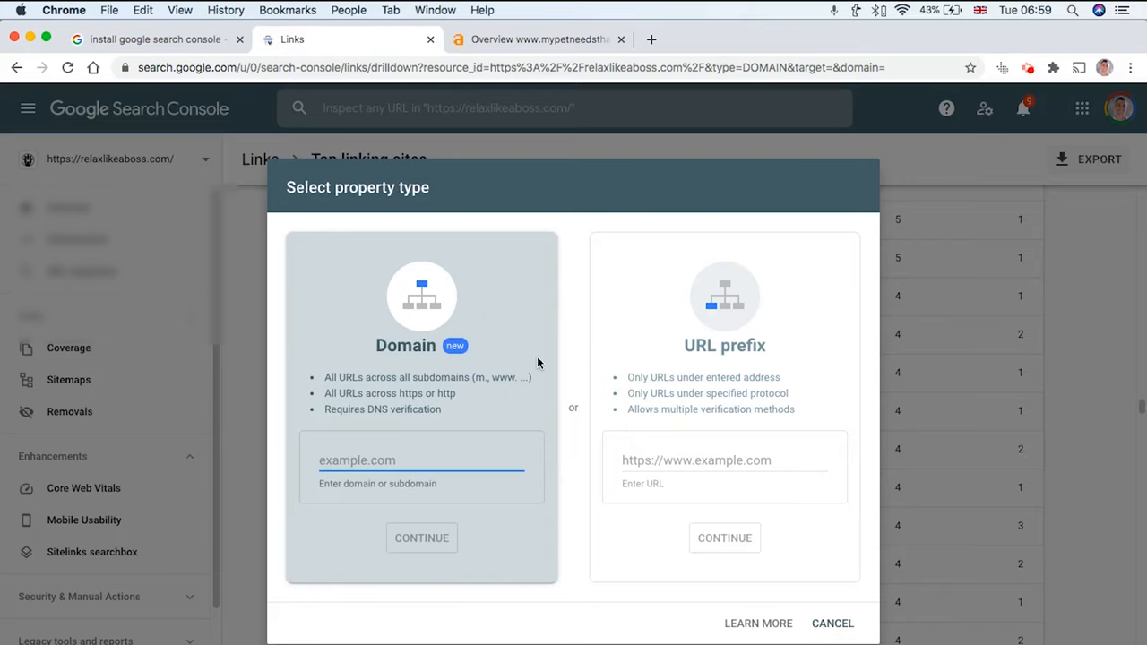
left_click(421, 460)
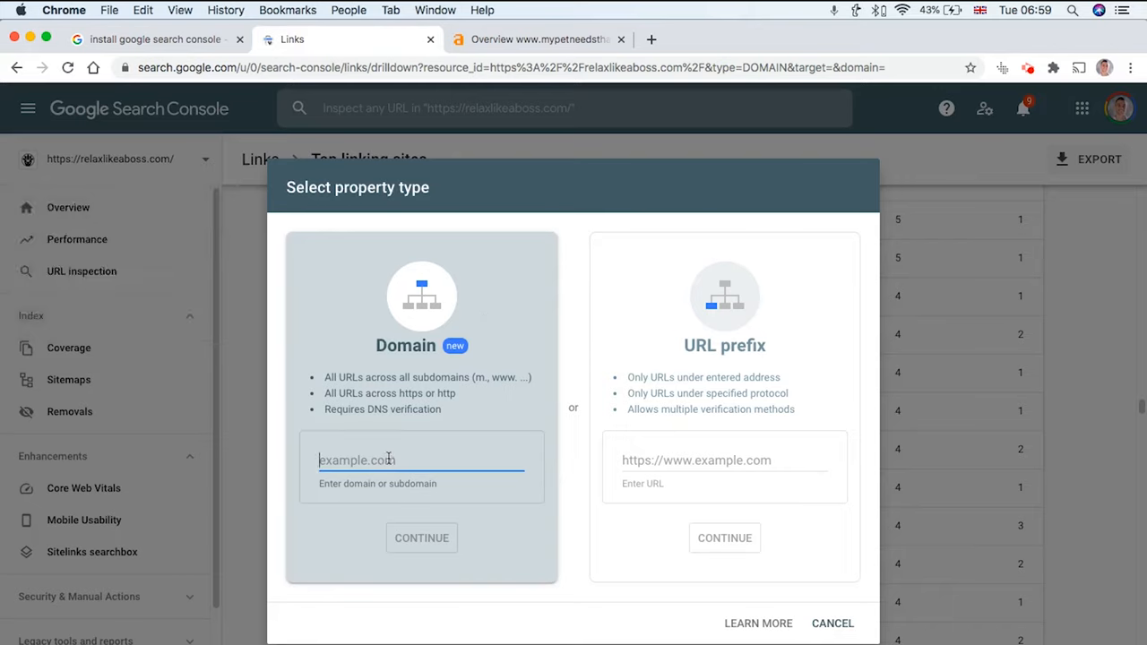
type("test.c")
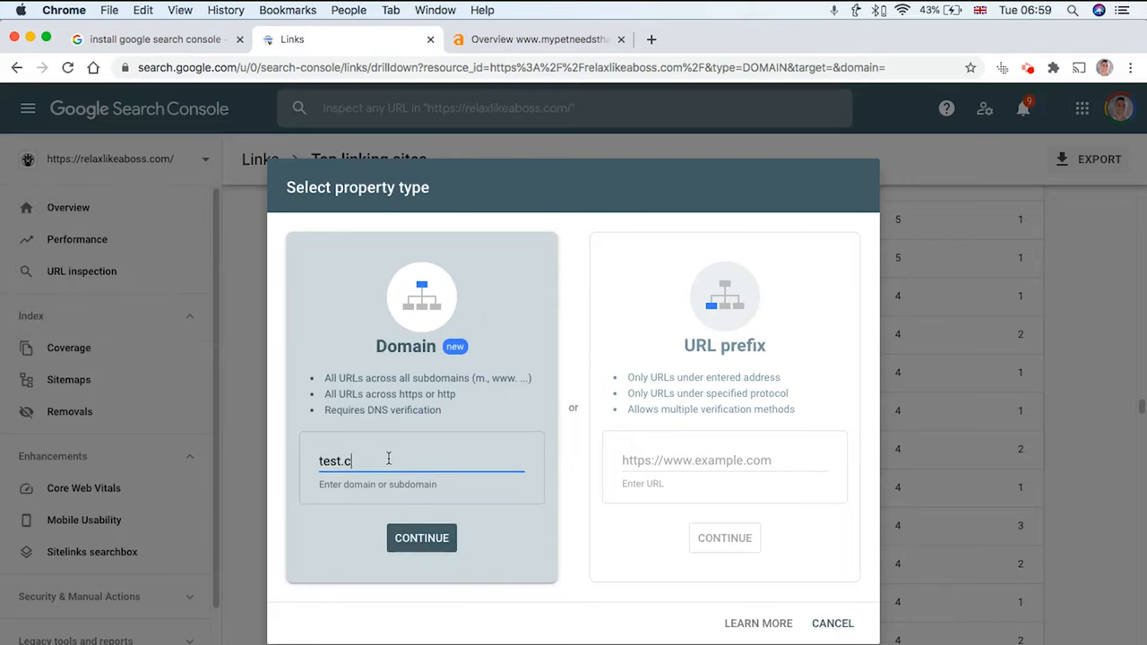
left_click(422, 538)
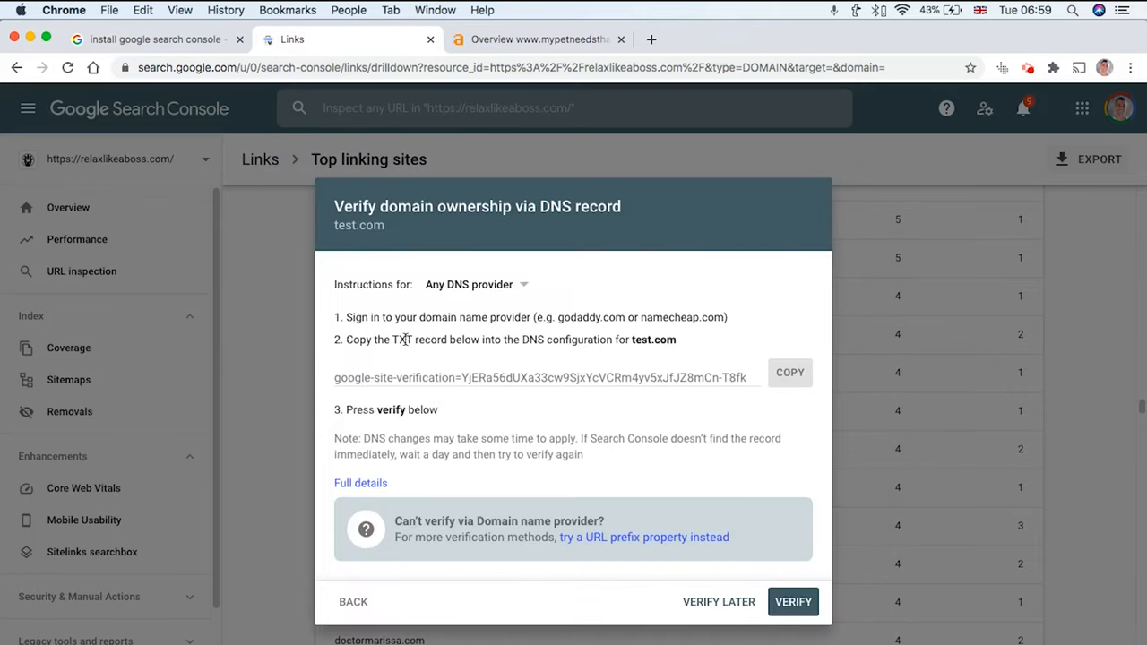
left_click(542, 377)
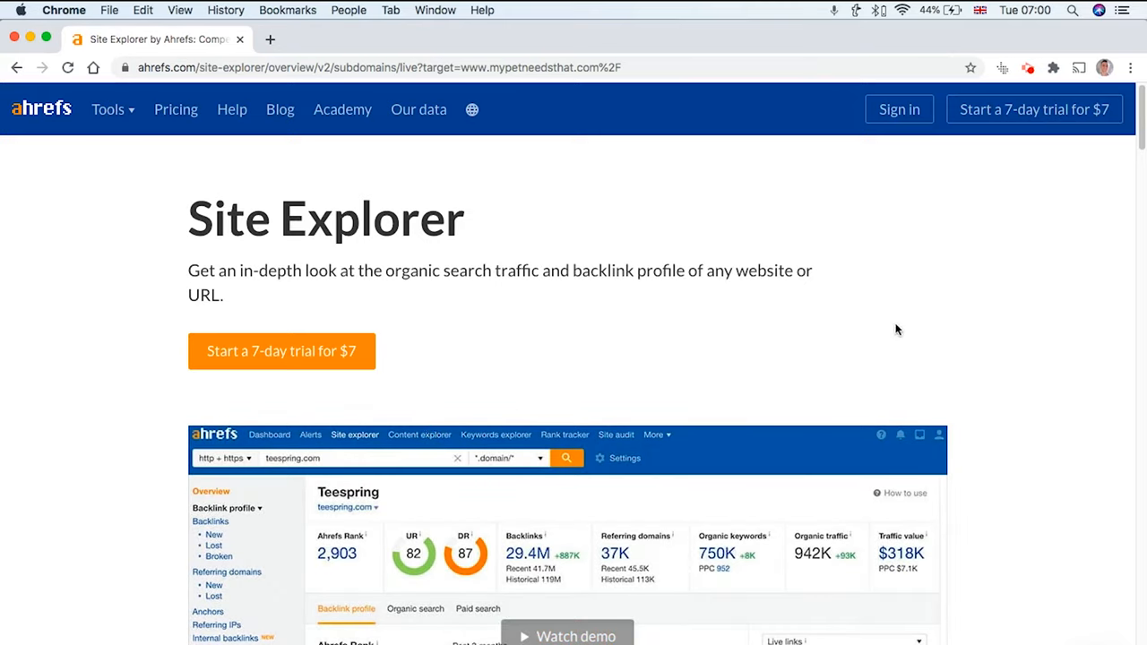
mouse_move(893, 339)
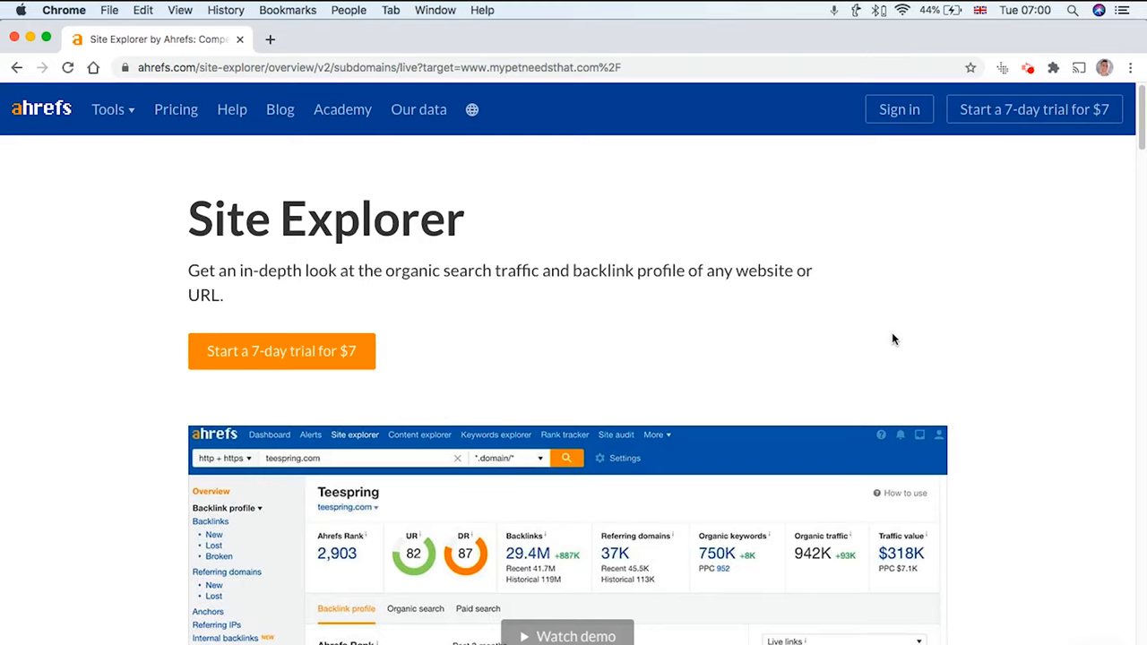
- Scroll the mypetneedsthat.com Site Explorer landing page, then go to the Ahrefs sign-in page
scroll("down", 3)
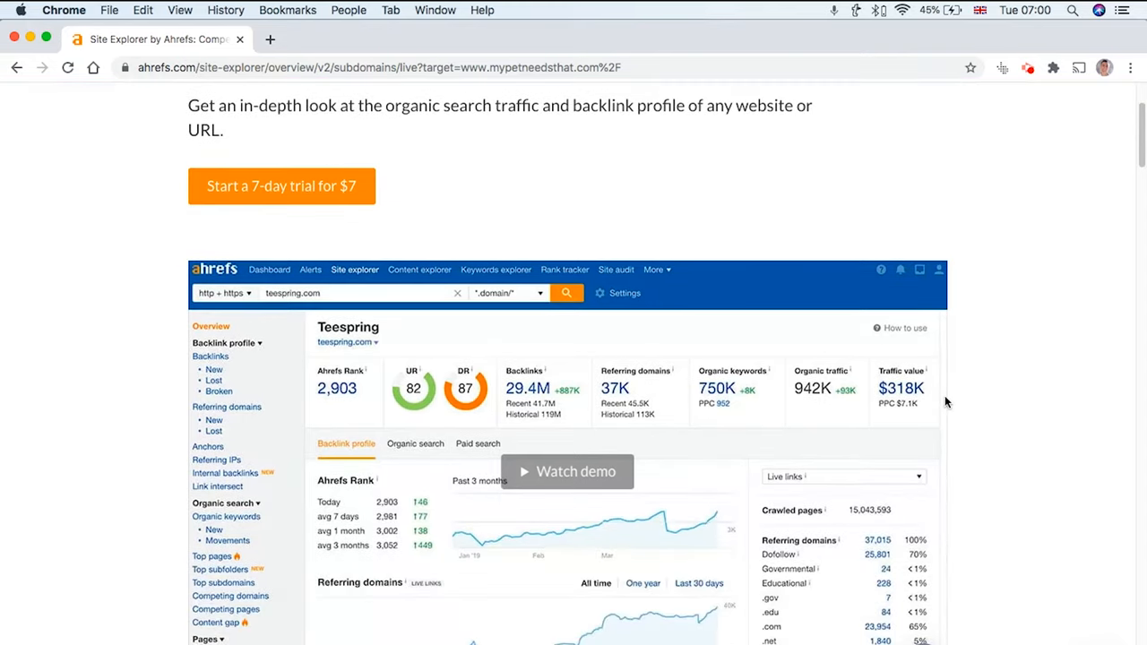
scroll("down", 3)
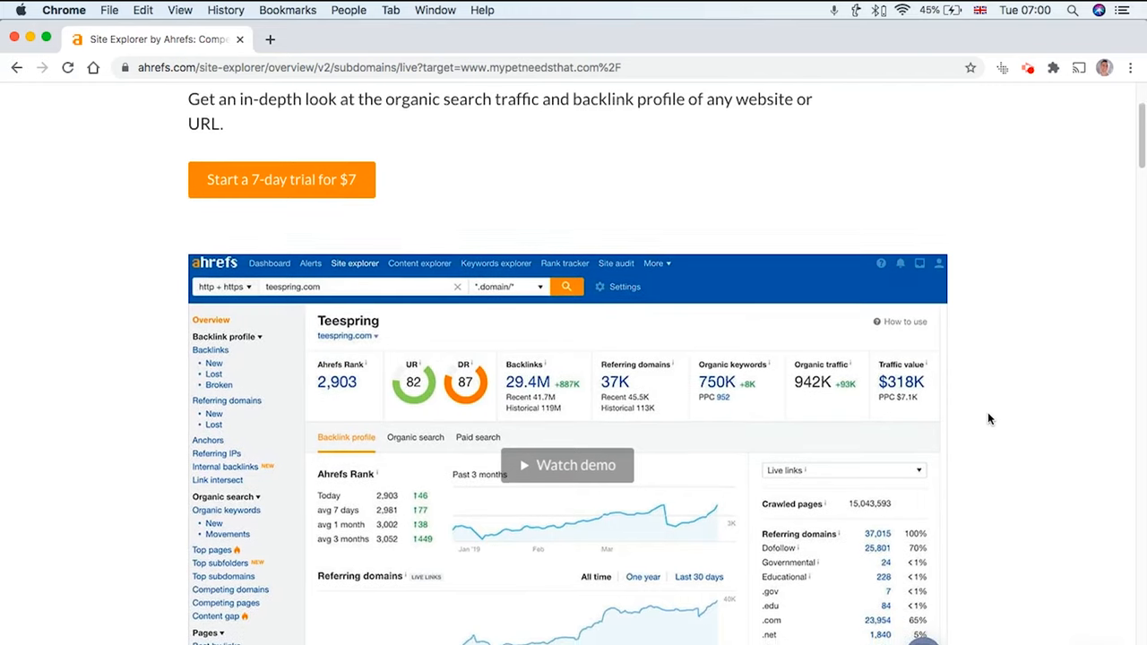
scroll("down", 3)
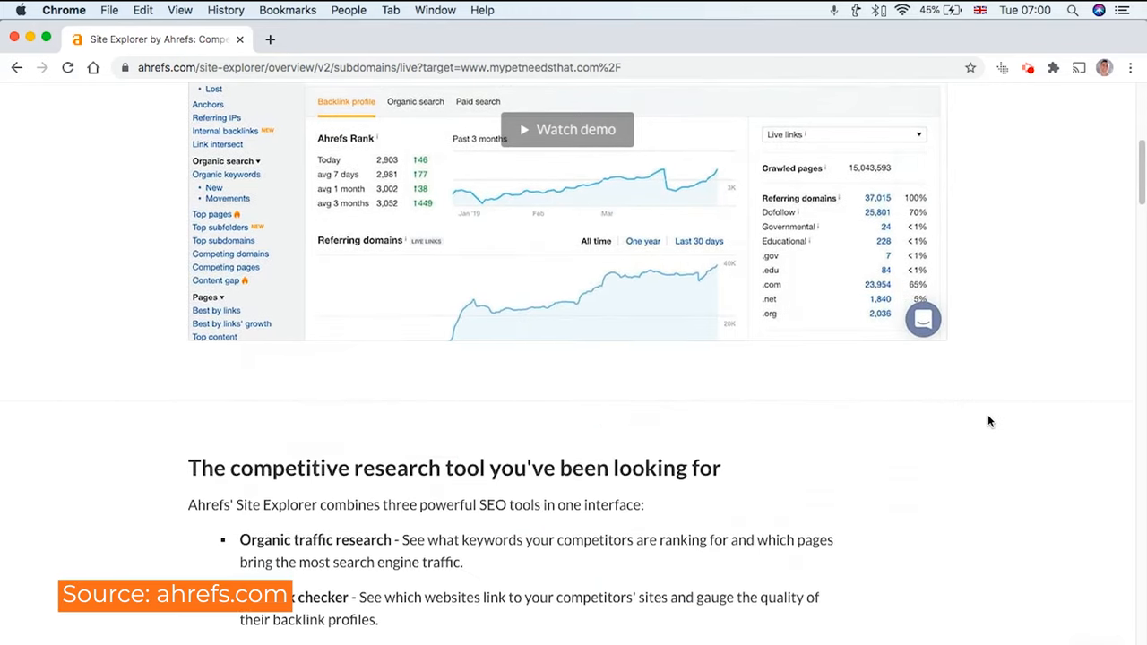
scroll("up", 3)
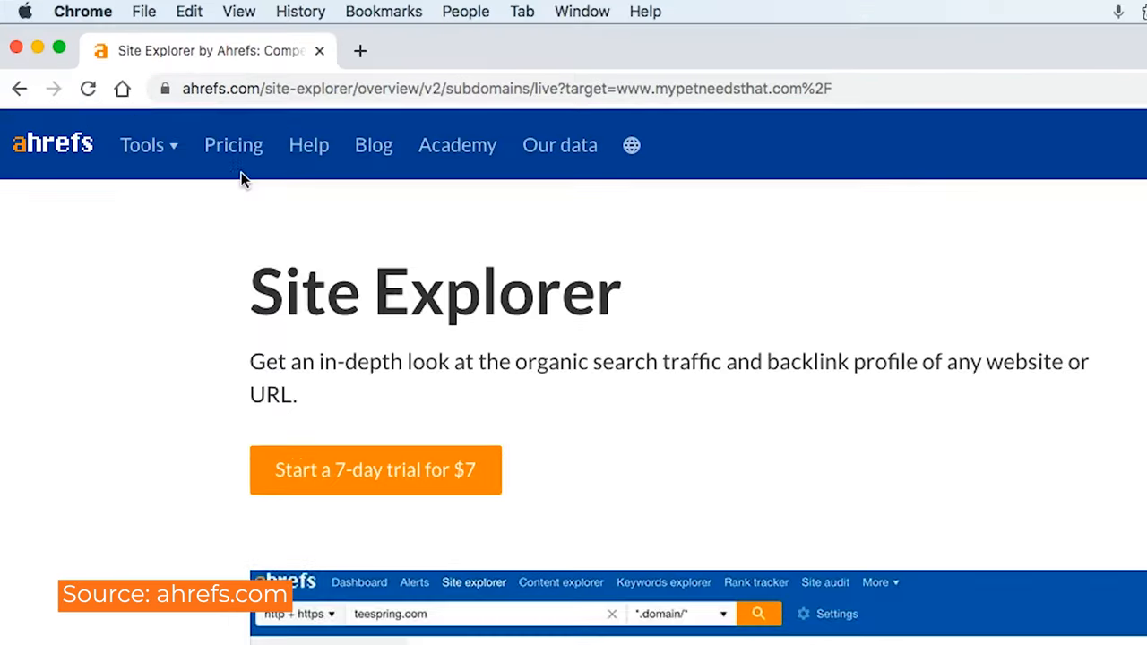
mouse_move(408, 466)
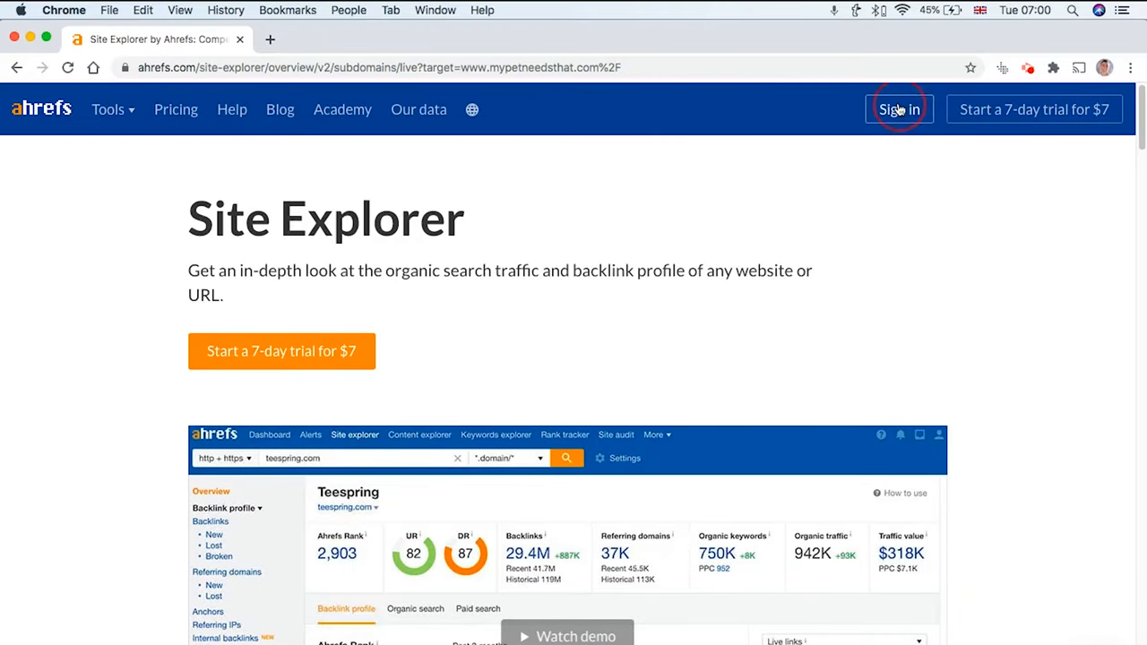
left_click(899, 109)
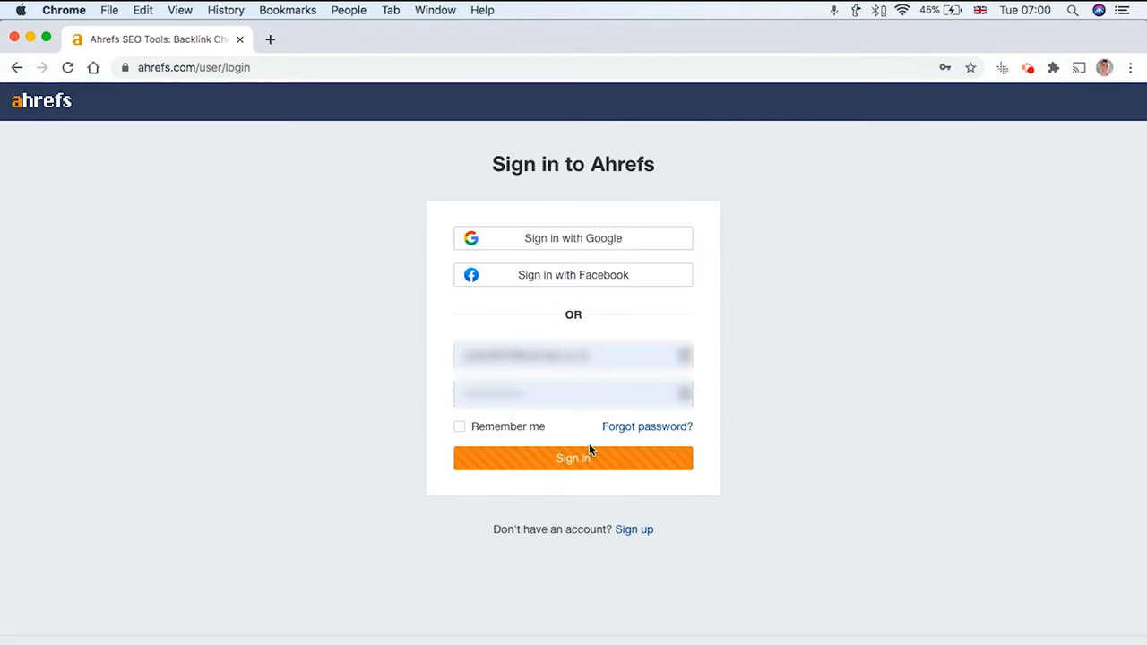
- Submit the autofilled Ahrefs login to reach the mypetneedsthat.com overview
left_click(573, 458)
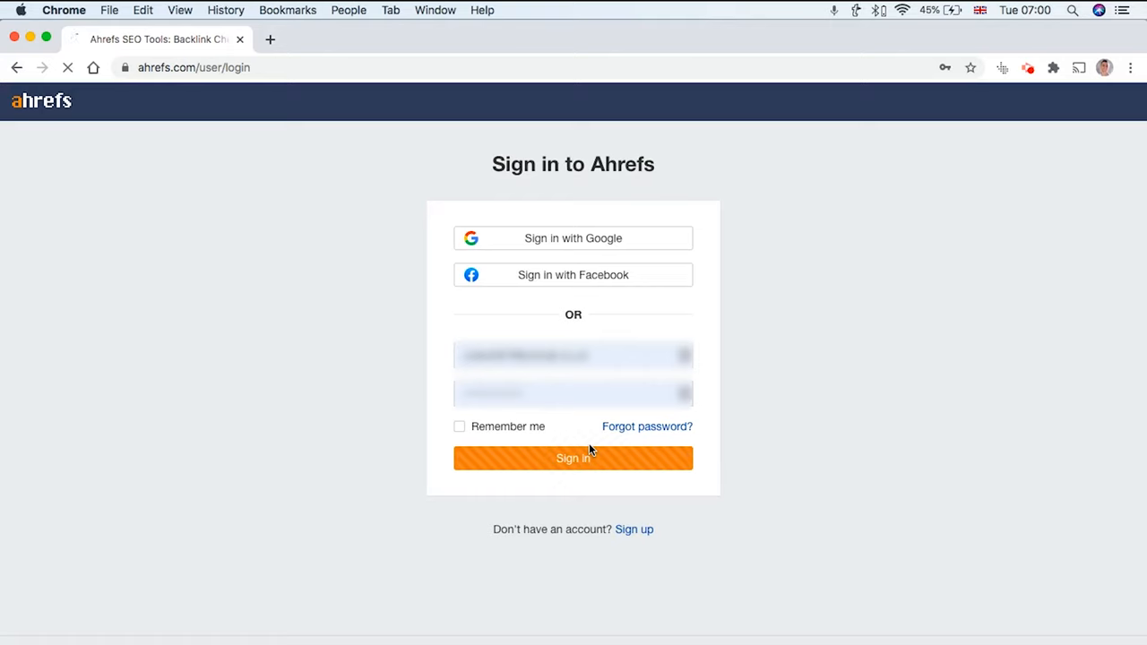
left_click(572, 458)
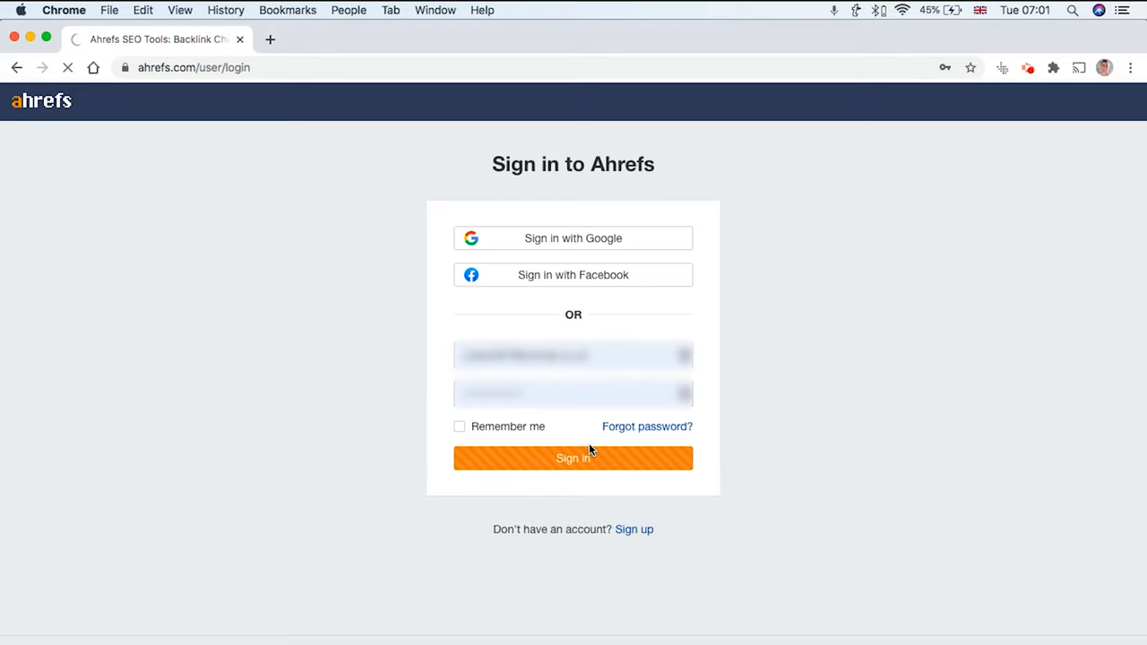
left_click(573, 458)
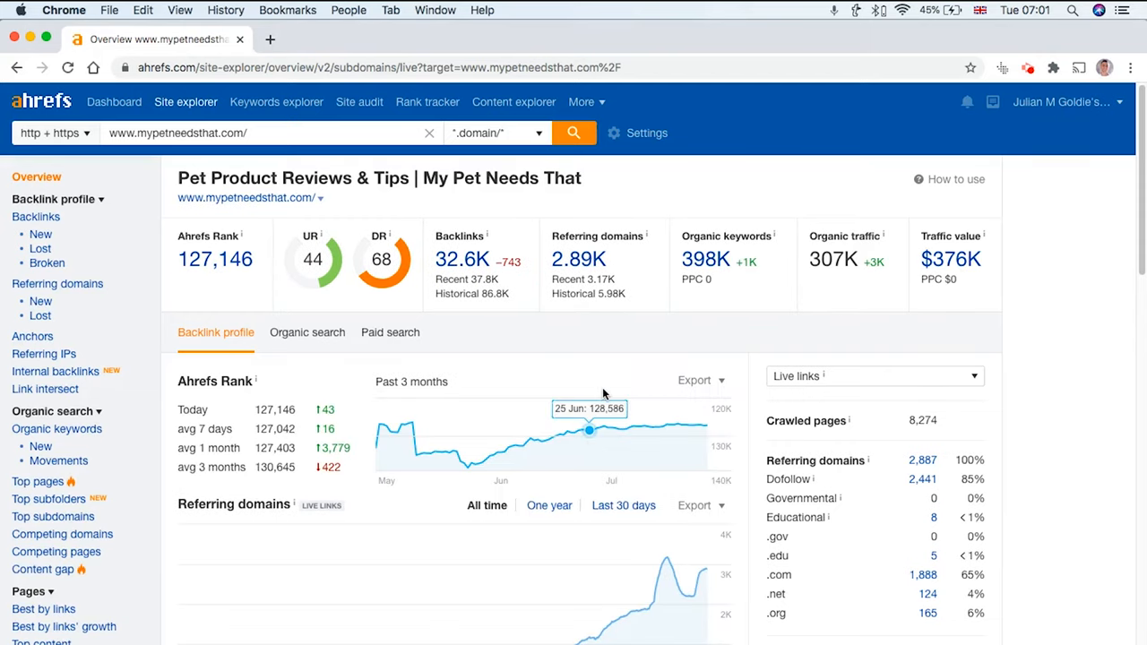
mouse_move(103, 146)
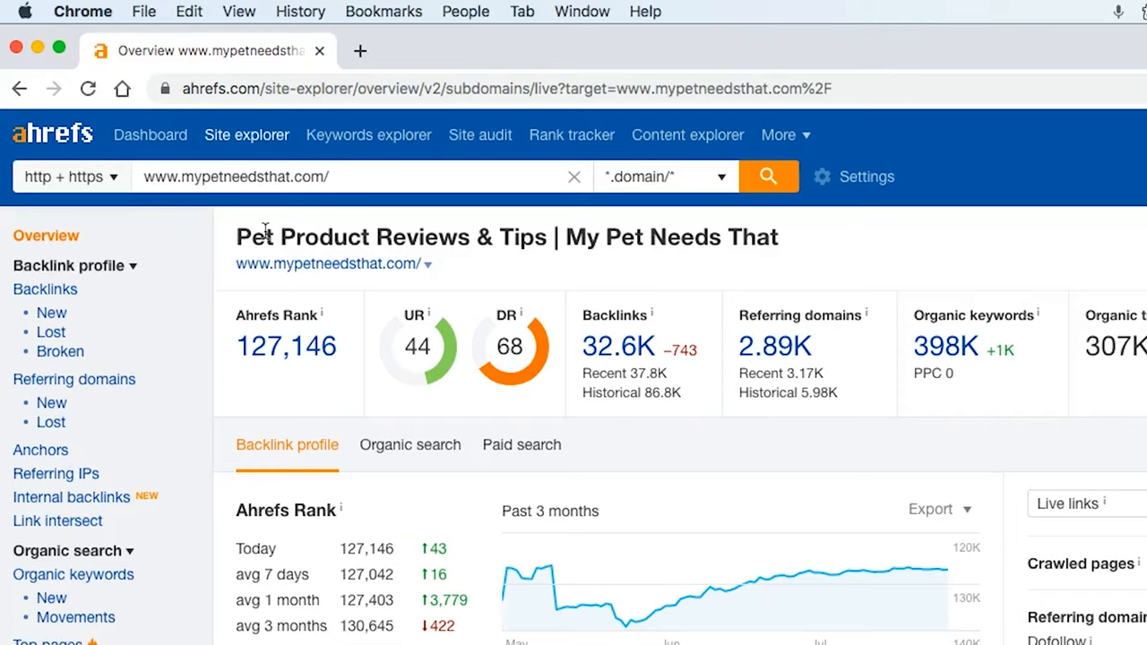
mouse_move(405, 345)
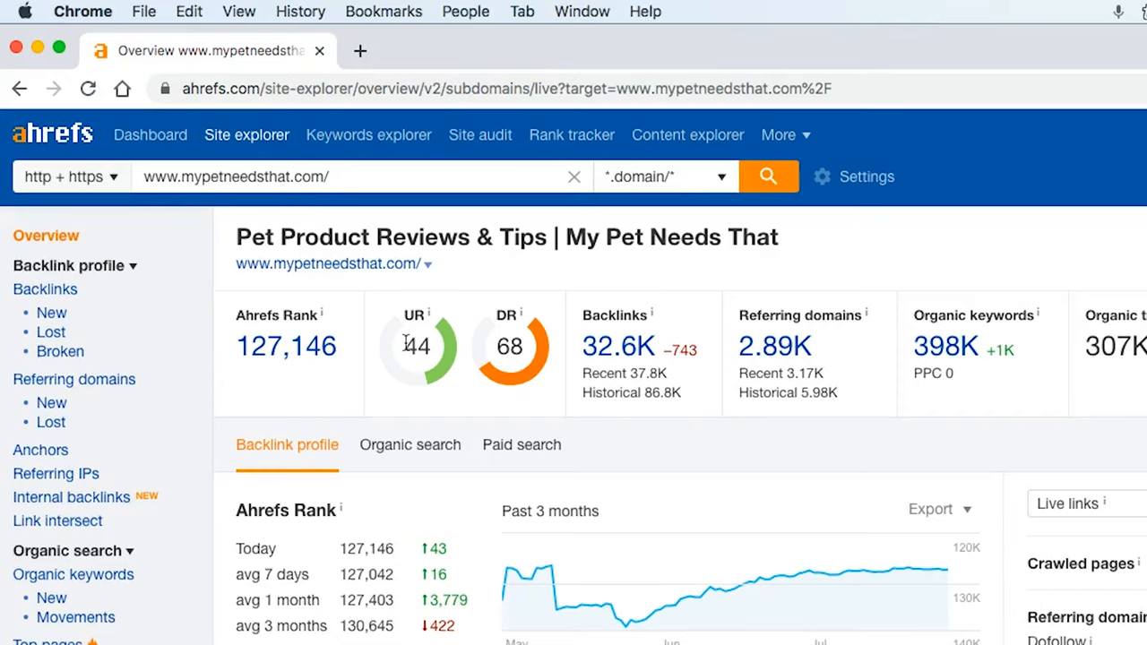
- Open the Backlinks report for mypetneedsthat.com from the sidebar
left_click(44, 288)
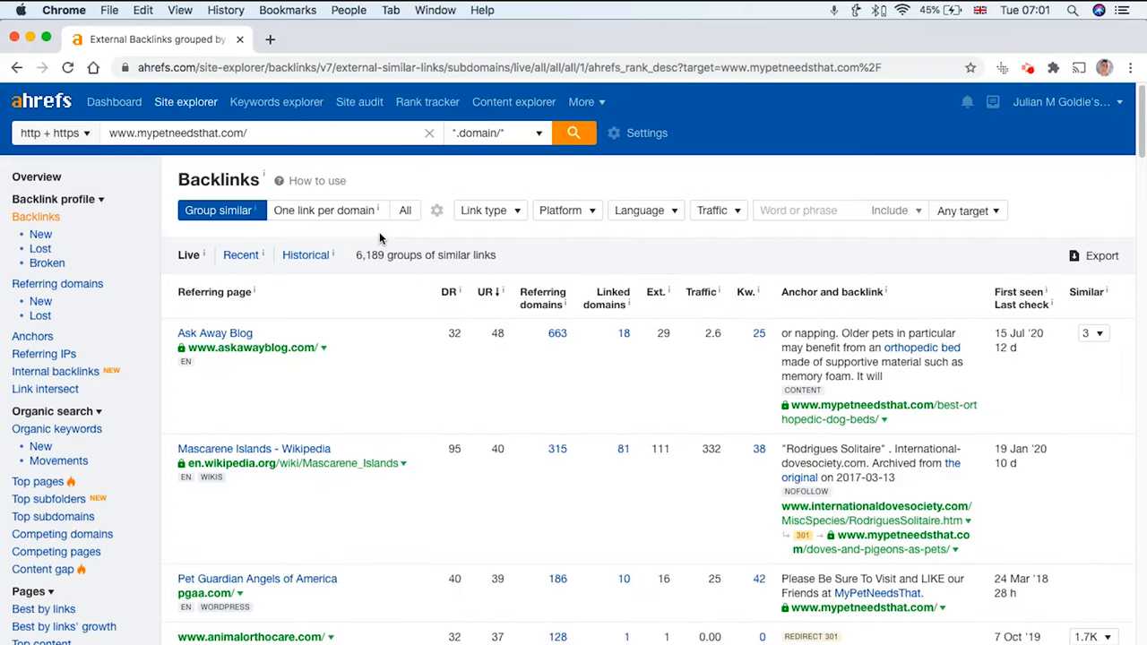
- Show one backlink per referring domain and filter the link type to Dofollow
left_click(323, 210)
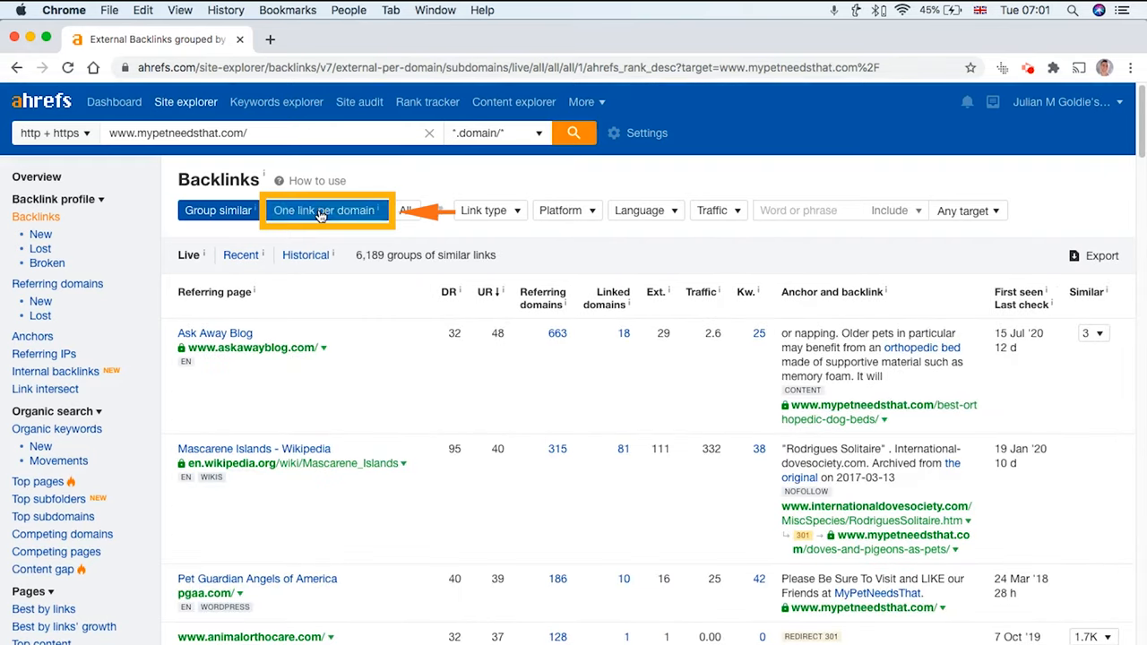
left_click(323, 210)
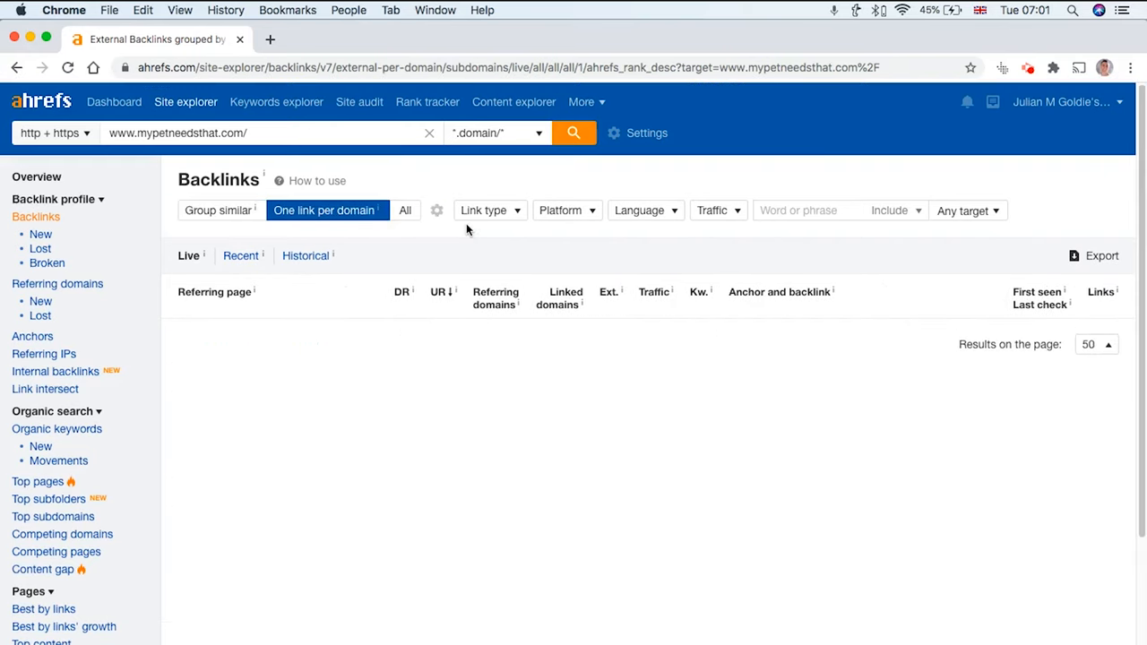
left_click(491, 210)
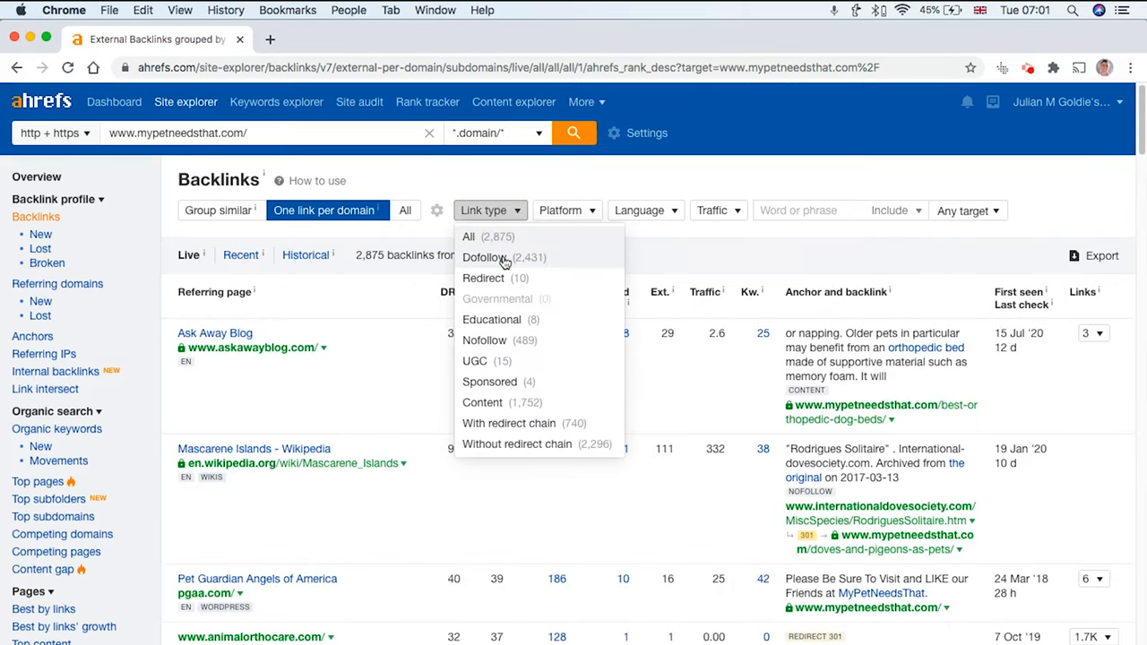
left_click(484, 257)
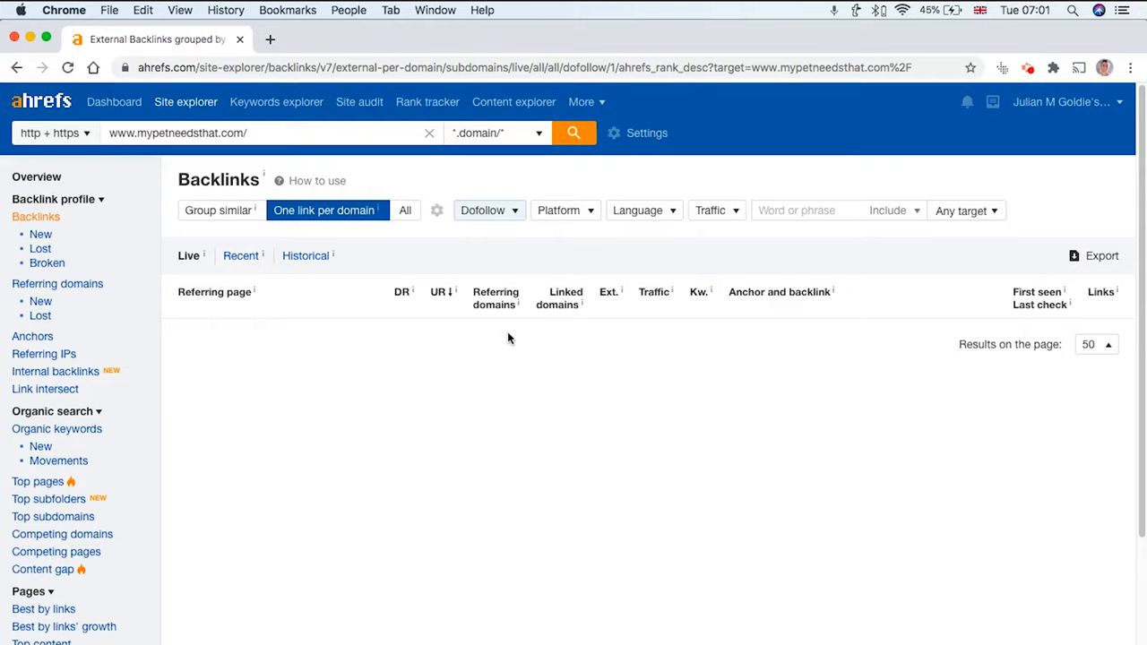
scroll("down", 3)
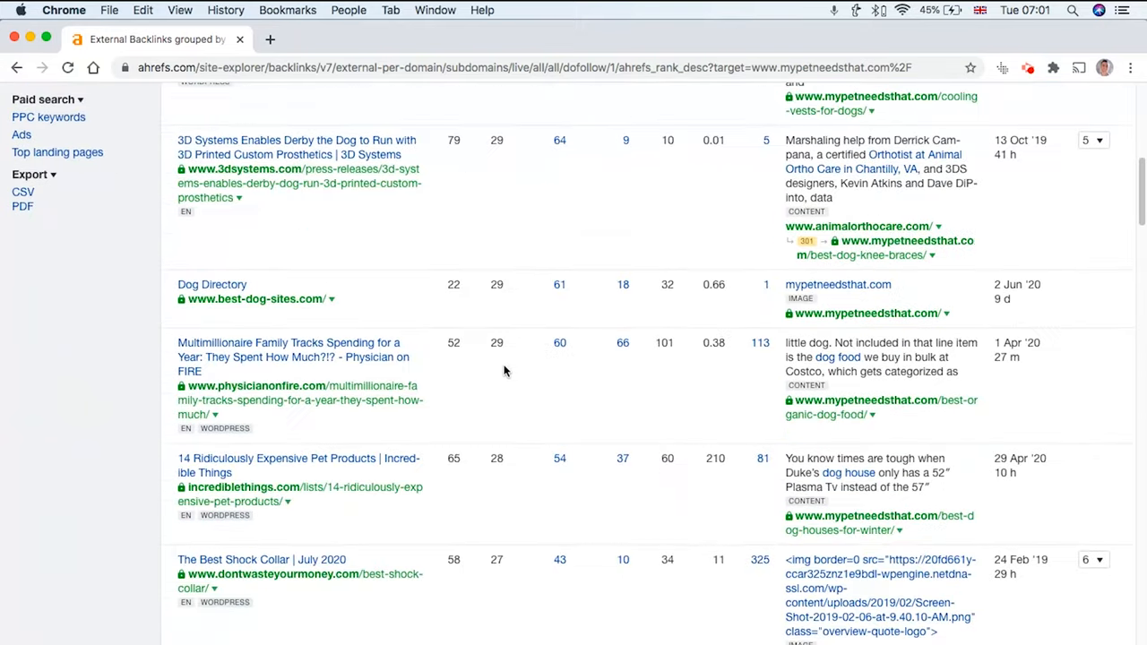
scroll("down", 3)
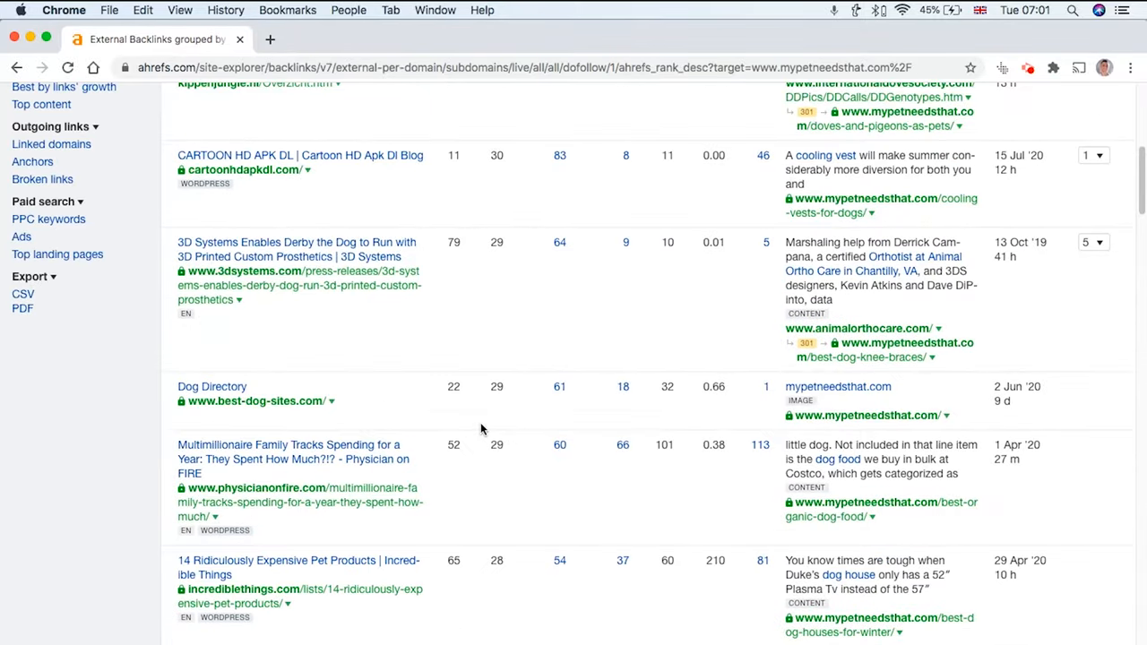
scroll("up", 3)
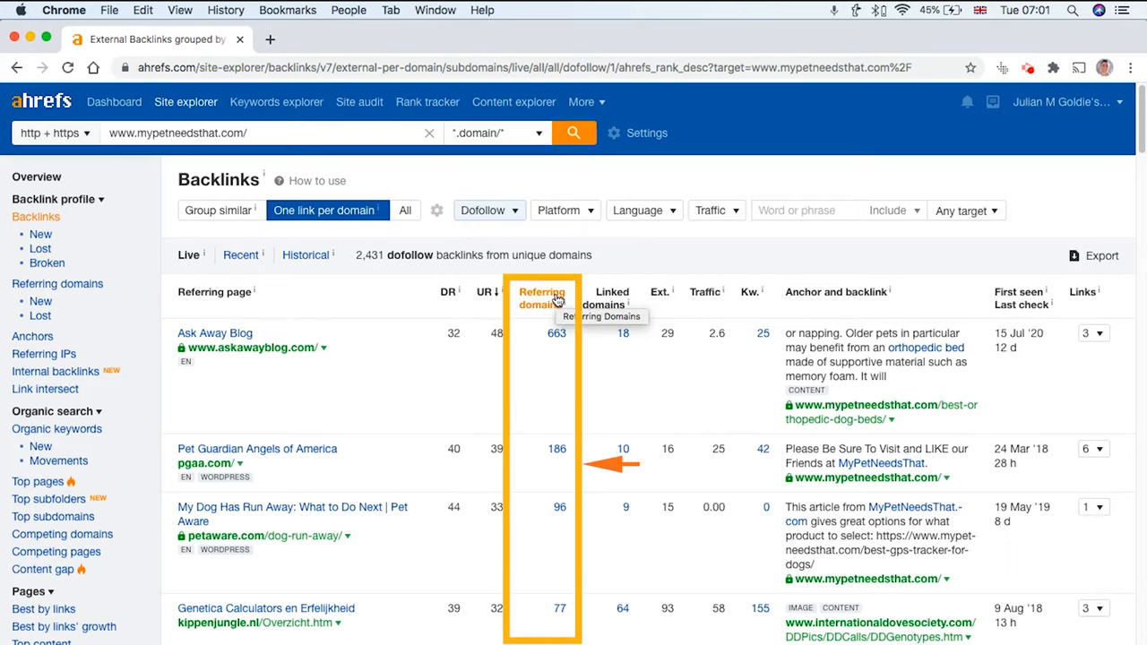
mouse_move(612, 297)
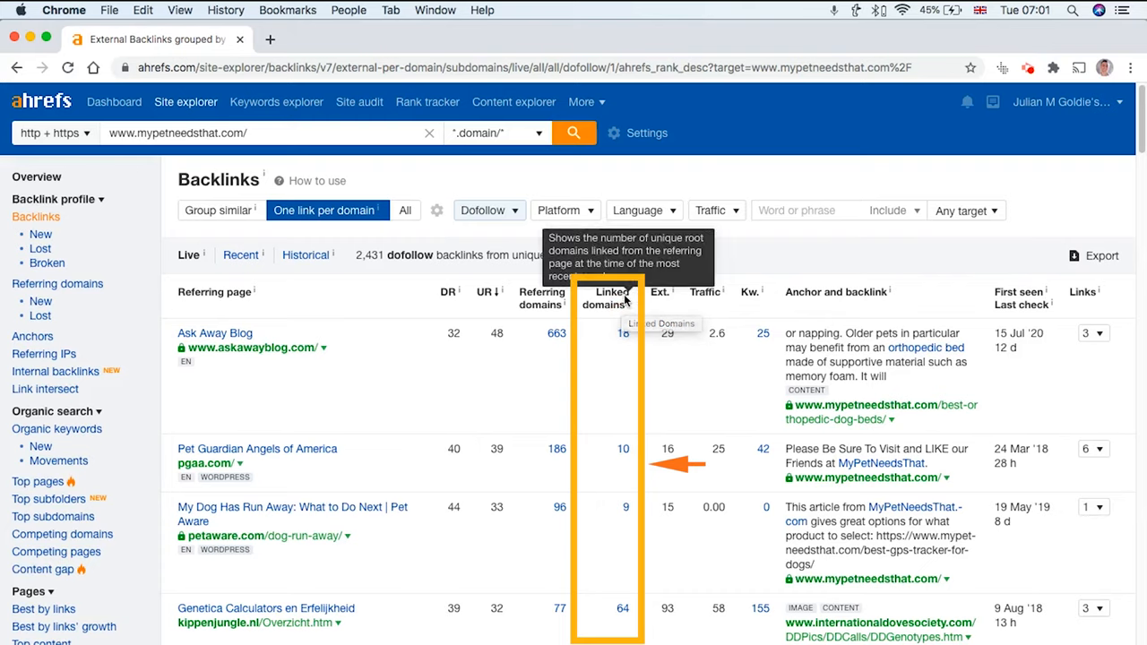
mouse_move(721, 329)
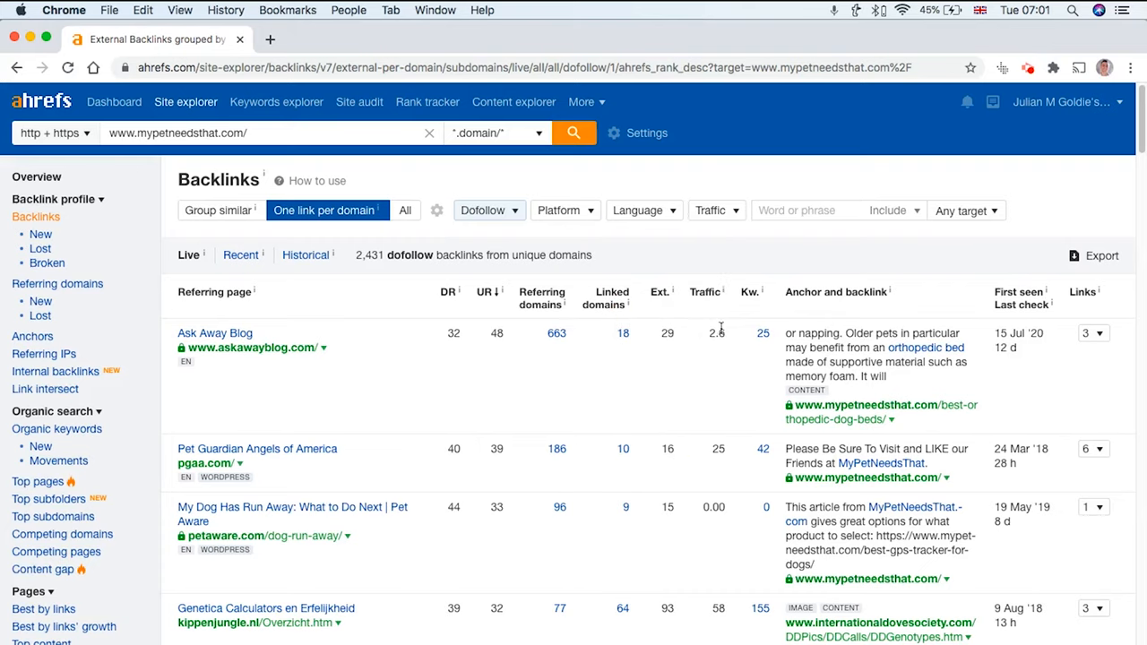
scroll("down", 3)
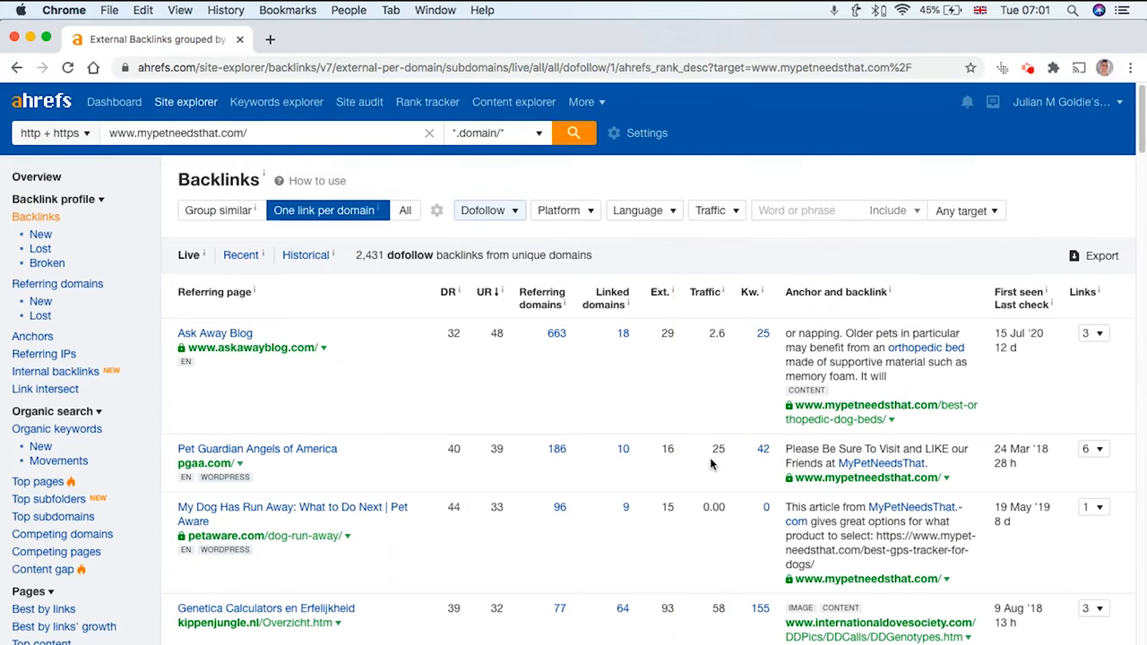
scroll("down", 3)
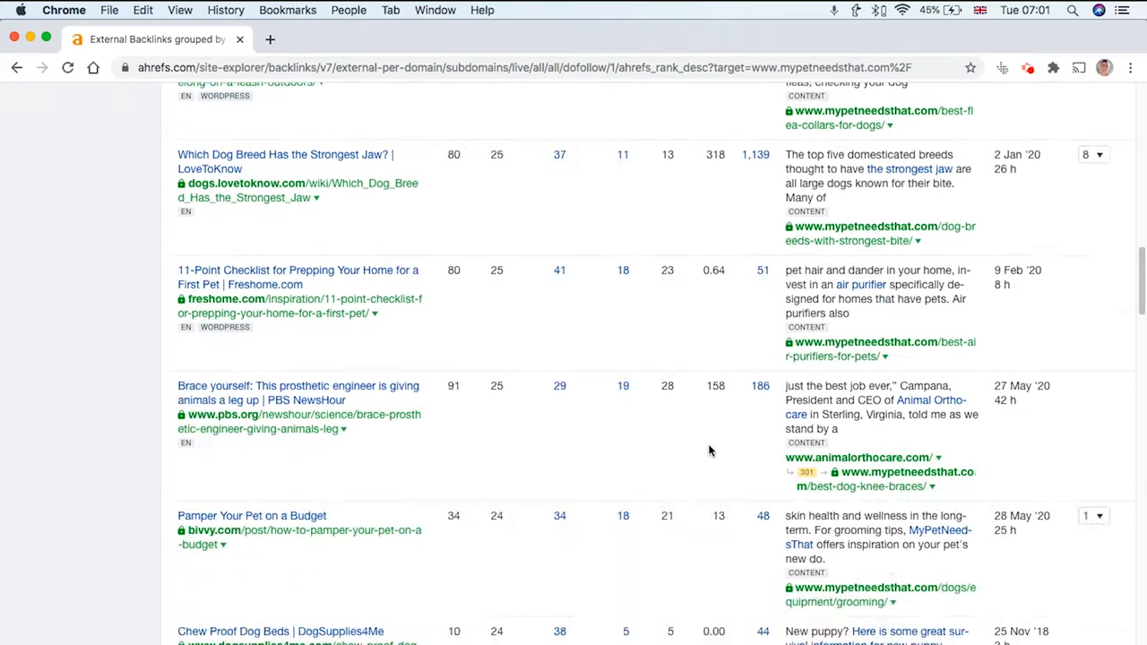
scroll("up", 3)
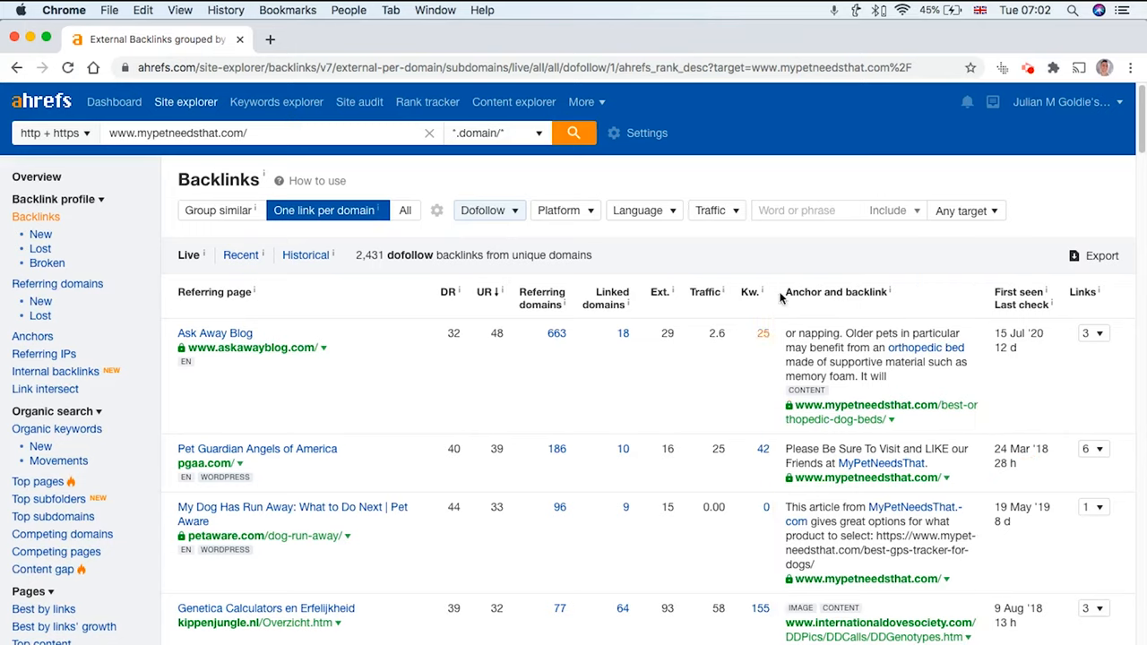
mouse_move(916, 353)
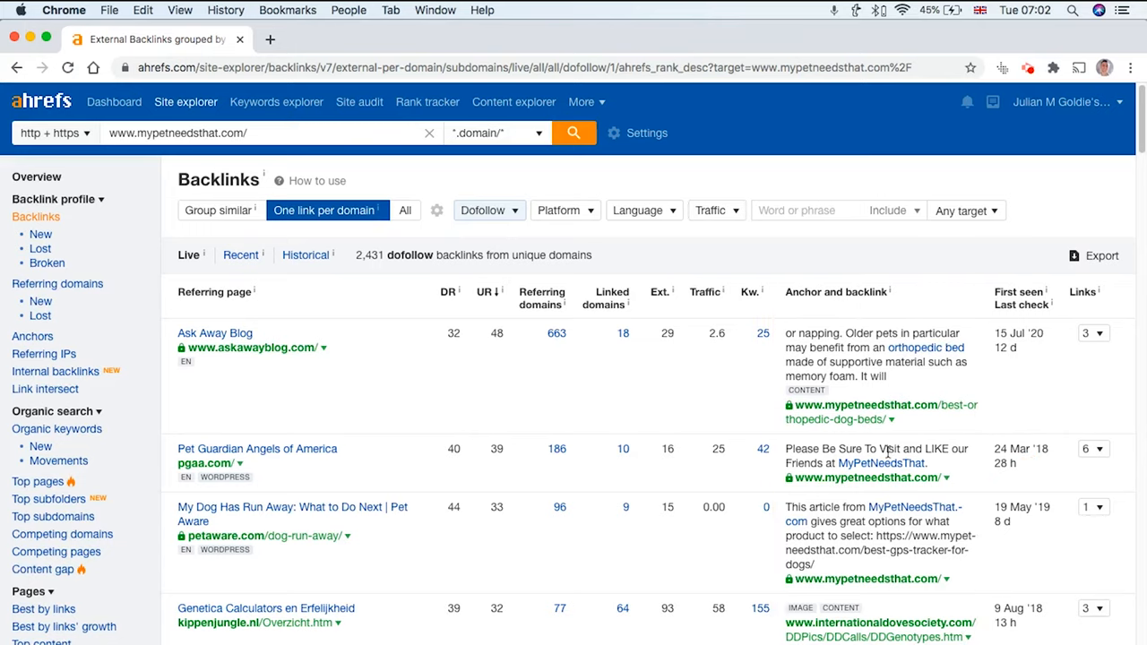
mouse_move(1018, 292)
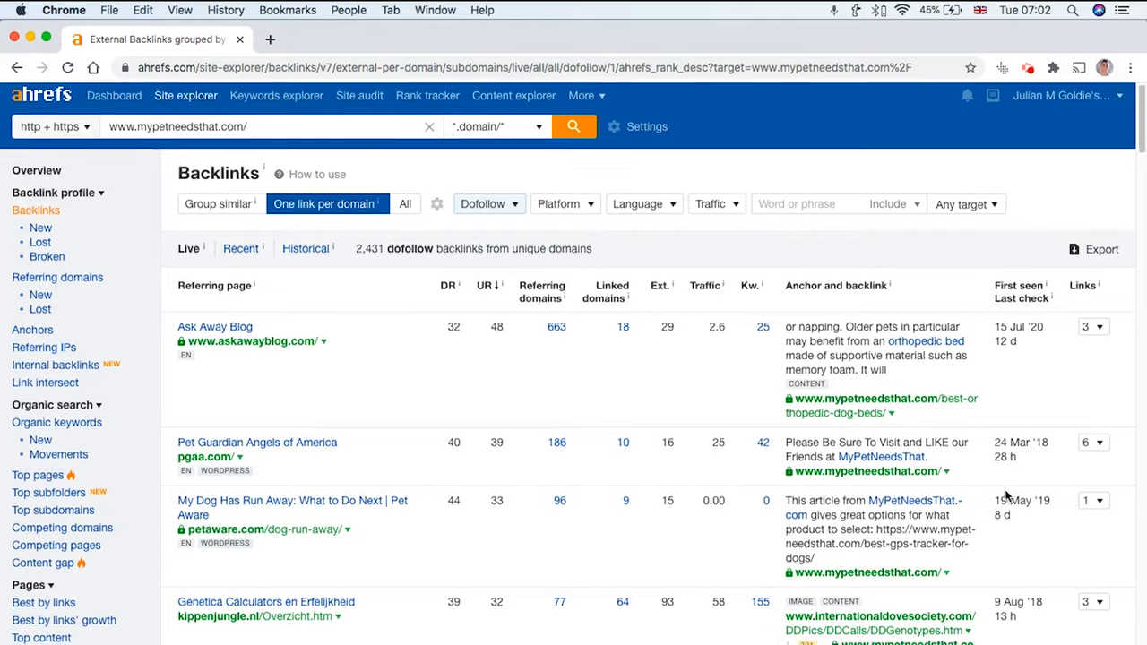
scroll("down", 3)
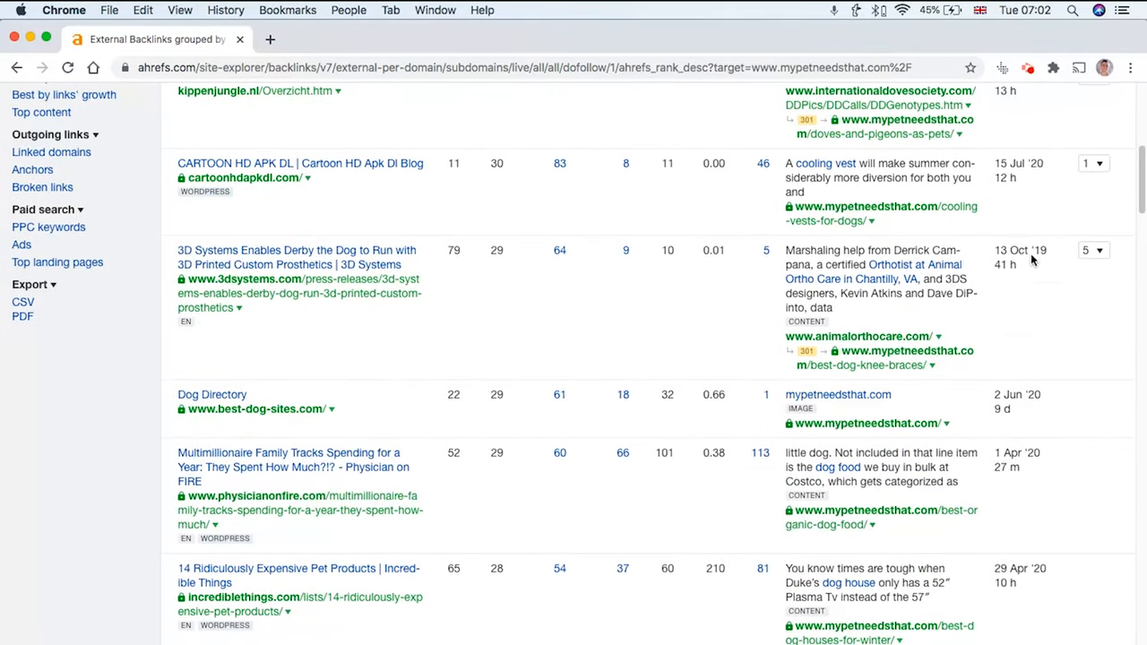
scroll("up", 3)
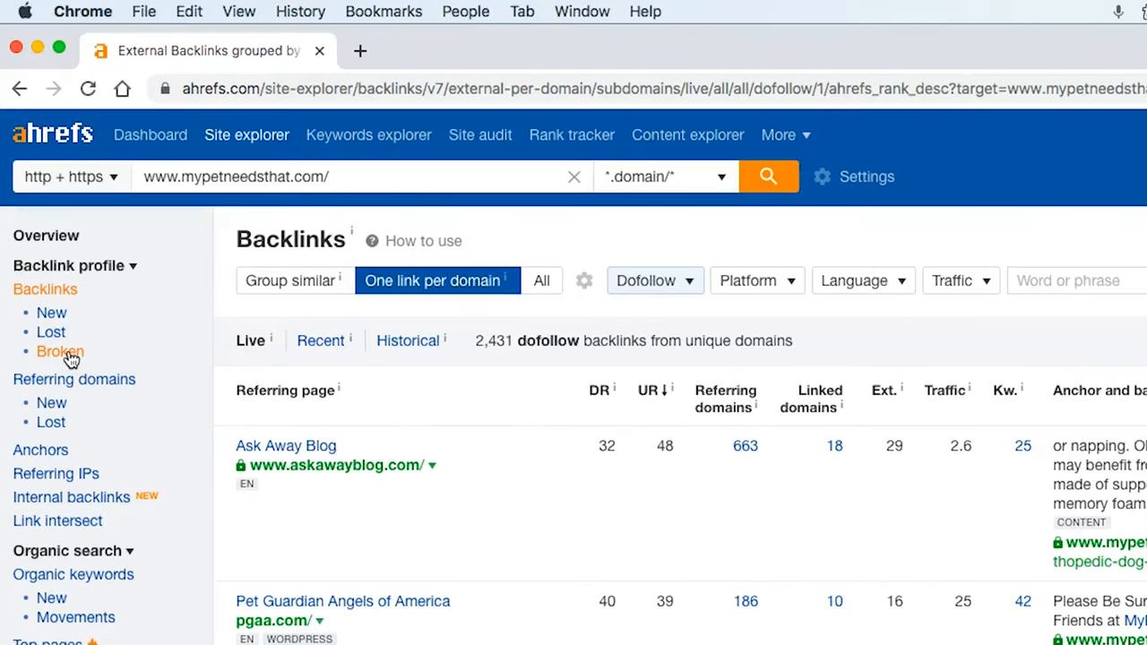
- Open the New backlinks report and scroll through the 56 links gained in seven days
left_click(52, 312)
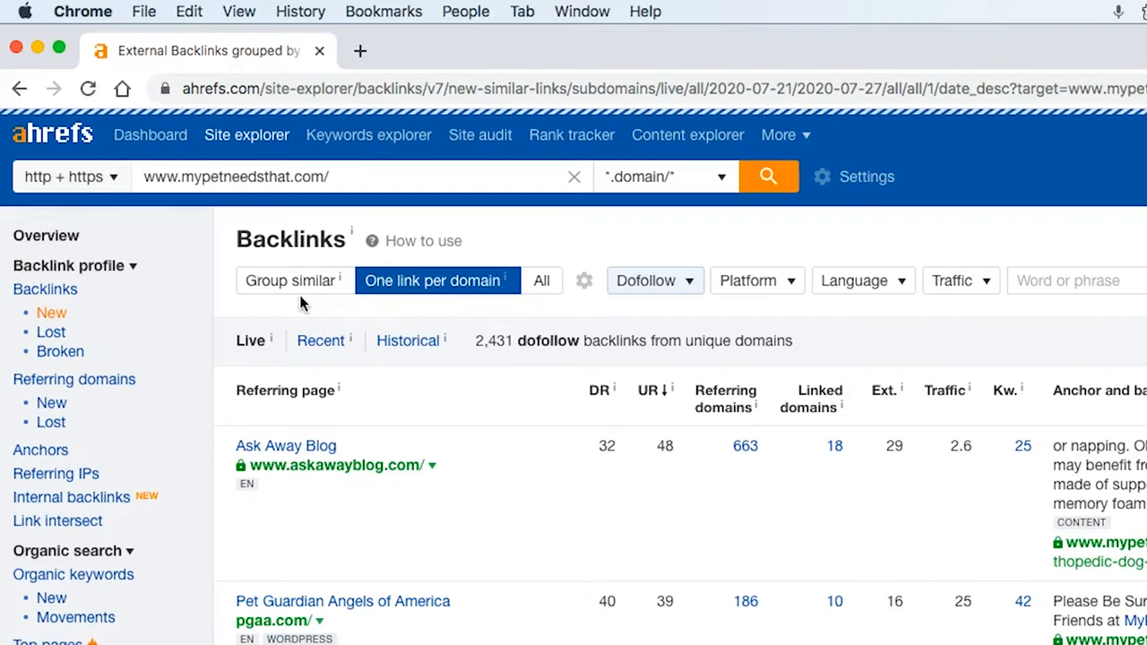
mouse_move(240, 326)
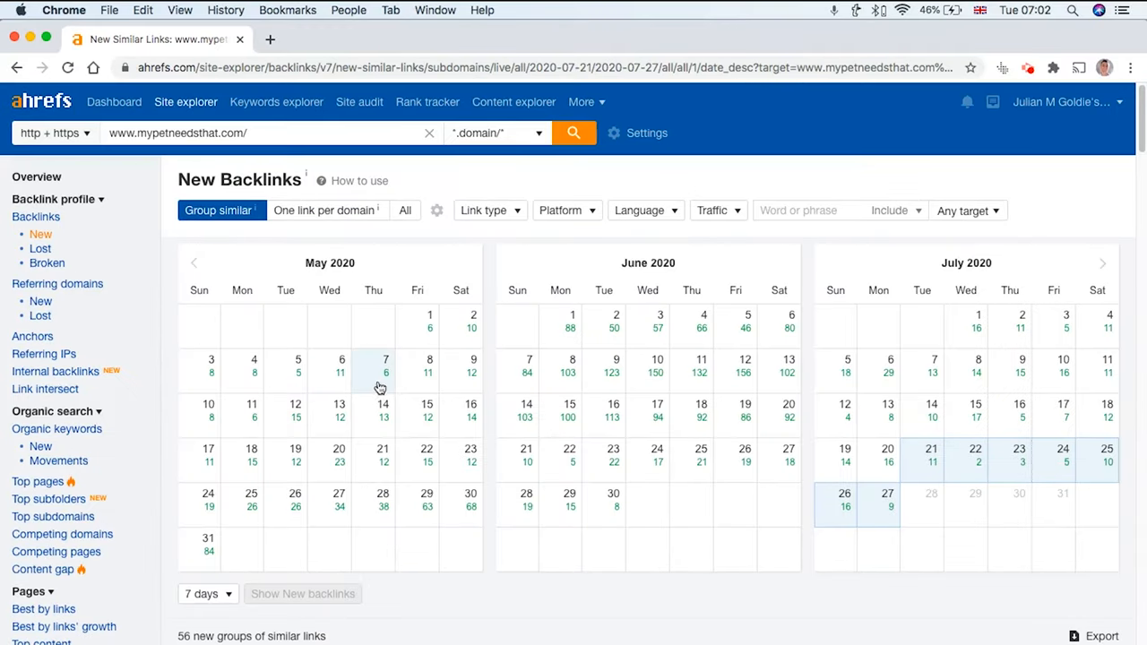
scroll("down", 3)
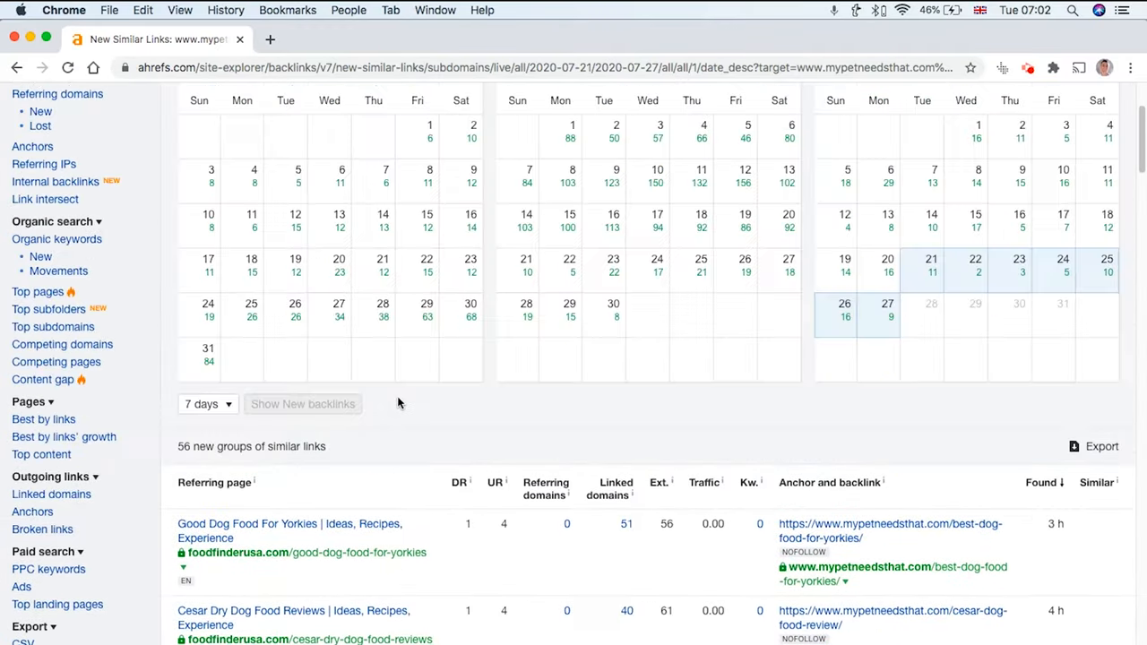
scroll("down", 3)
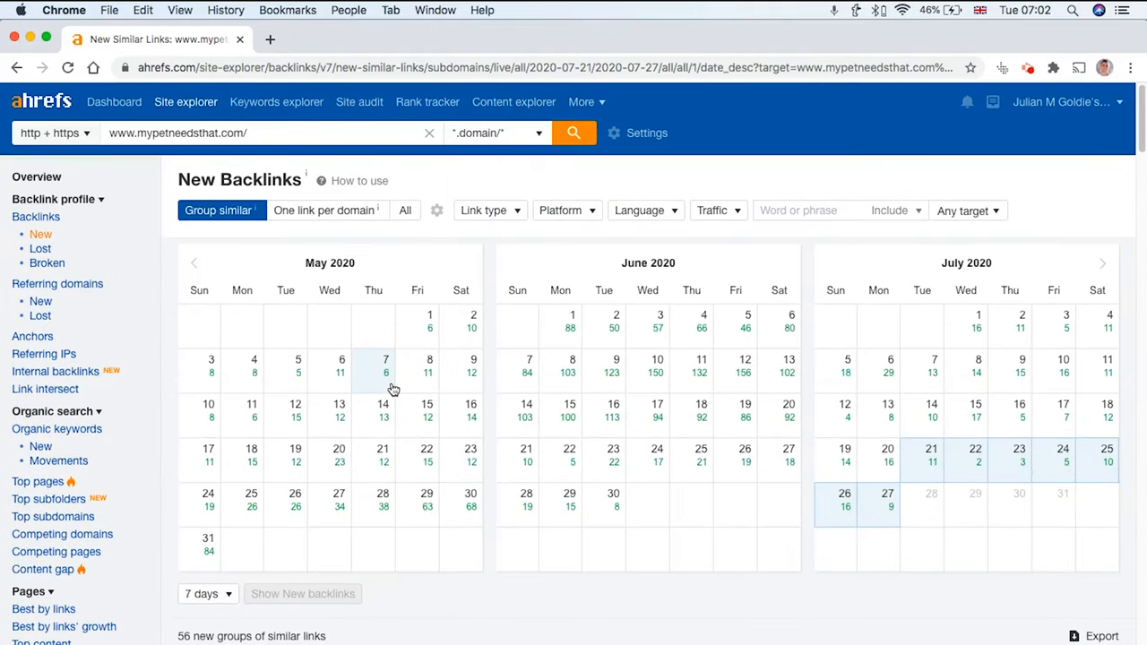
scroll("down", 3)
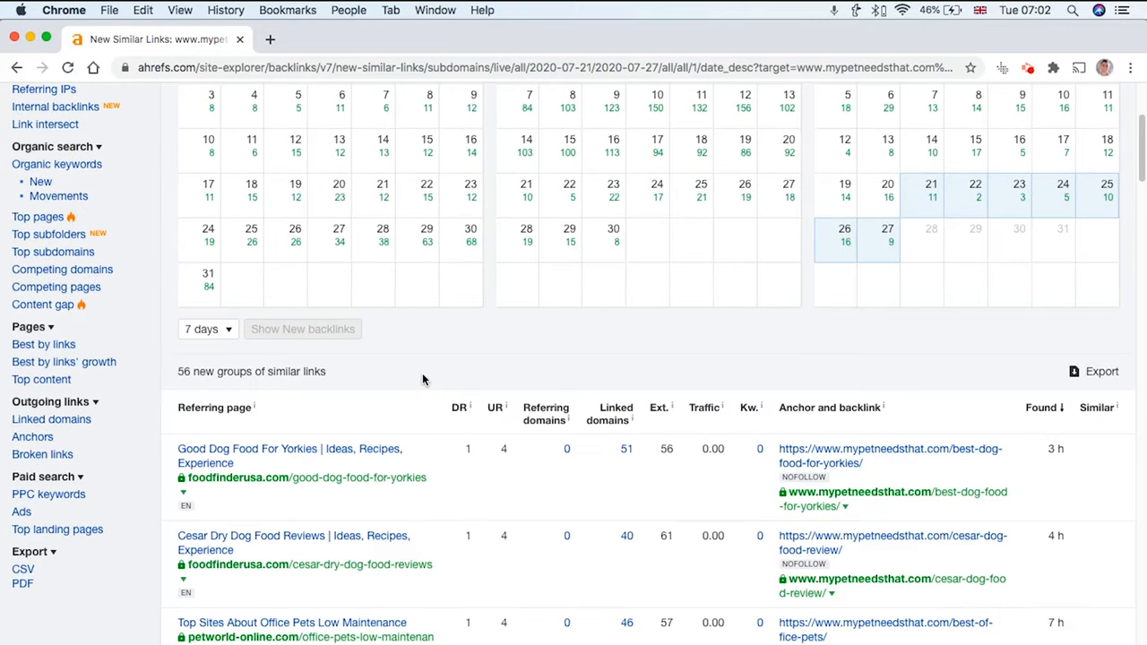
scroll("down", 3)
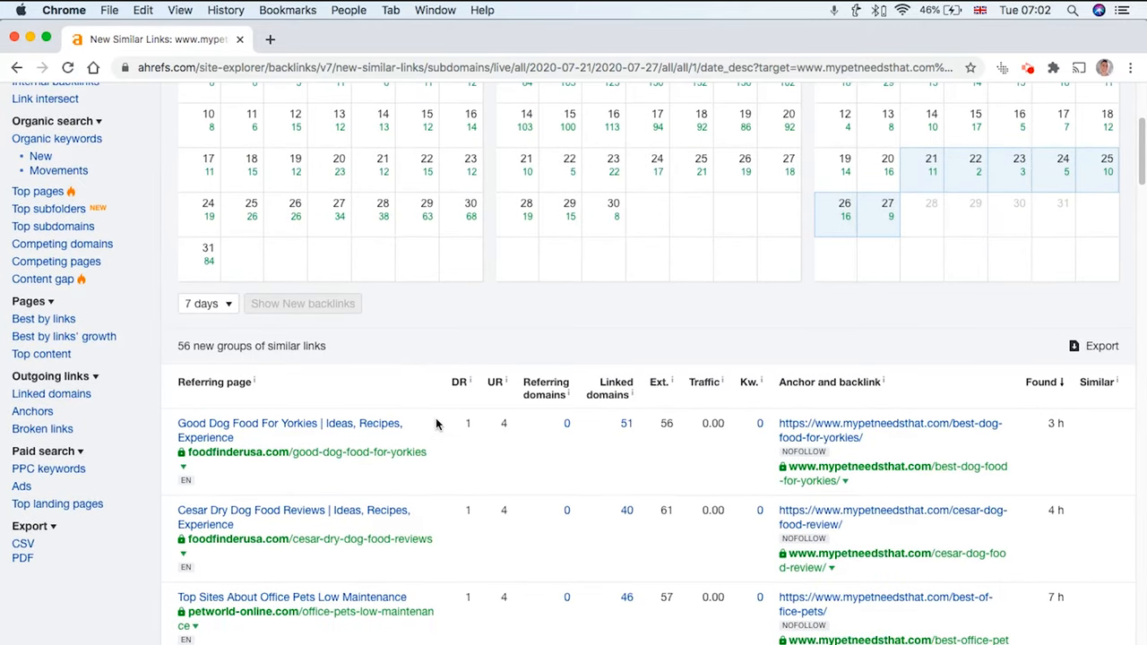
scroll("down", 3)
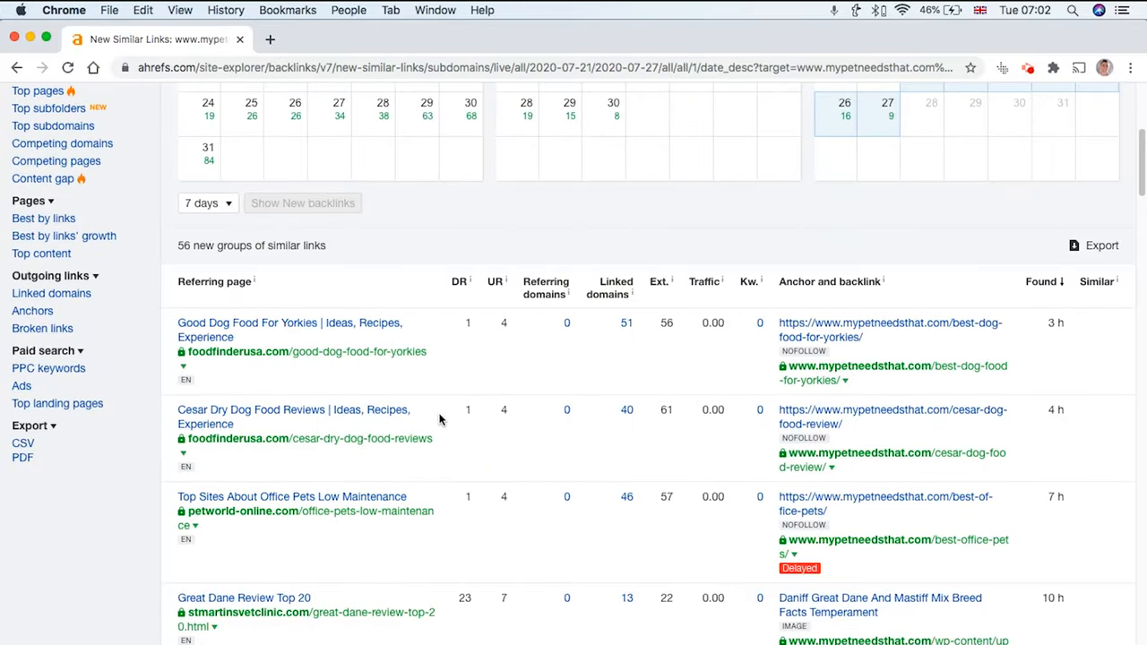
mouse_move(493, 421)
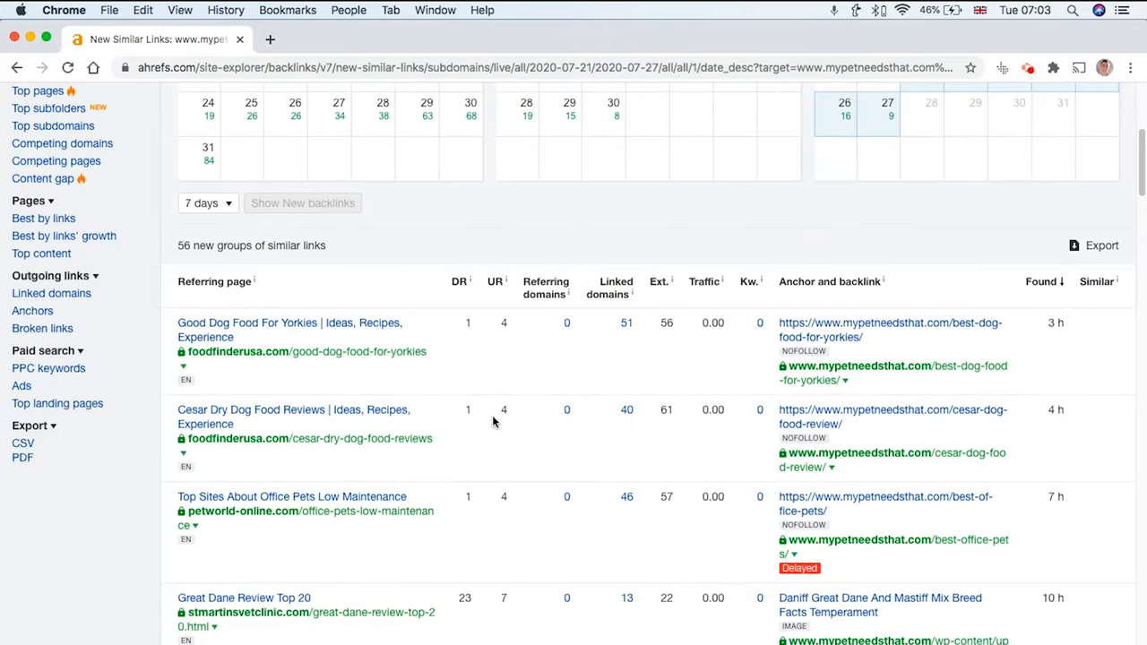
scroll("down", 3)
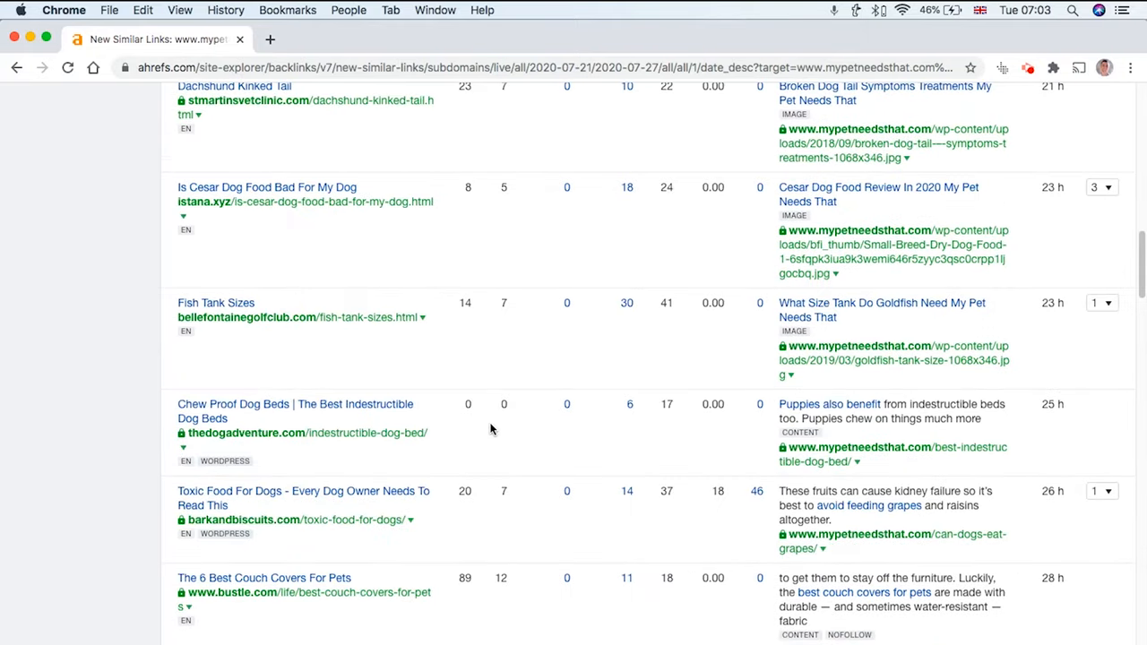
mouse_move(490, 429)
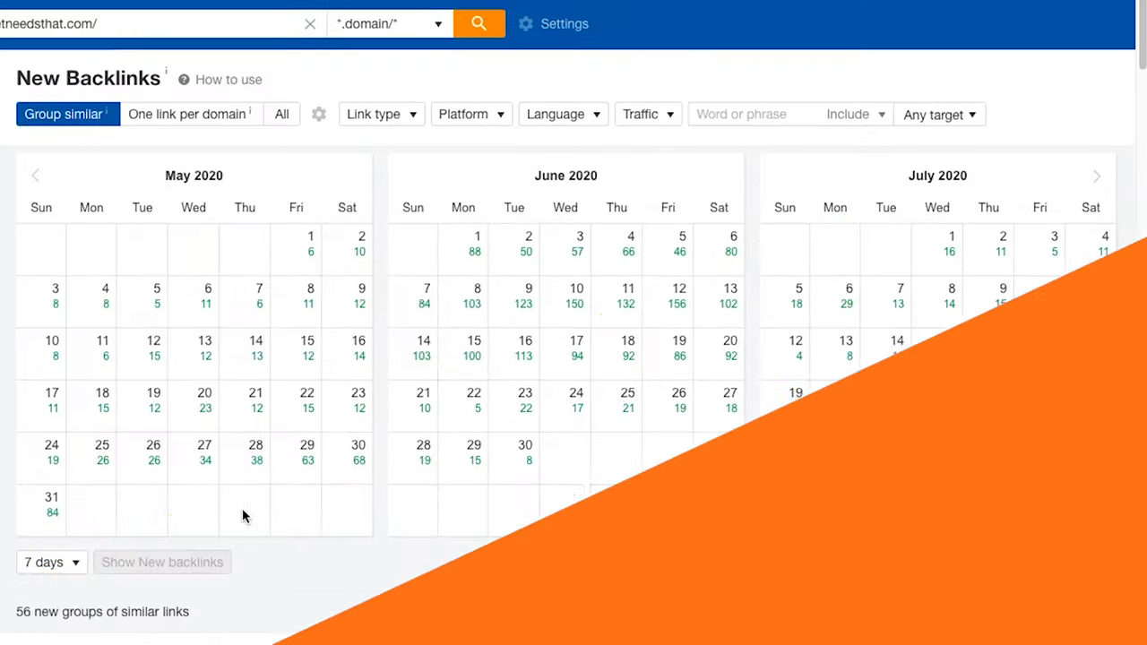
scroll("down", 3)
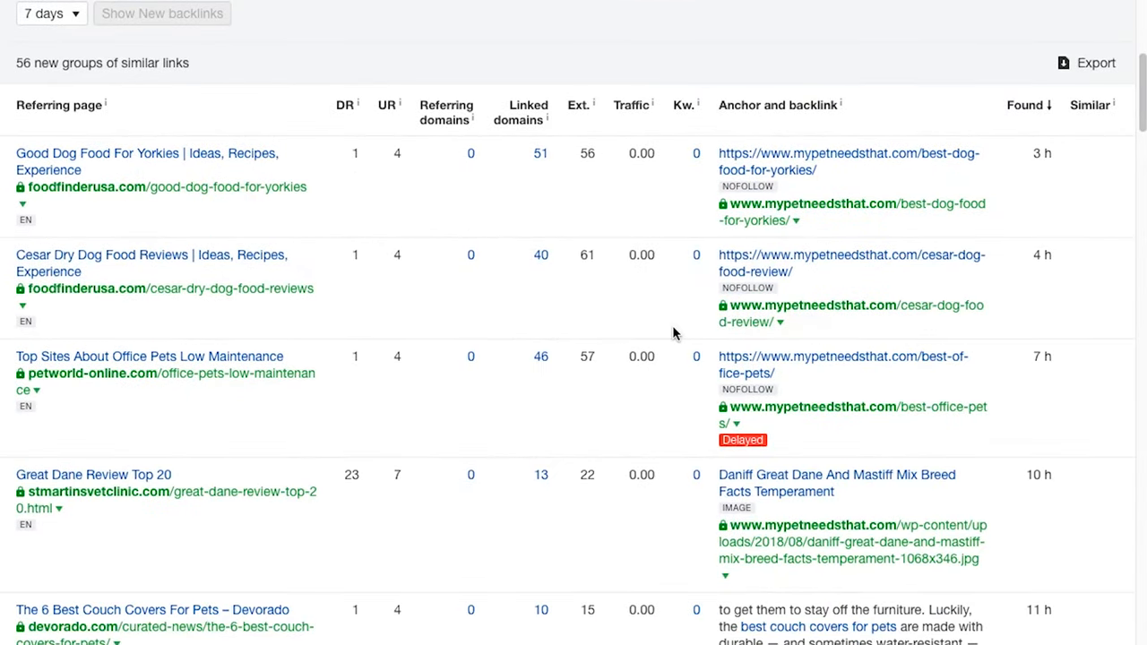
mouse_move(1041, 207)
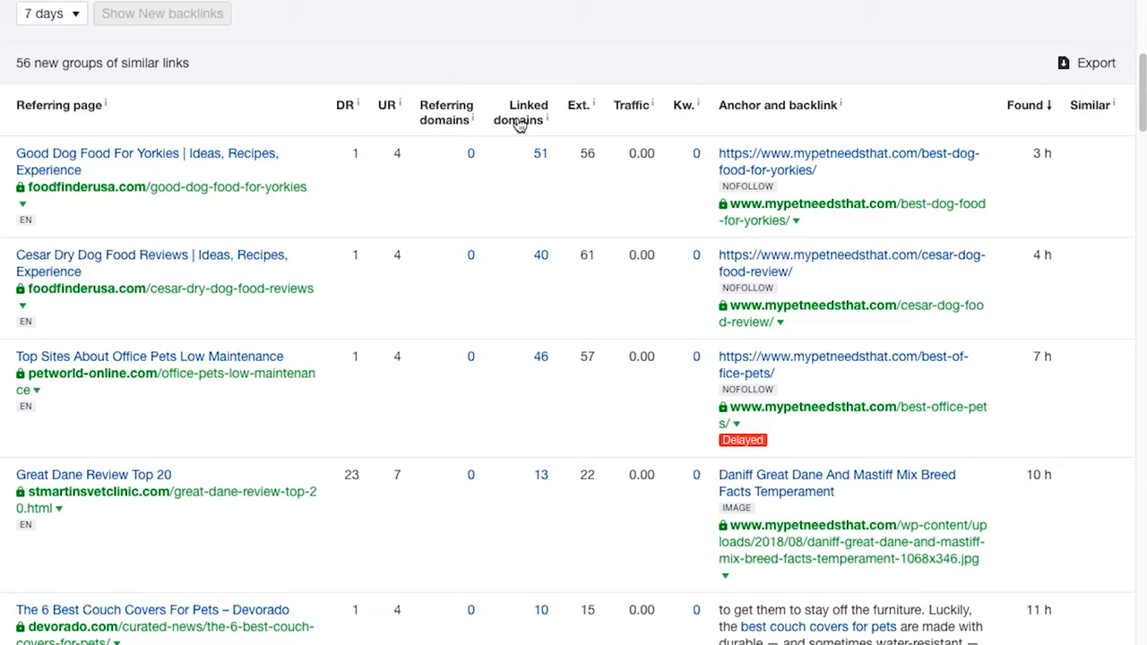
scroll("down", 3)
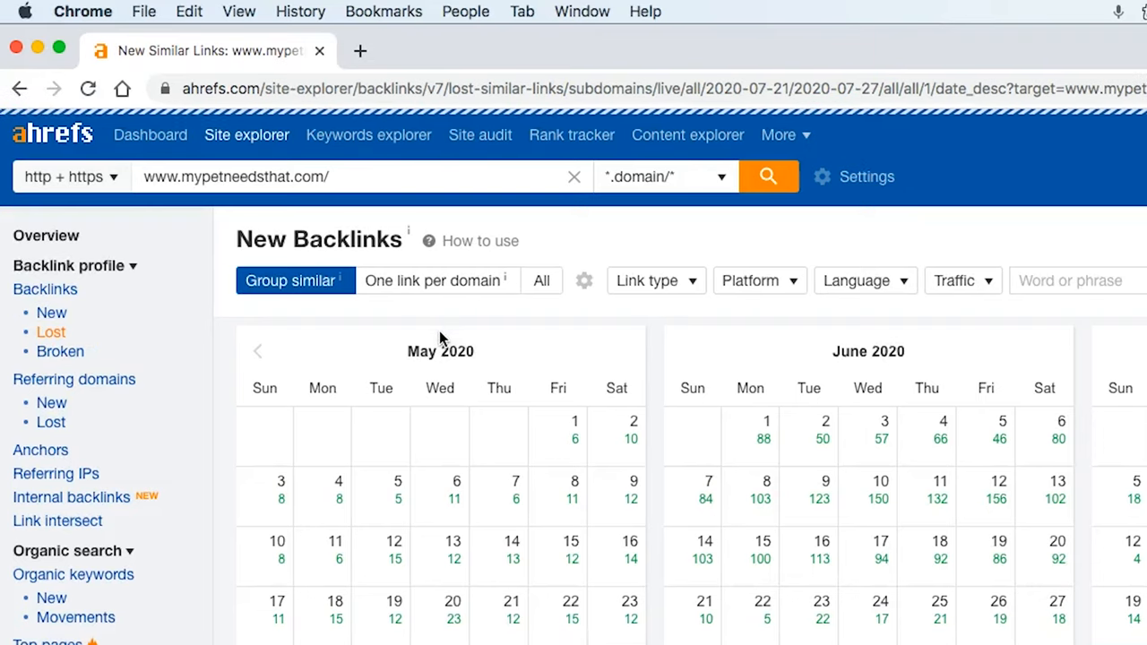
- Open the Lost backlinks report and scroll through the 107 groups lost in seven days
left_click(51, 332)
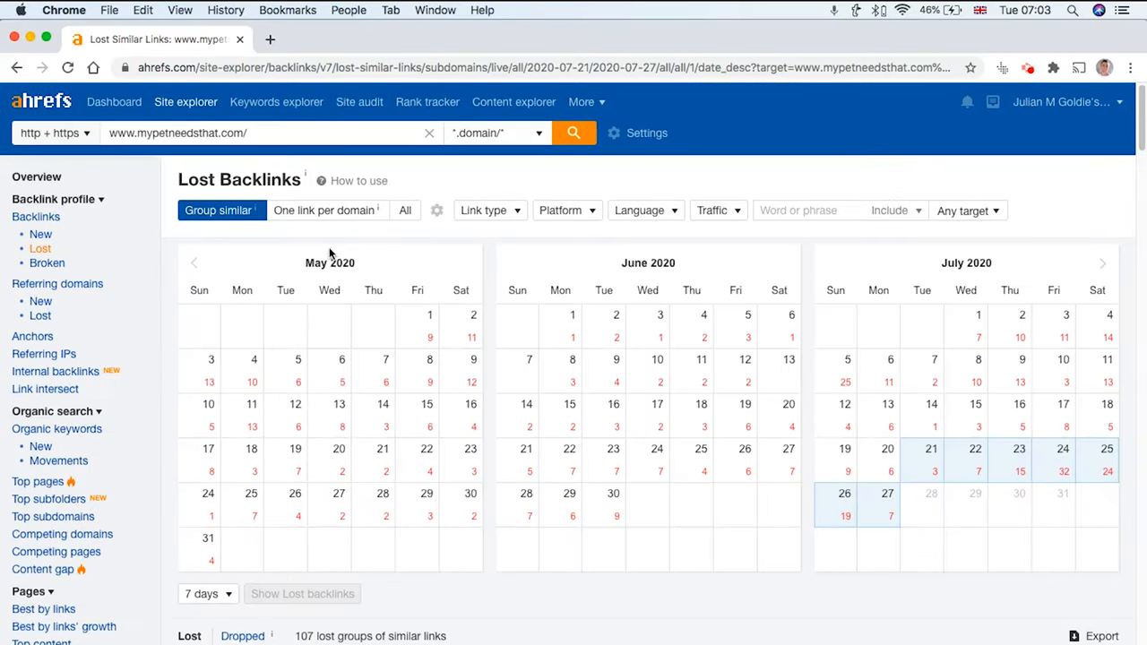
scroll("down", 3)
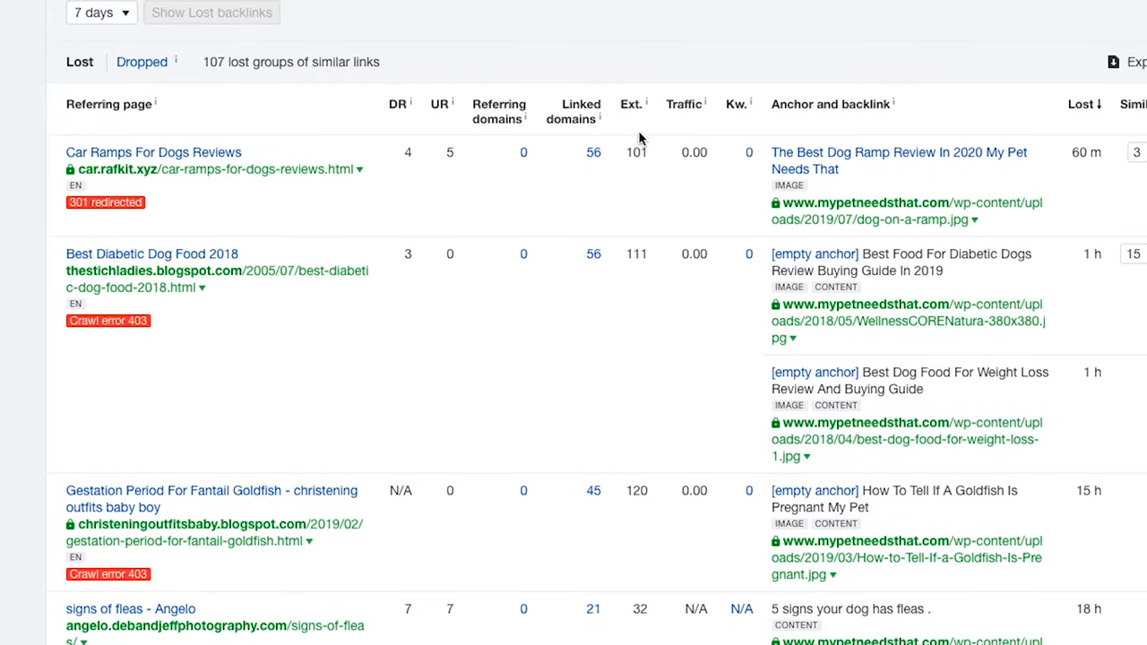
mouse_move(575, 307)
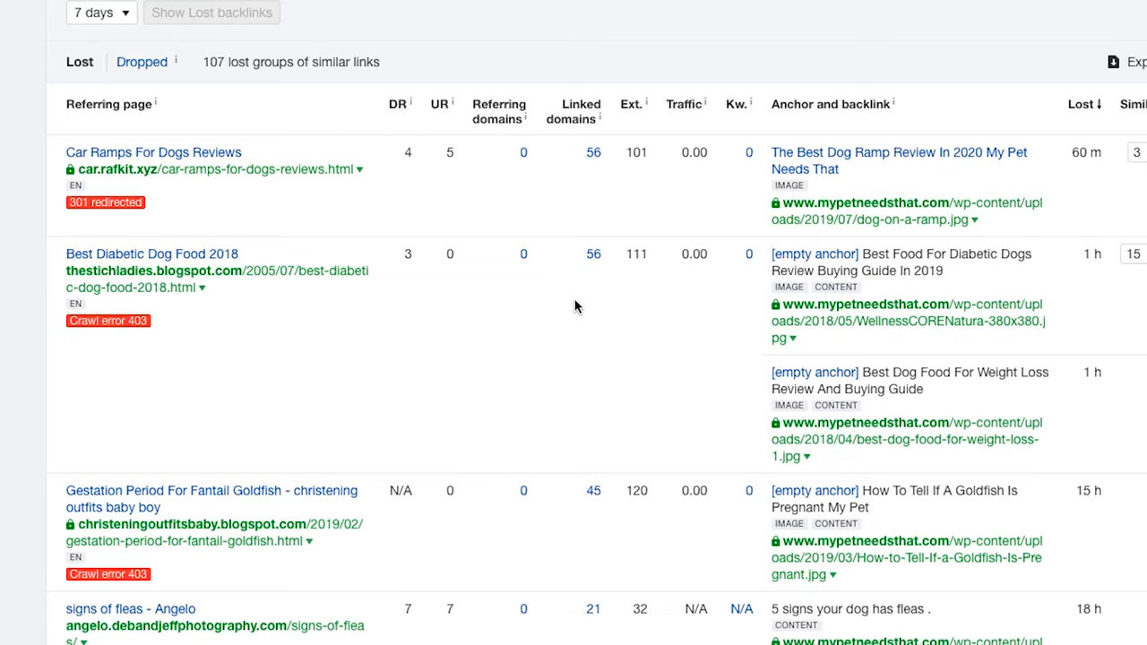
scroll("down", 3)
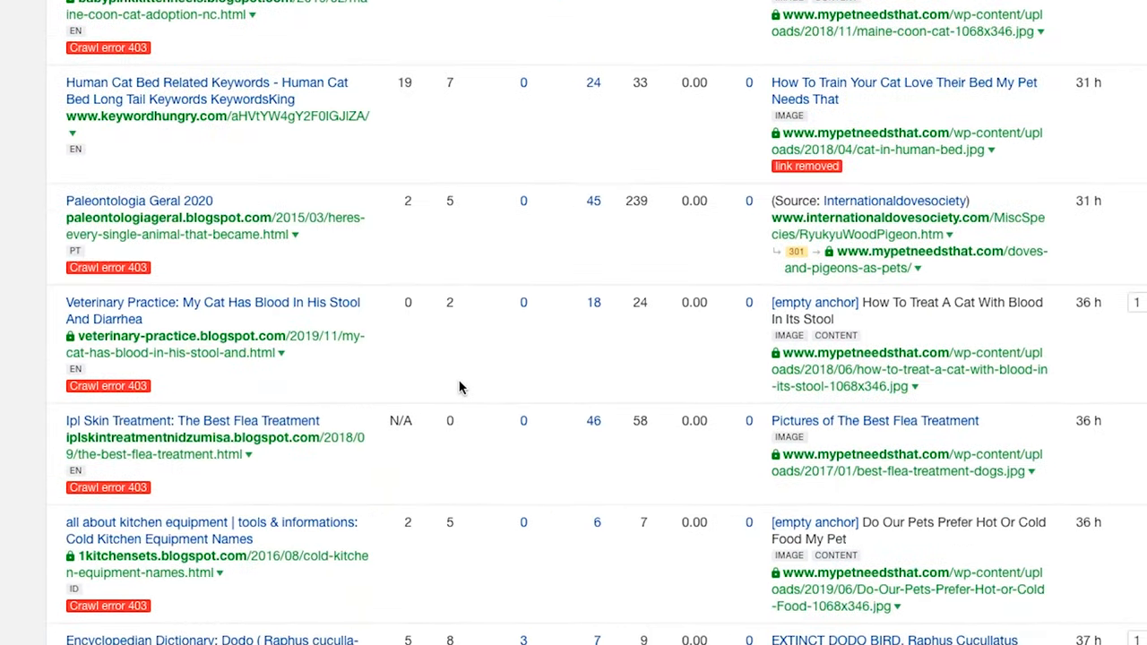
scroll("down", 3)
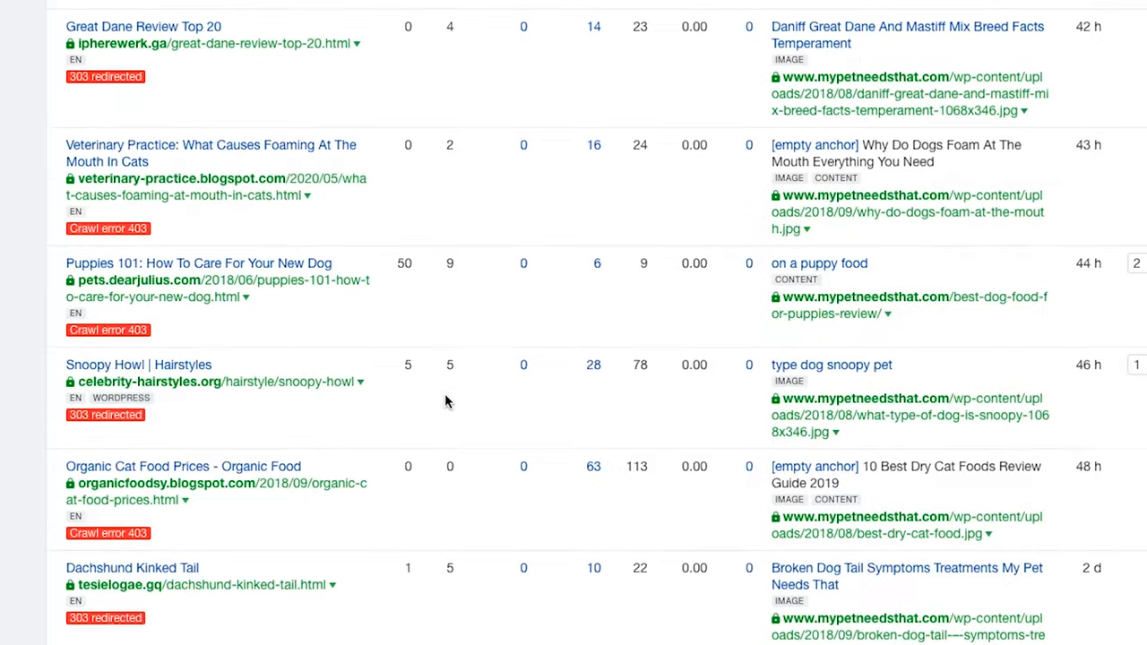
left_click(61, 351)
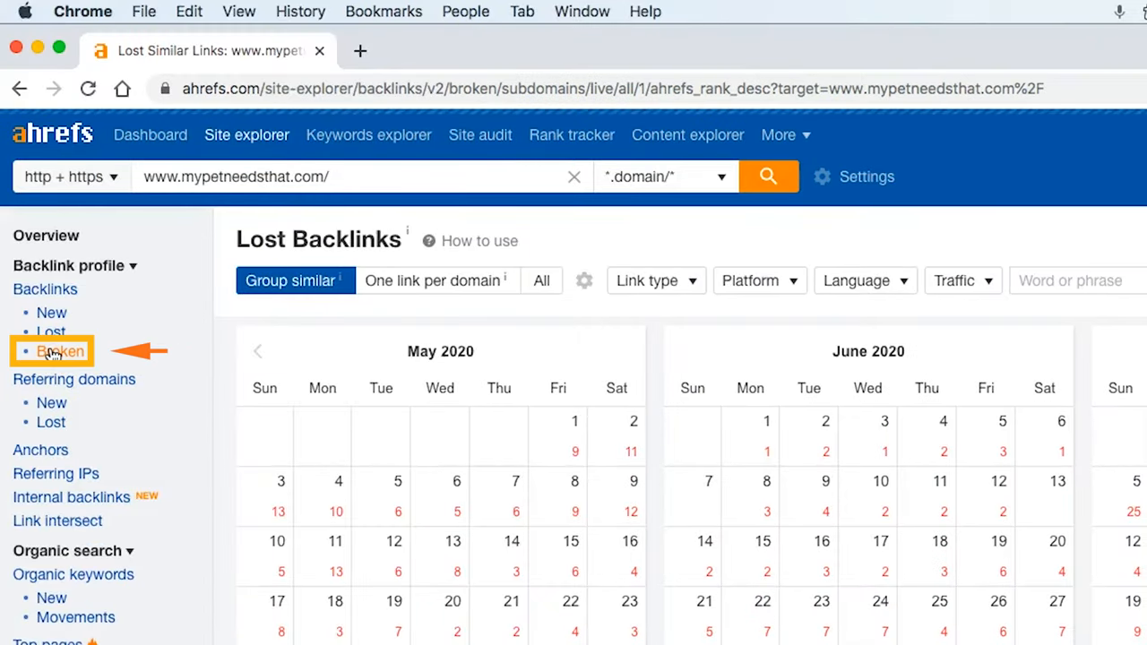
left_click(60, 351)
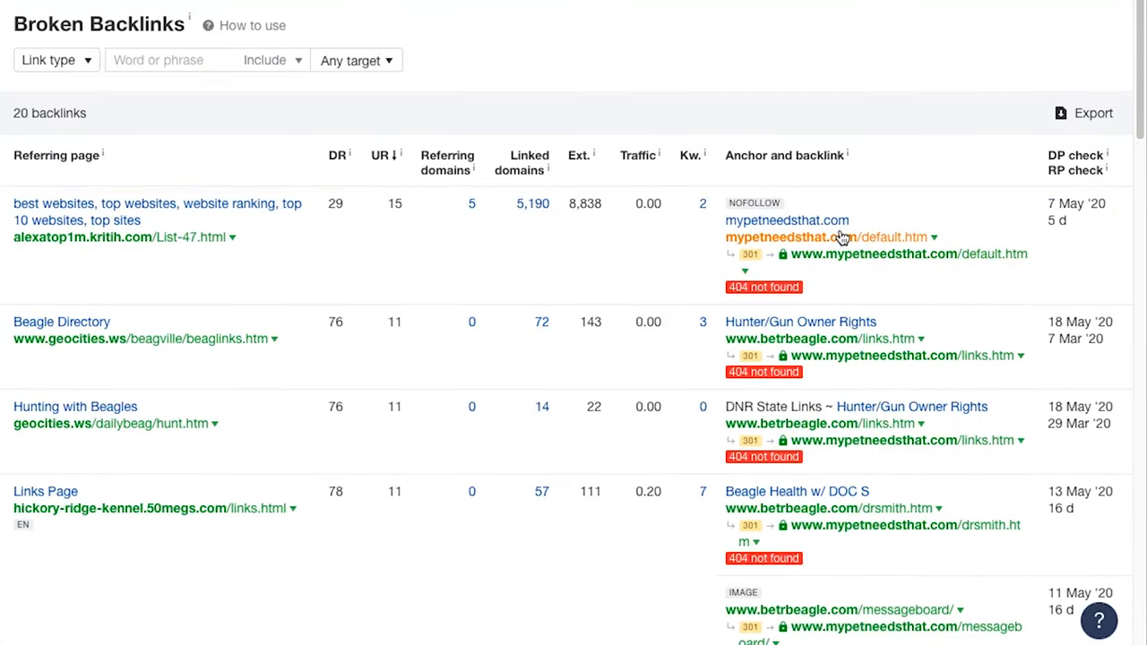
mouse_move(762, 287)
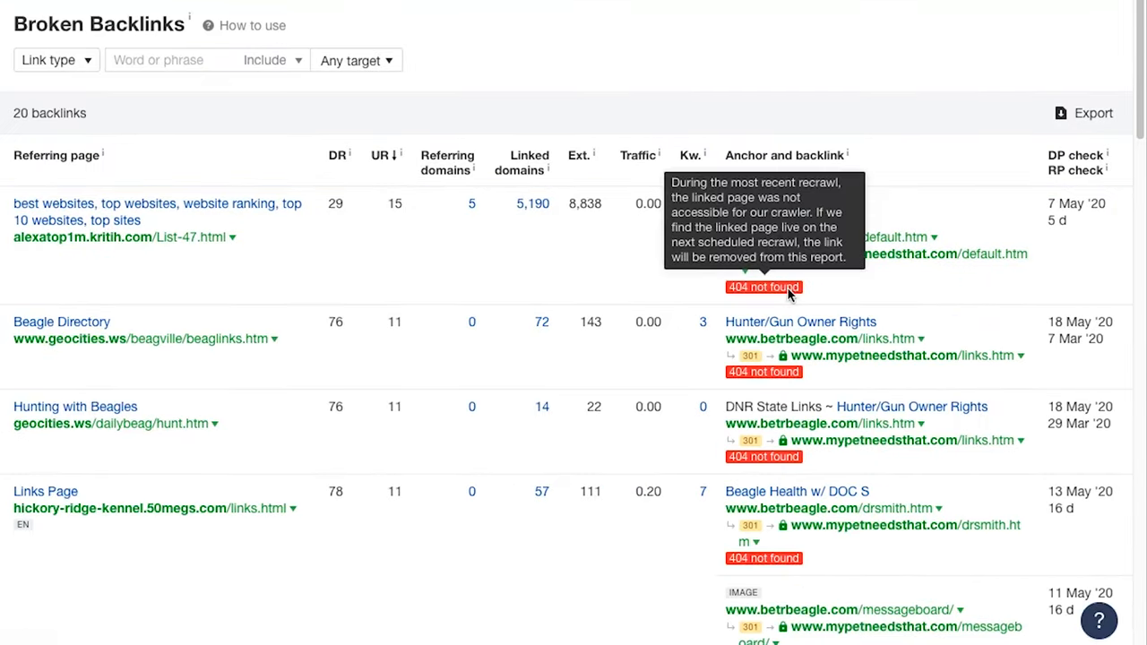
scroll("down", 3)
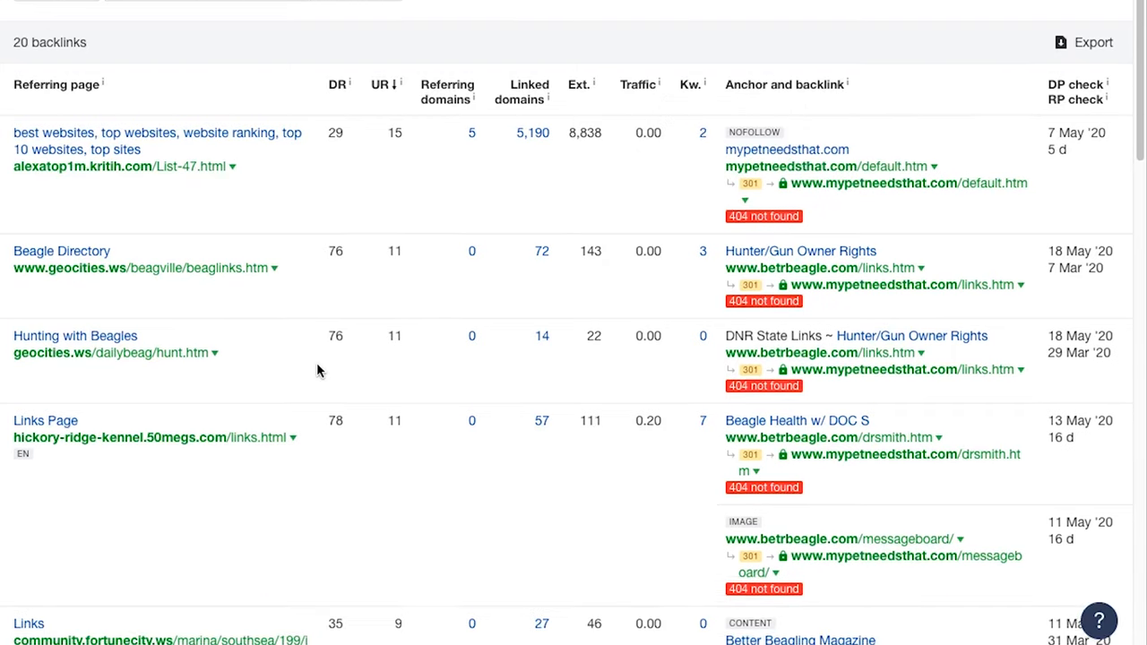
scroll("down", 3)
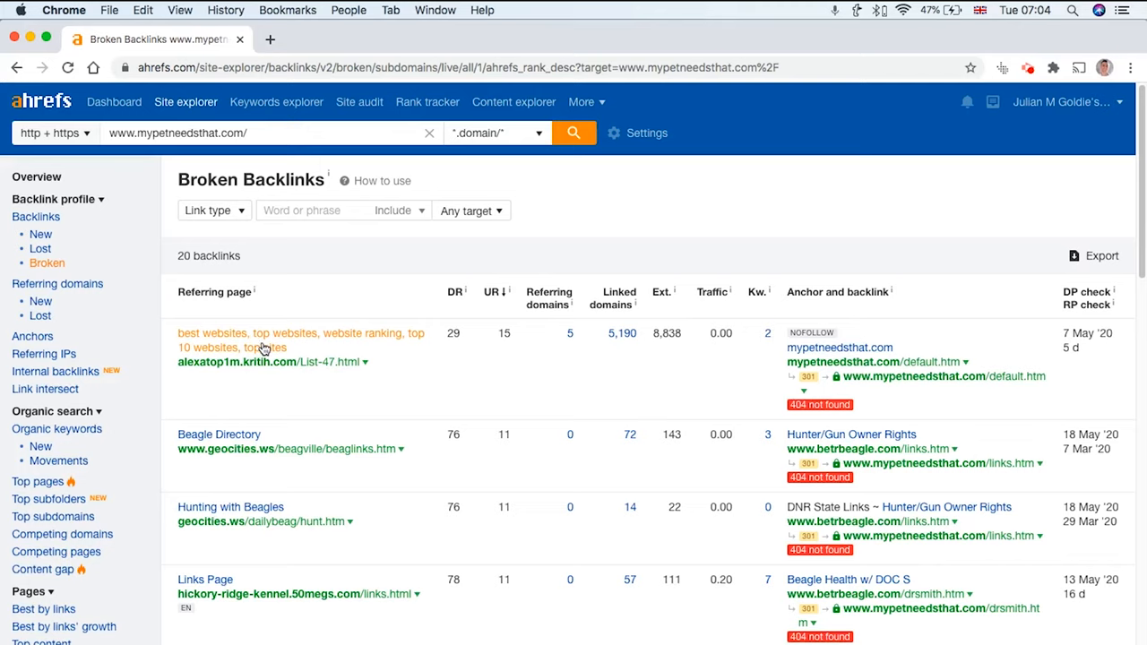
mouse_move(269, 362)
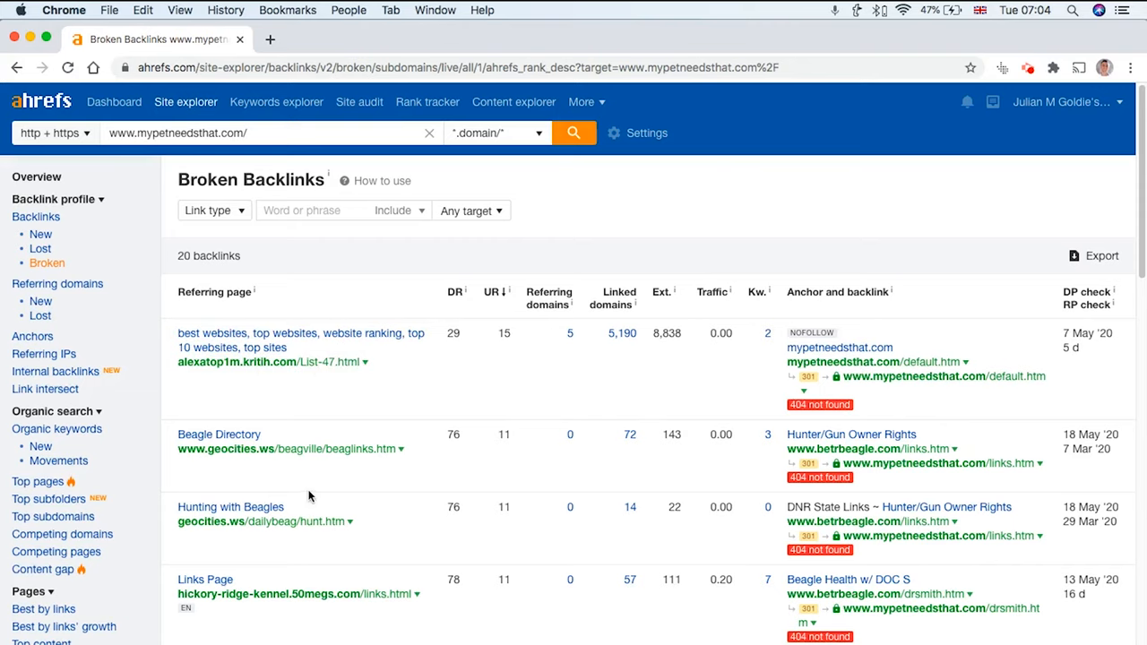
scroll("down", 3)
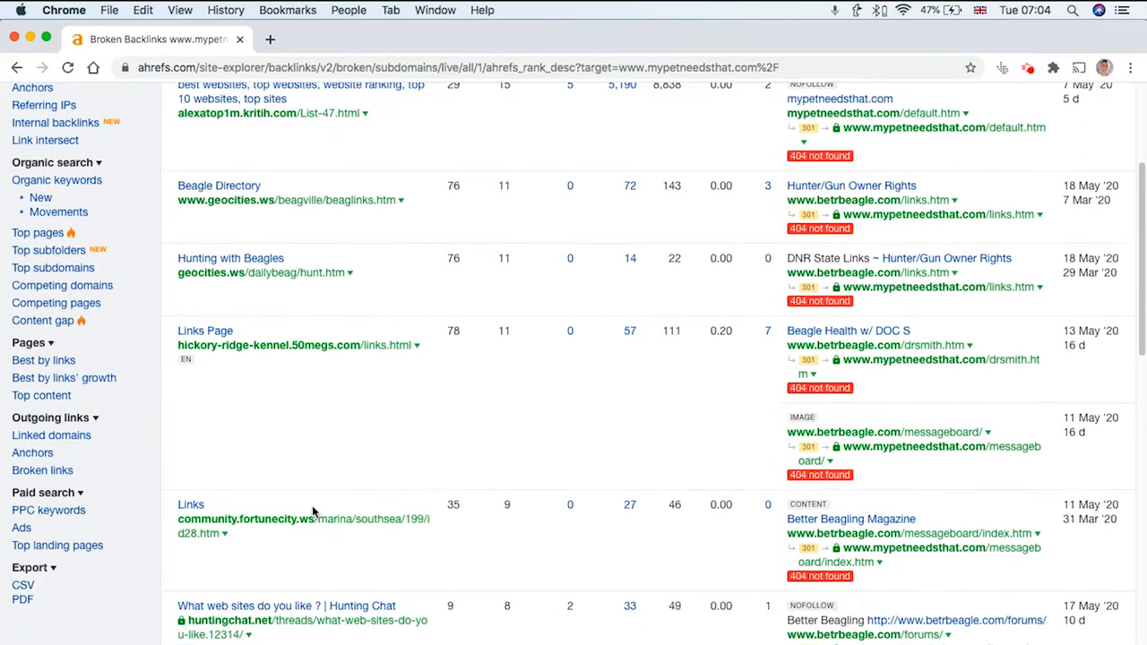
scroll("down", 3)
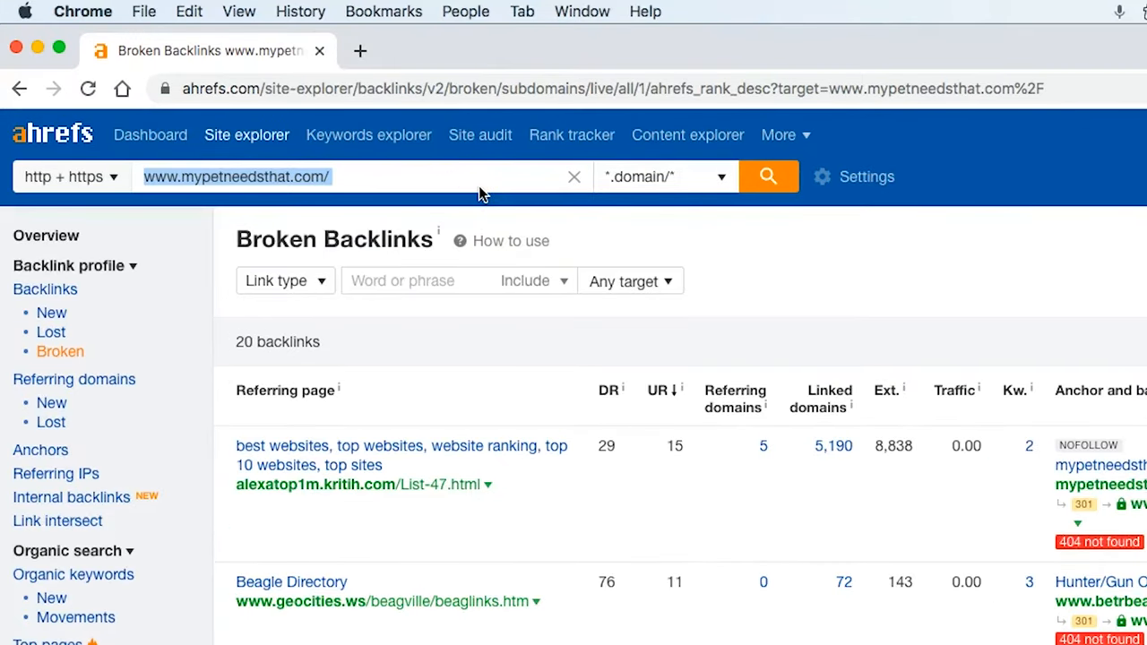
type("https://www.petfinder.com/")
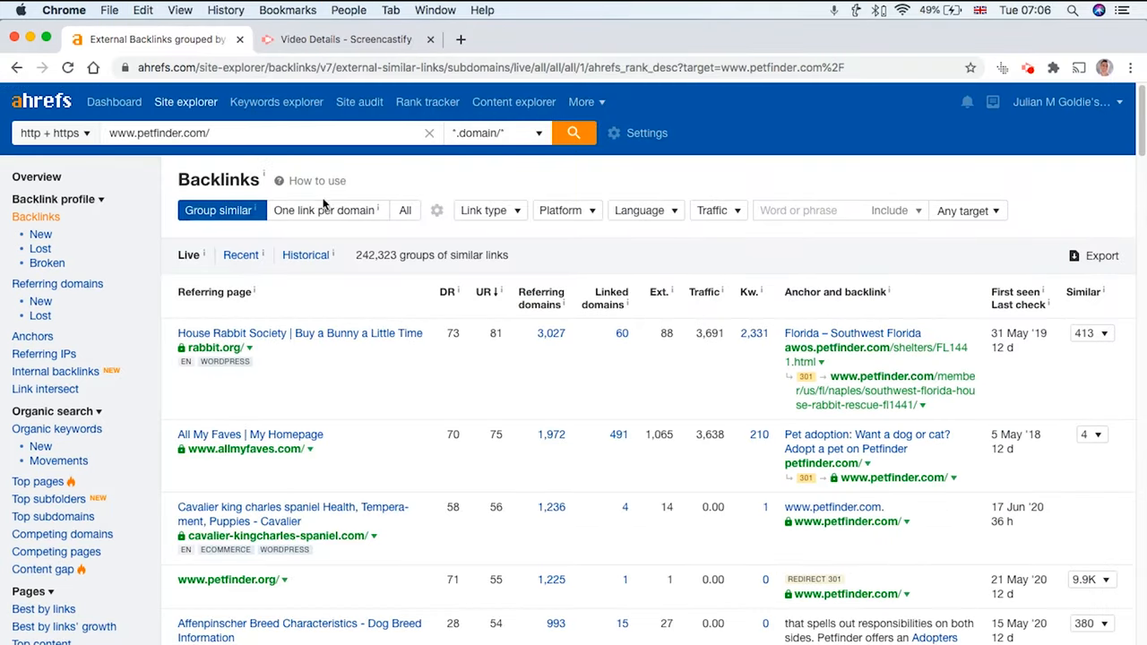
- Filter petfinder.com backlinks to Dofollow links with traffic from 50, leaving 9,294 groups
scroll("down", 3)
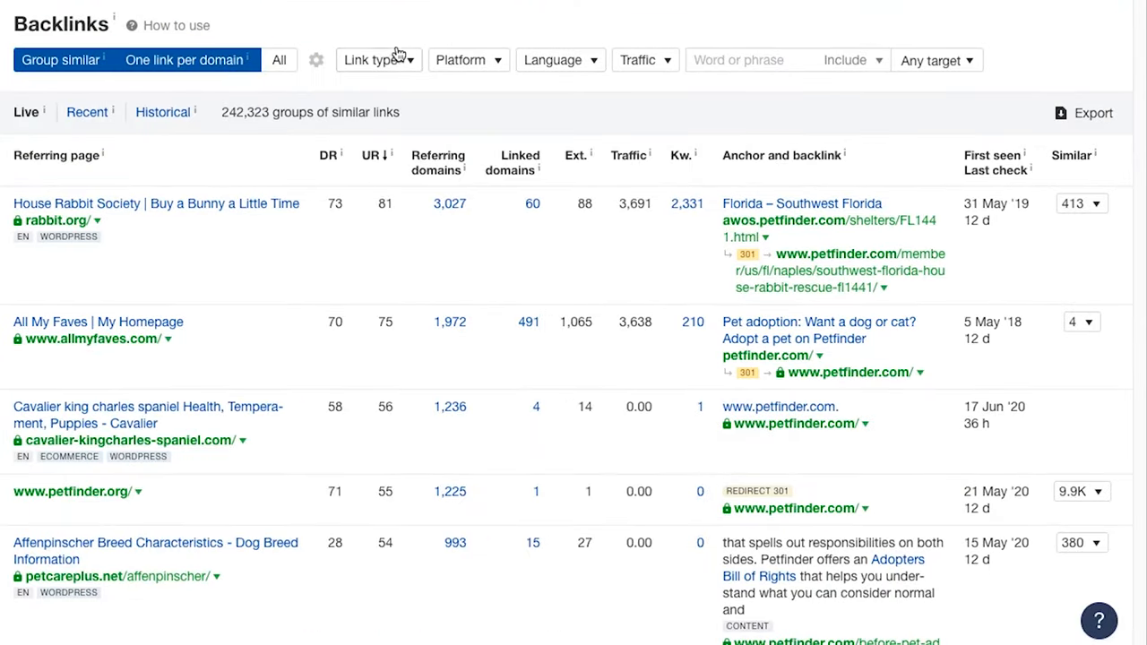
left_click(463, 60)
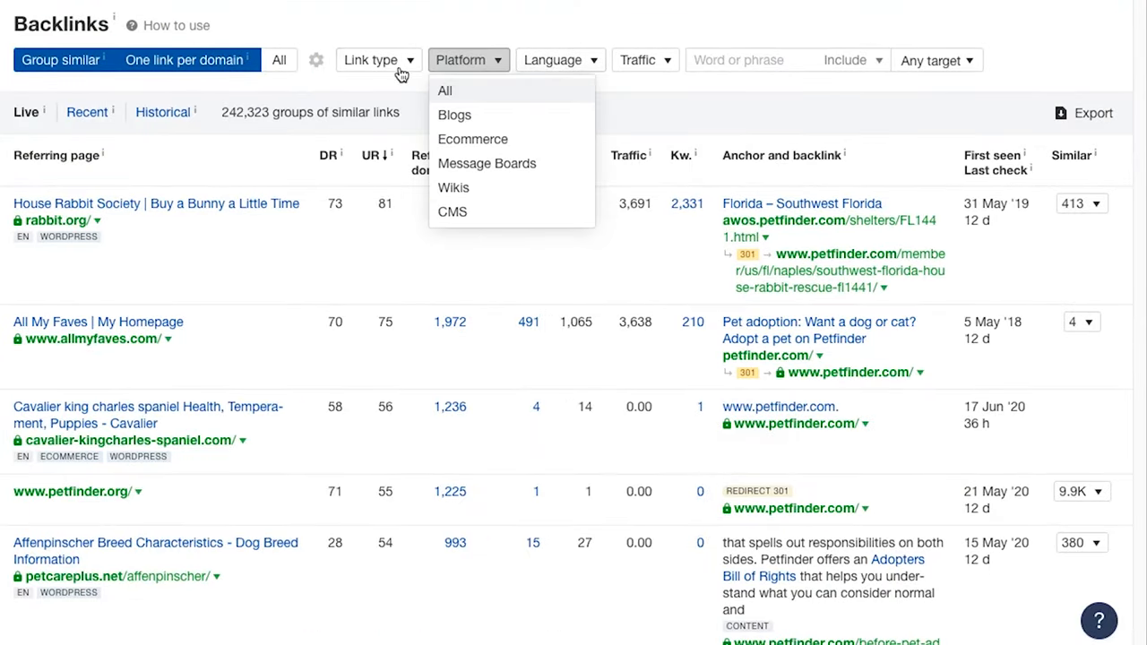
left_click(642, 60)
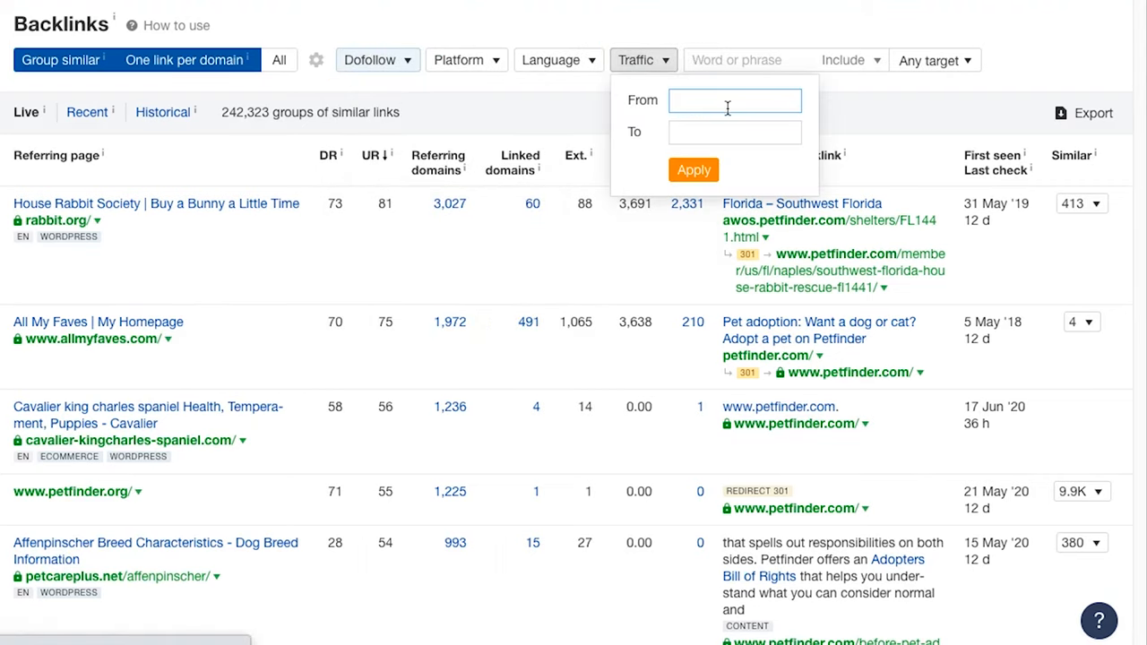
type("50")
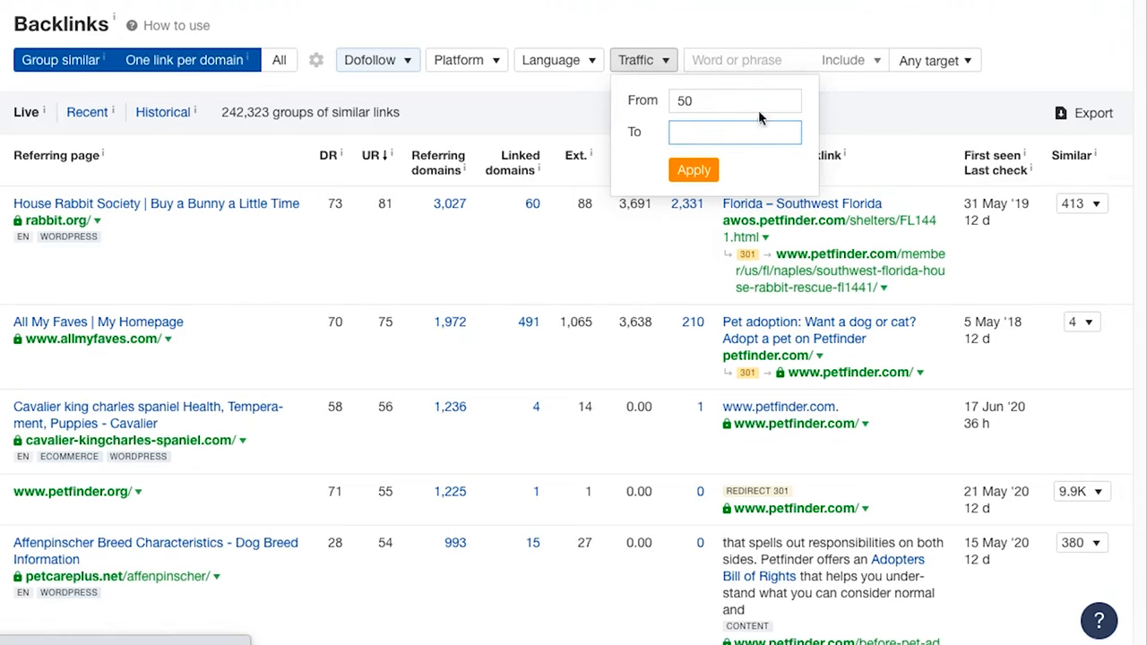
left_click(693, 170)
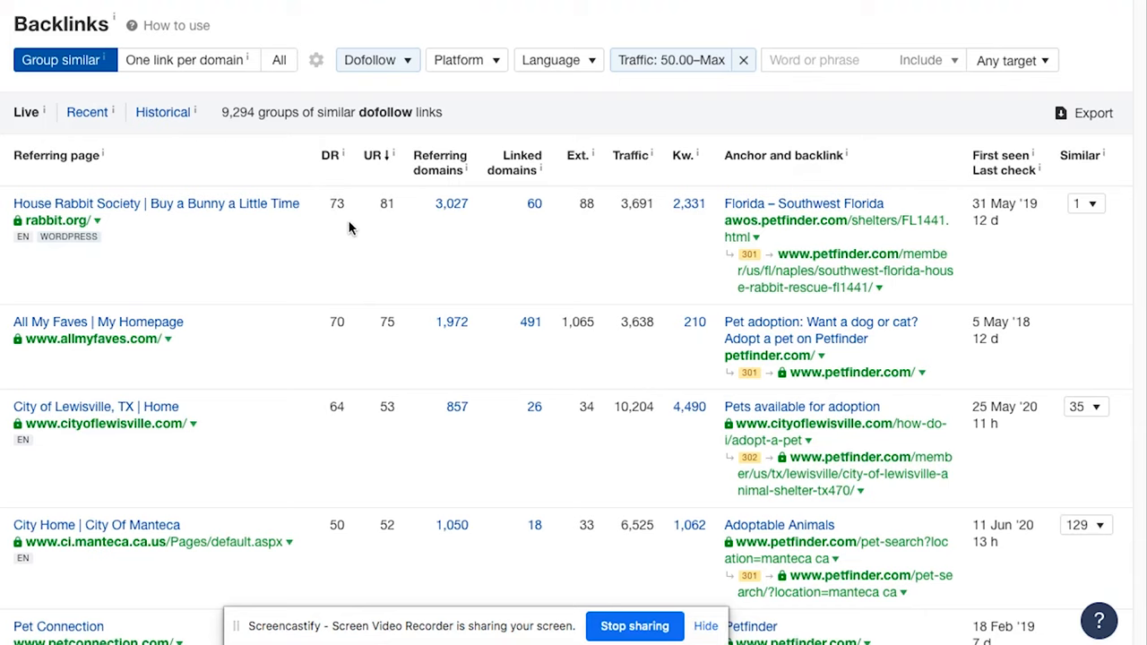
- Scroll through the filtered dofollow, traffic-50+ petfinder.com backlink results
scroll("down", 3)
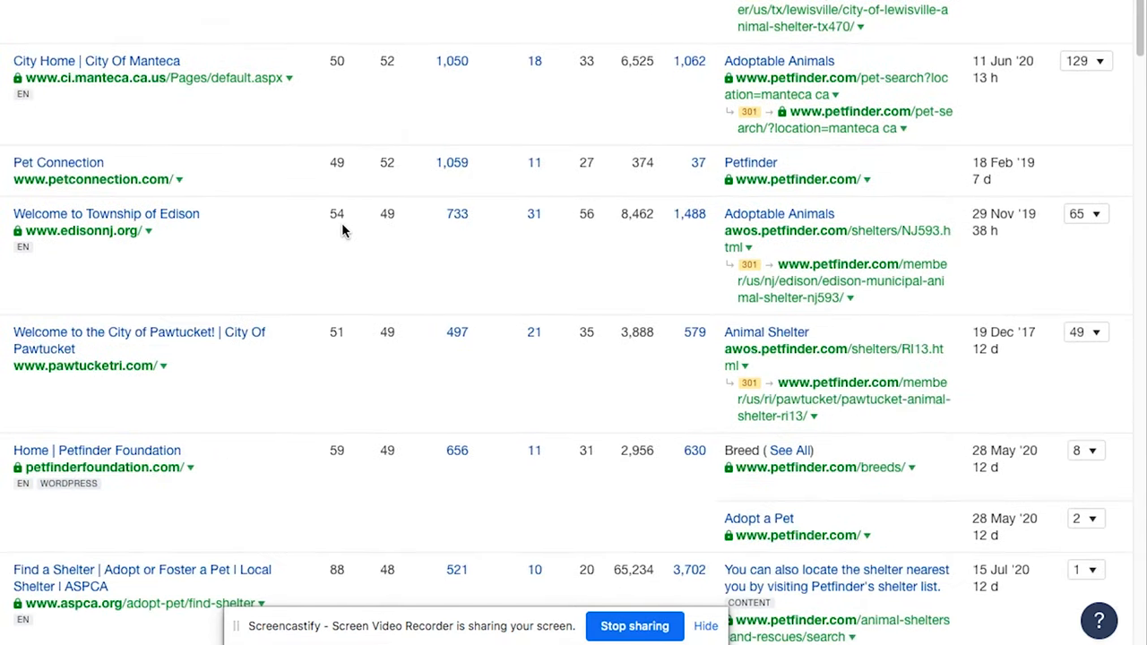
scroll("down", 3)
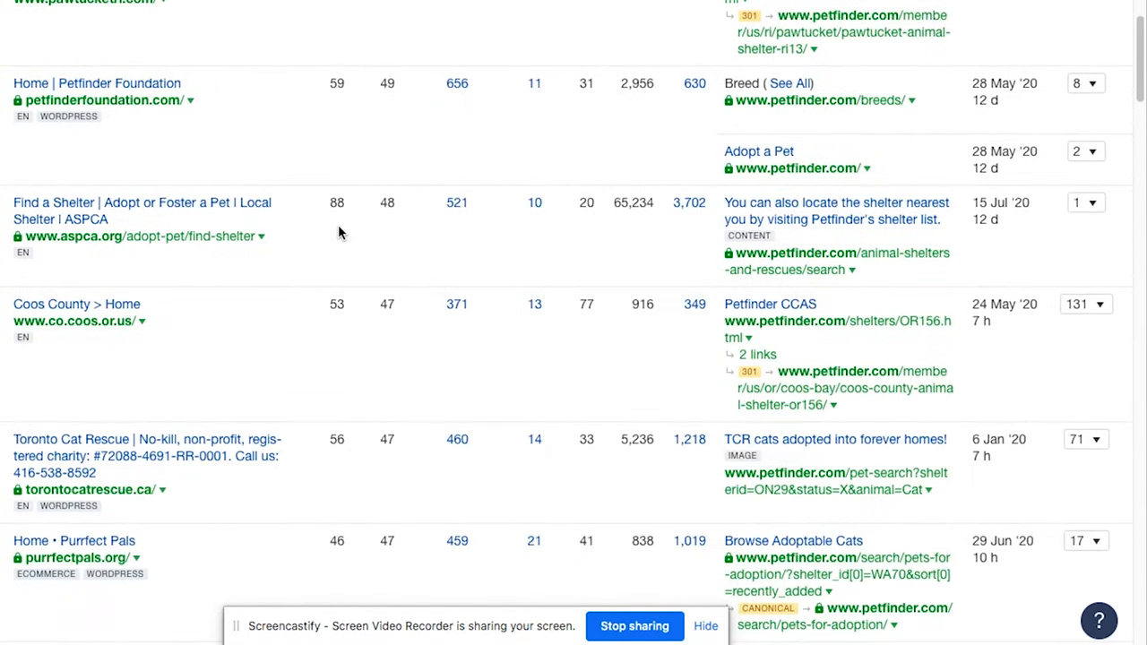
scroll("down", 3)
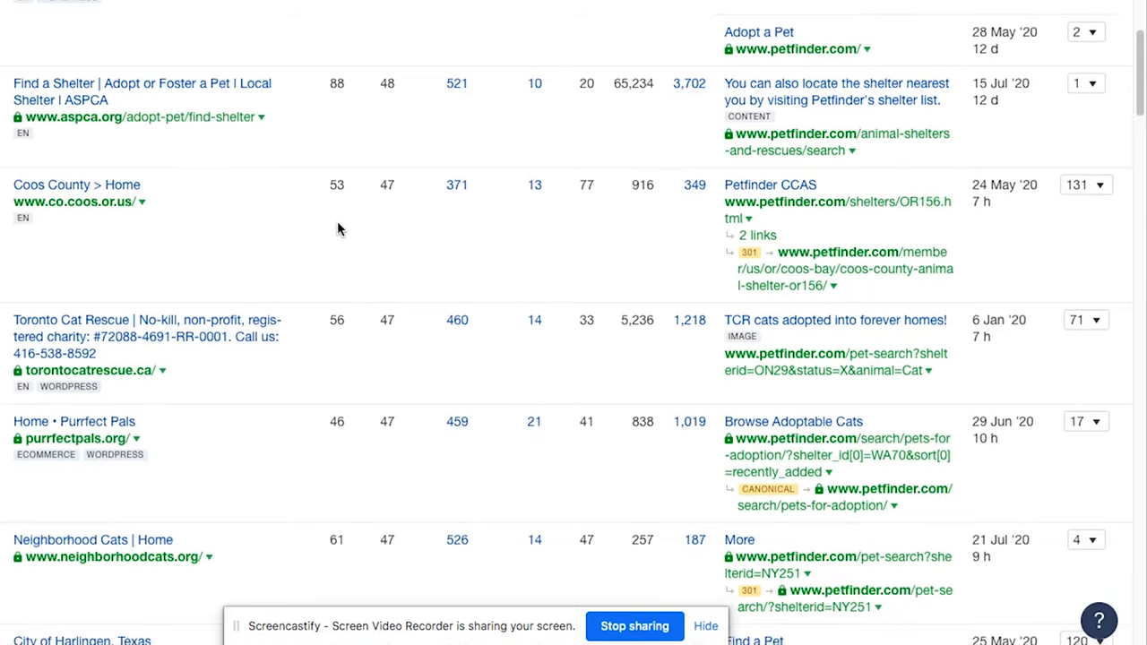
scroll("down", 3)
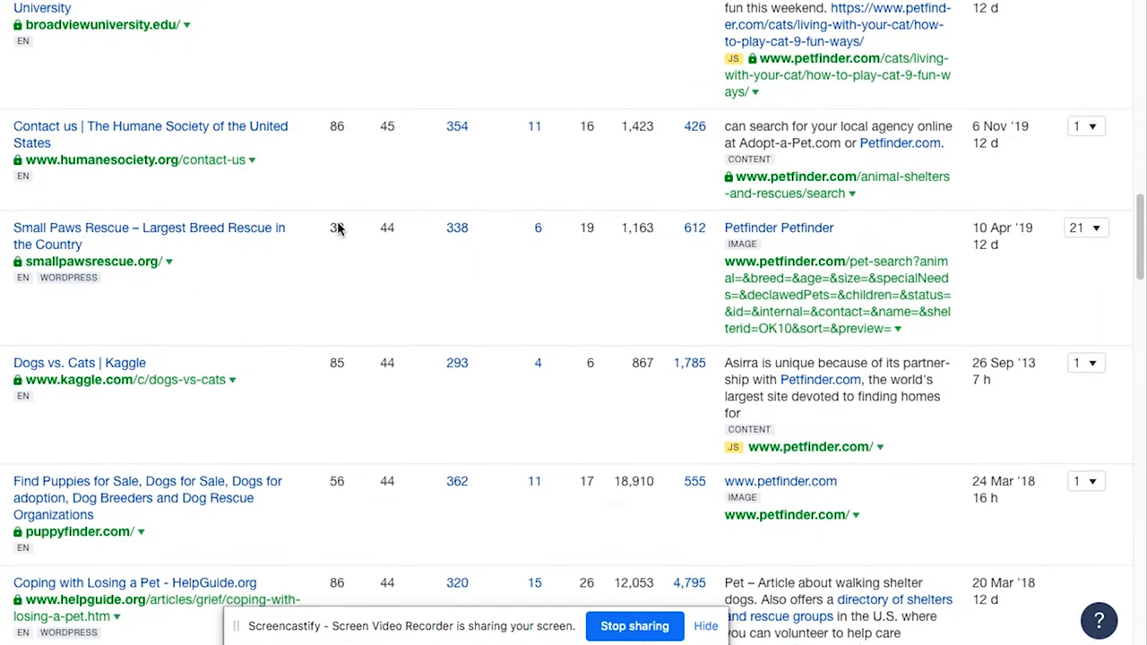
scroll("down", 3)
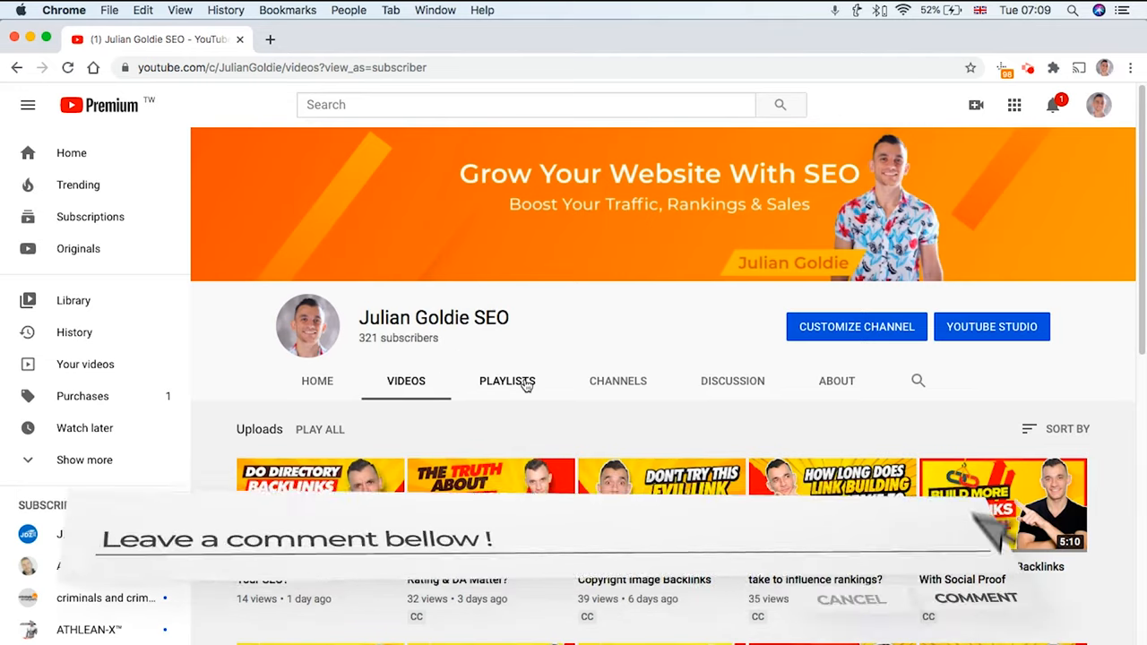
- Show the Julian Goldie SEO channel's seven created playlists and scroll through them
left_click(507, 381)
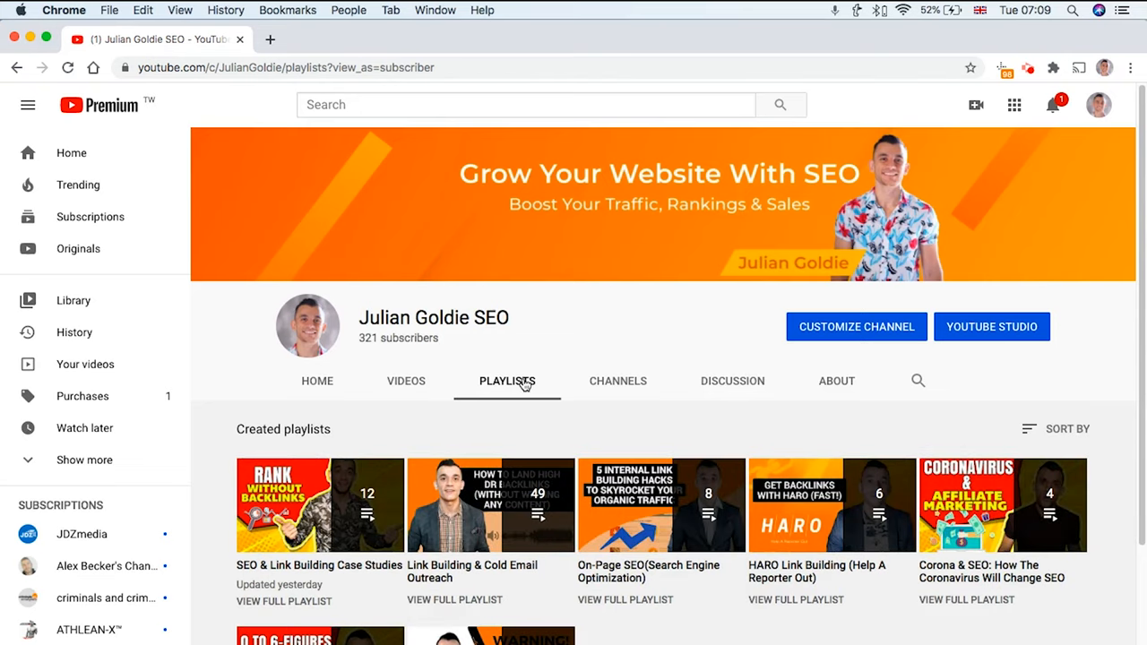
scroll("down", 3)
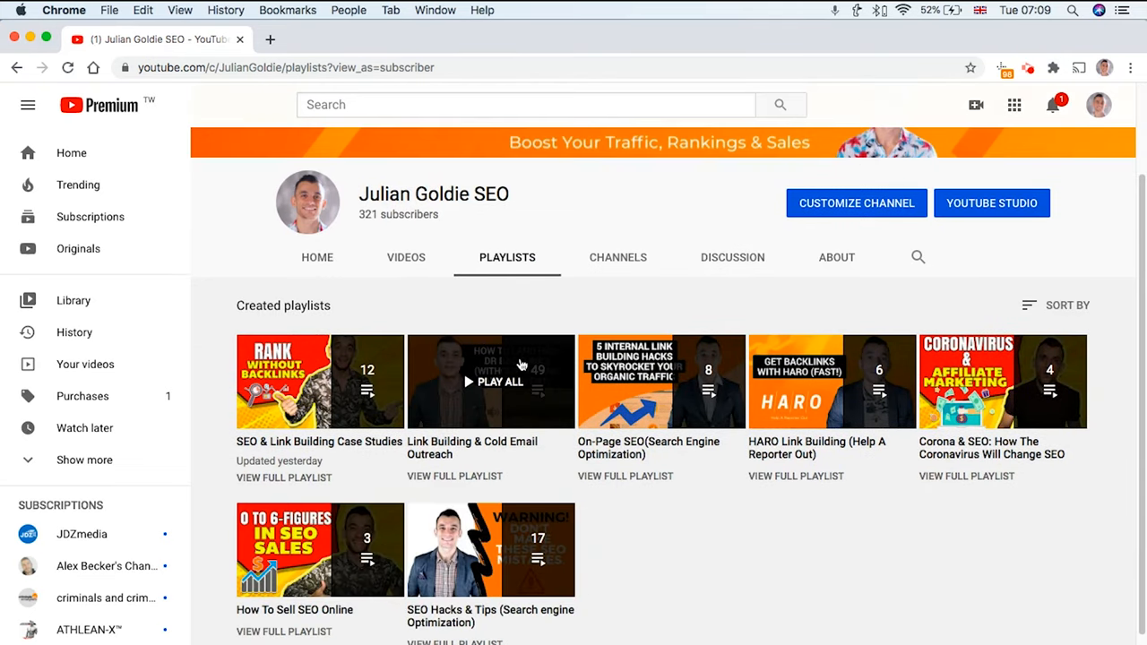
mouse_move(533, 342)
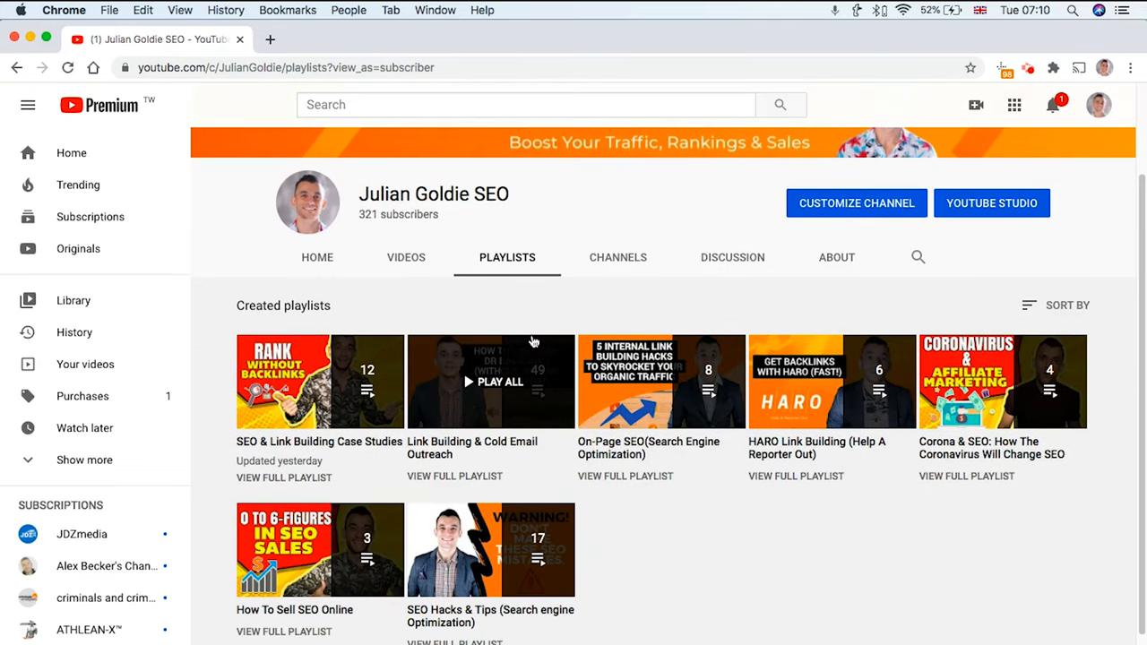
mouse_move(572, 374)
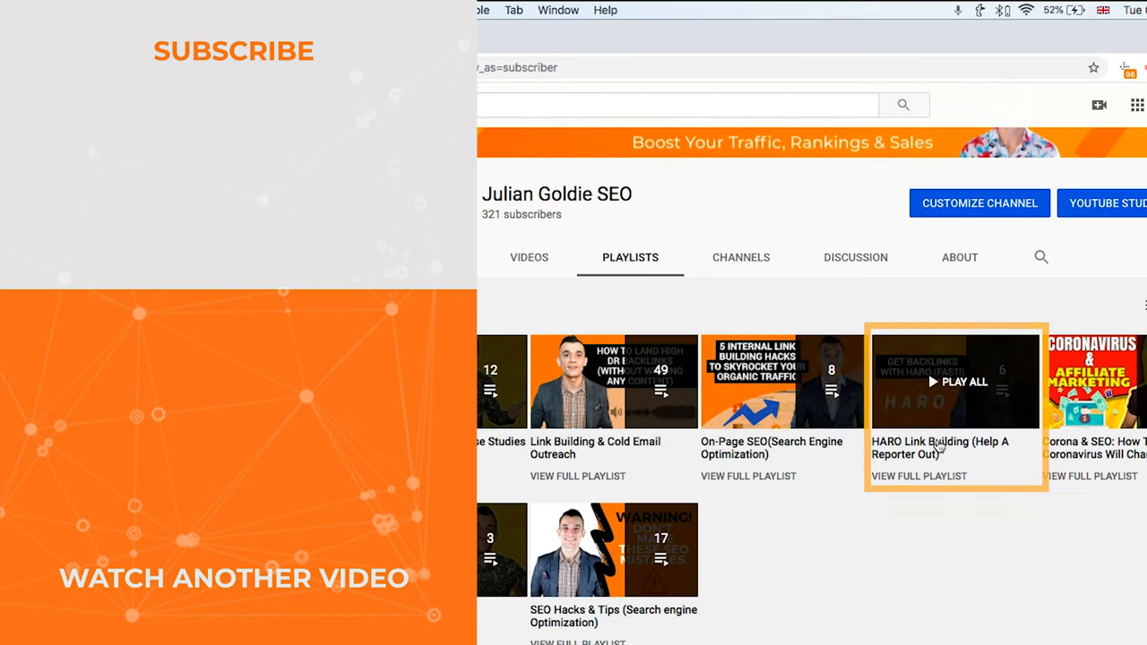
mouse_move(932, 378)
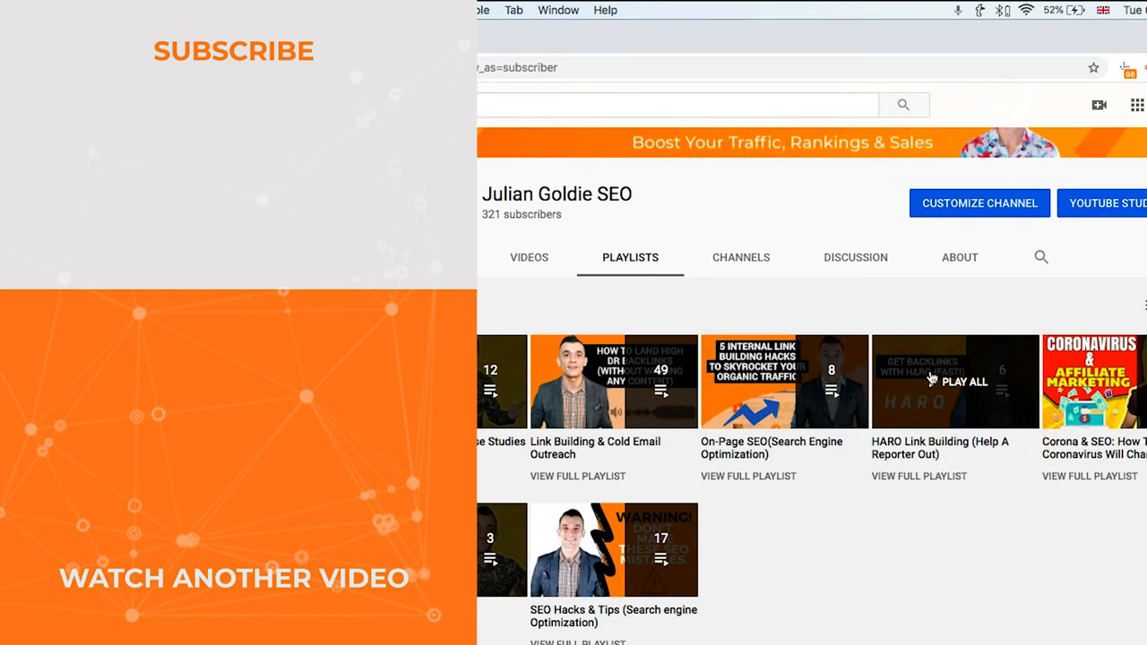
mouse_move(955, 412)
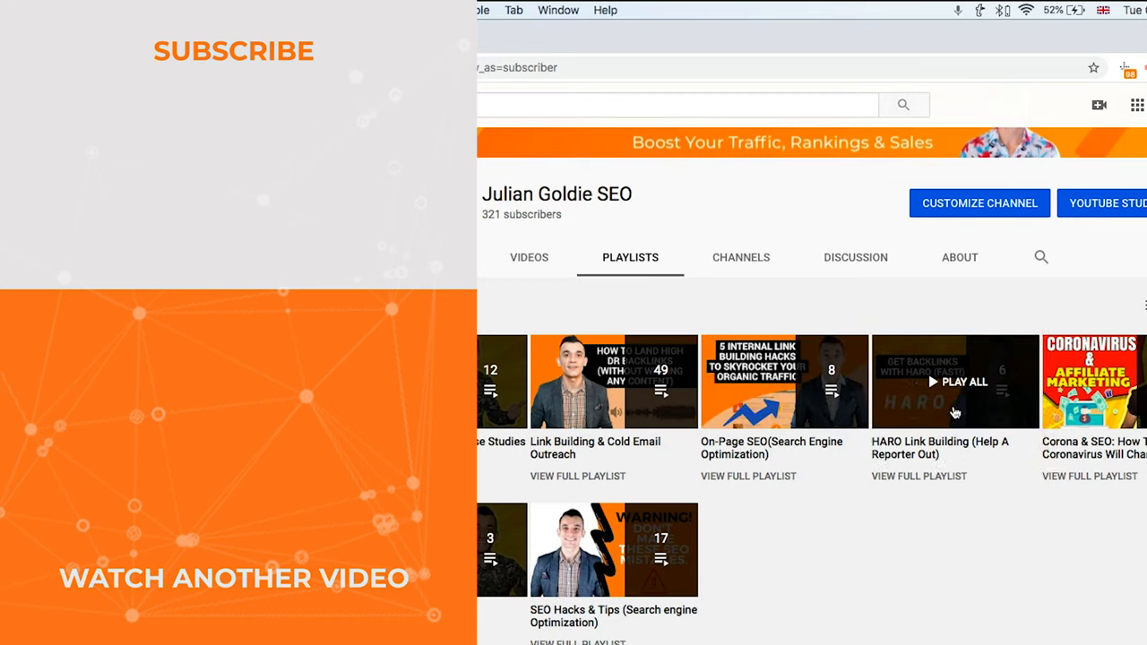